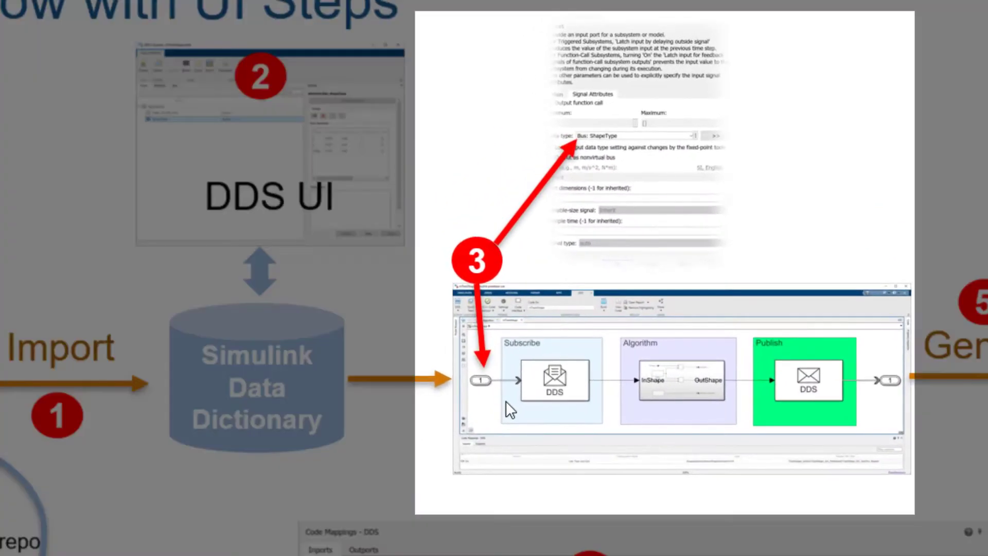
{"action": "mouse_move", "coordinate": [743, 422]}
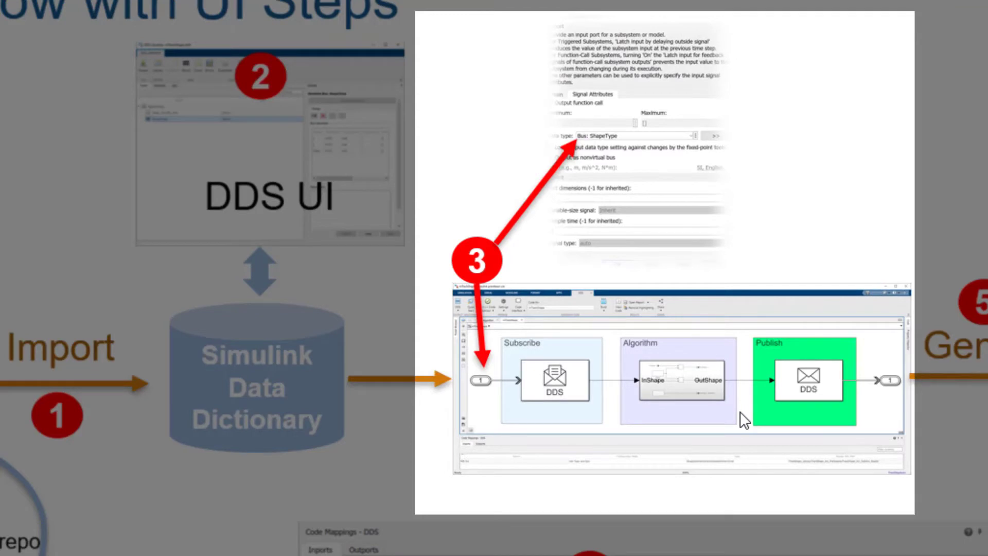
{"action": "mouse_move", "coordinate": [553, 406]}
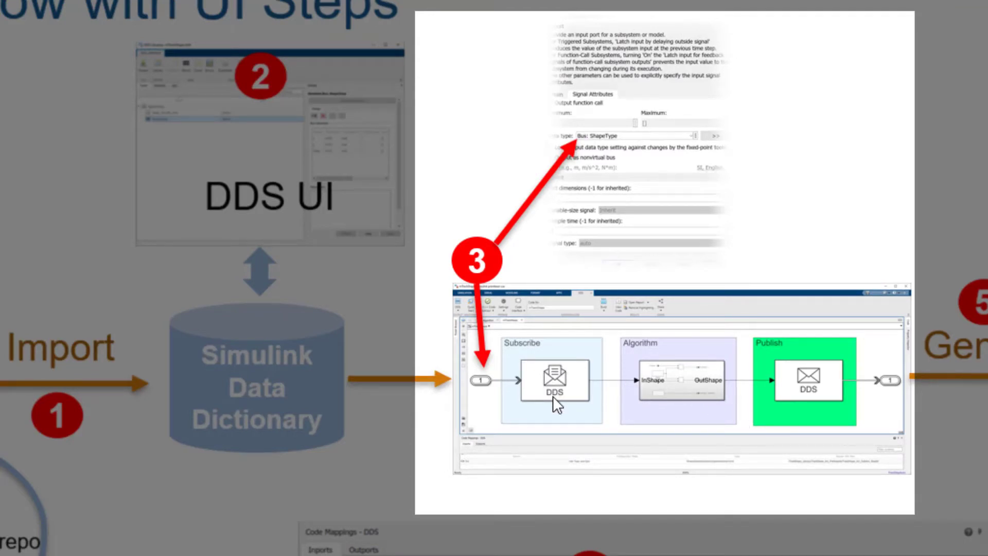
{"action": "mouse_move", "coordinate": [554, 356]}
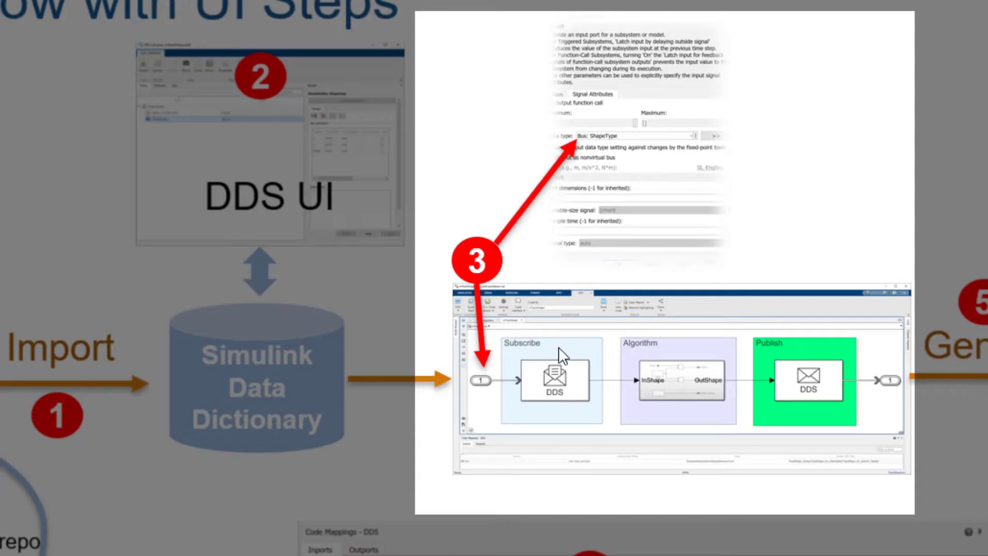
{"action": "mouse_move", "coordinate": [811, 380]}
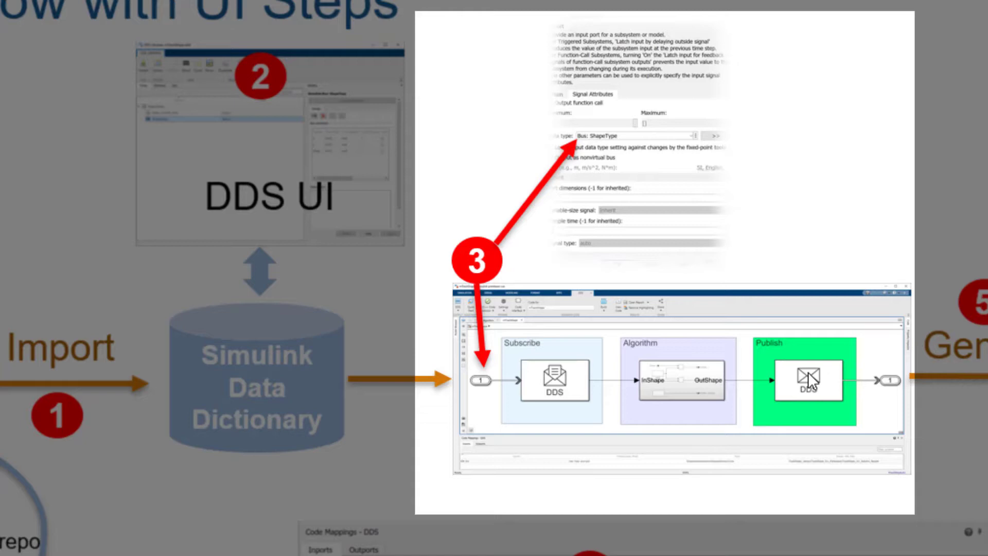
{"action": "mouse_move", "coordinate": [652, 368]}
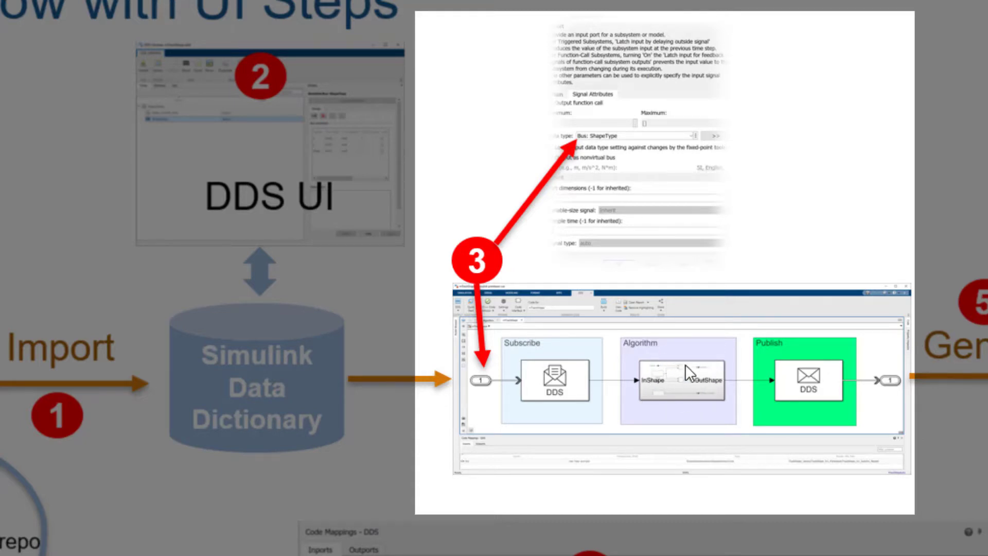
{"action": "mouse_move", "coordinate": [783, 389]}
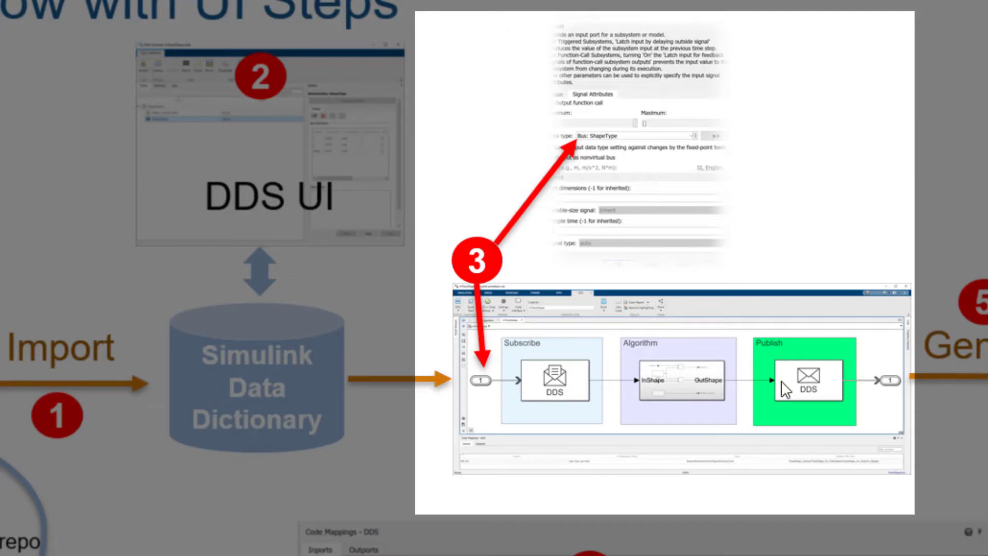
{"action": "mouse_move", "coordinate": [705, 385]}
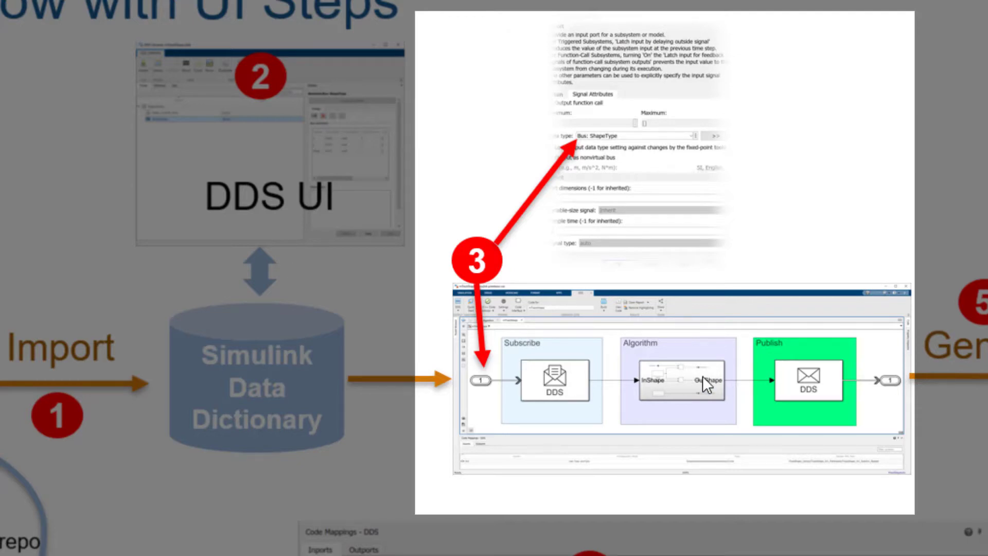
{"action": "mouse_move", "coordinate": [564, 384]}
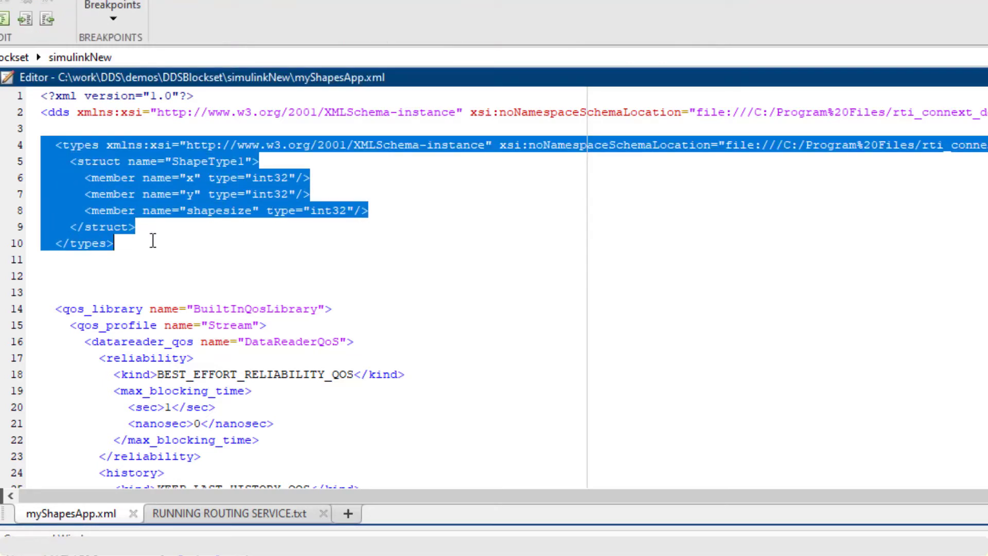
- Deselect the ShapeType1 types block and scroll through the content
{"action": "left_click", "coordinate": [258, 262]}
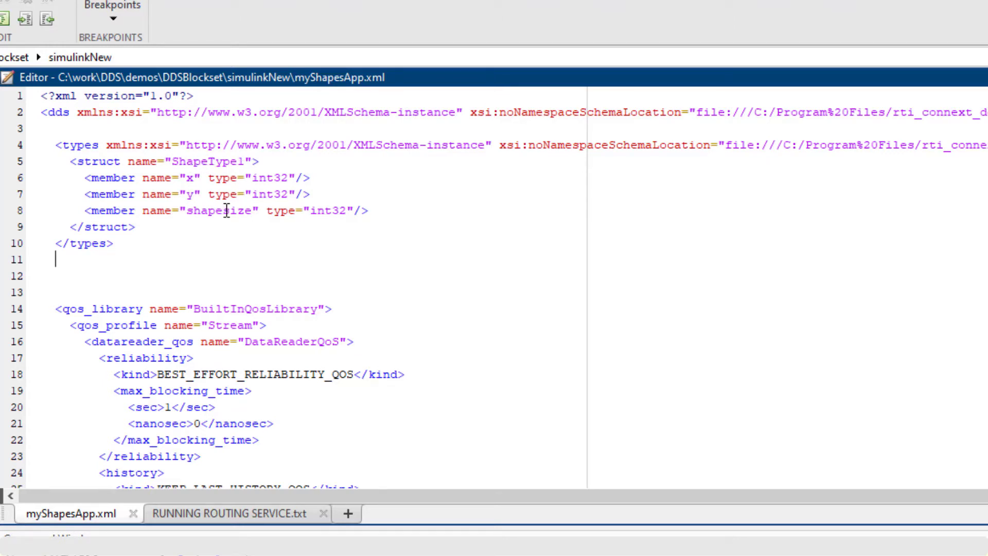
{"action": "scroll", "scroll_direction": "down", "scroll_amount": 3}
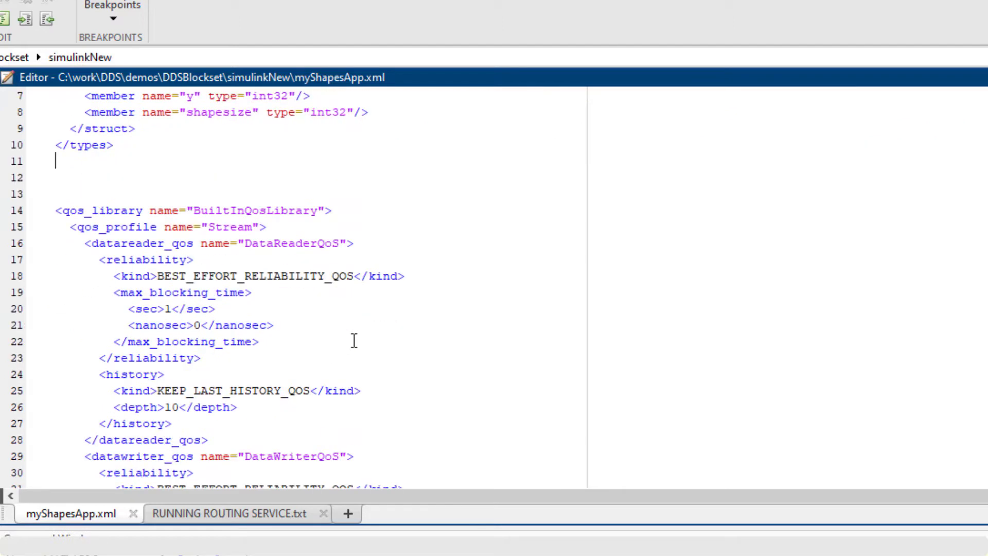
{"action": "scroll", "scroll_direction": "down", "scroll_amount": 3}
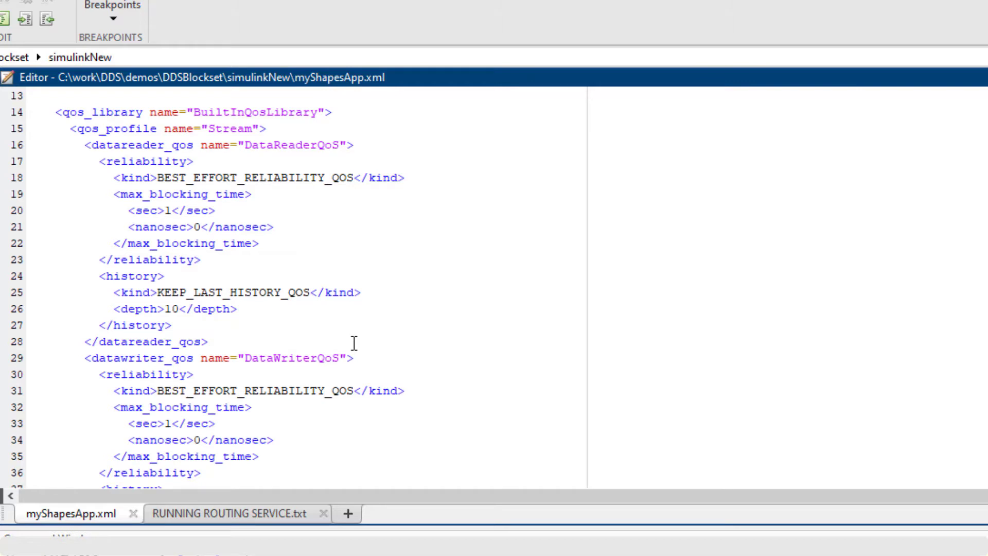
{"action": "scroll", "scroll_direction": "down", "scroll_amount": 3}
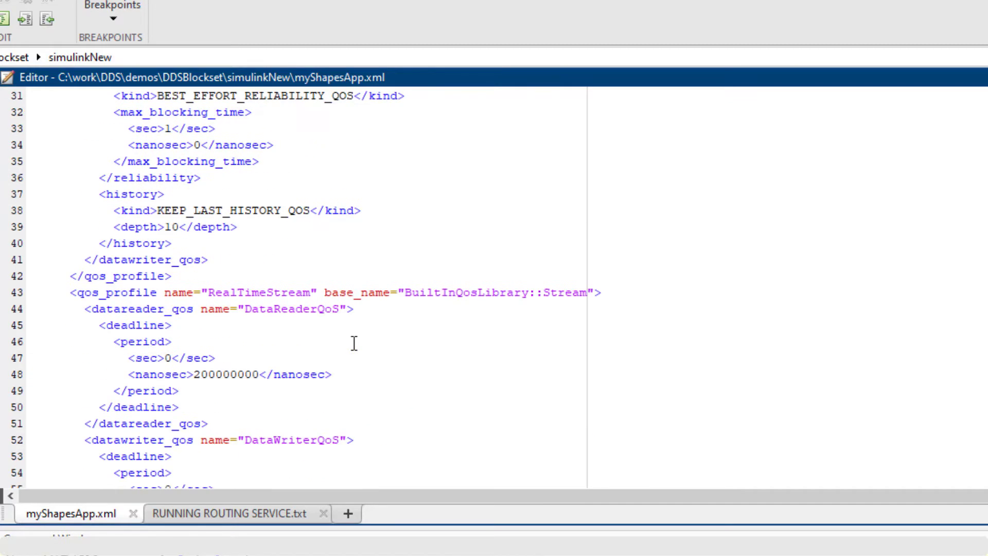
{"action": "scroll", "scroll_direction": "down", "scroll_amount": 3}
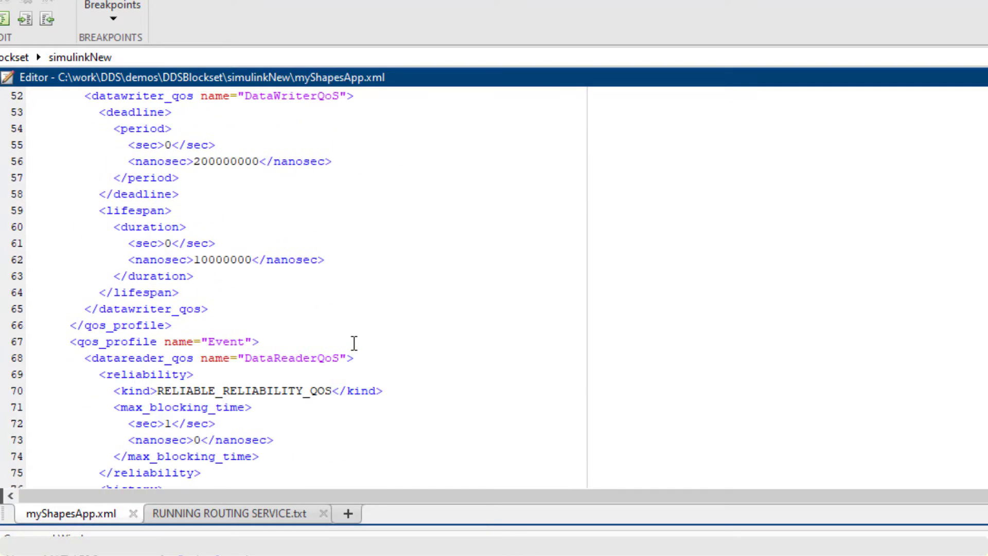
{"action": "scroll", "scroll_direction": "down", "scroll_amount": 3}
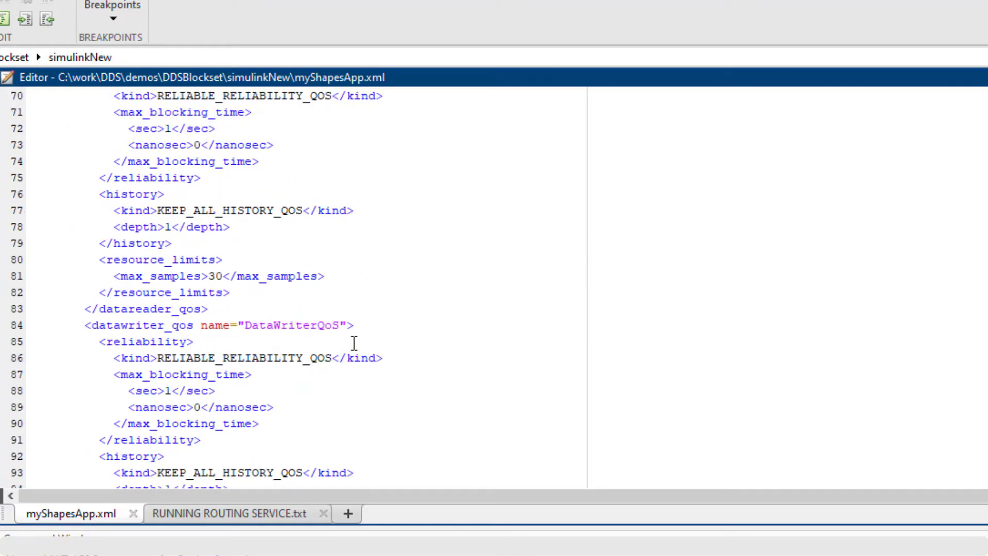
{"action": "scroll", "scroll_direction": "down", "scroll_amount": 3}
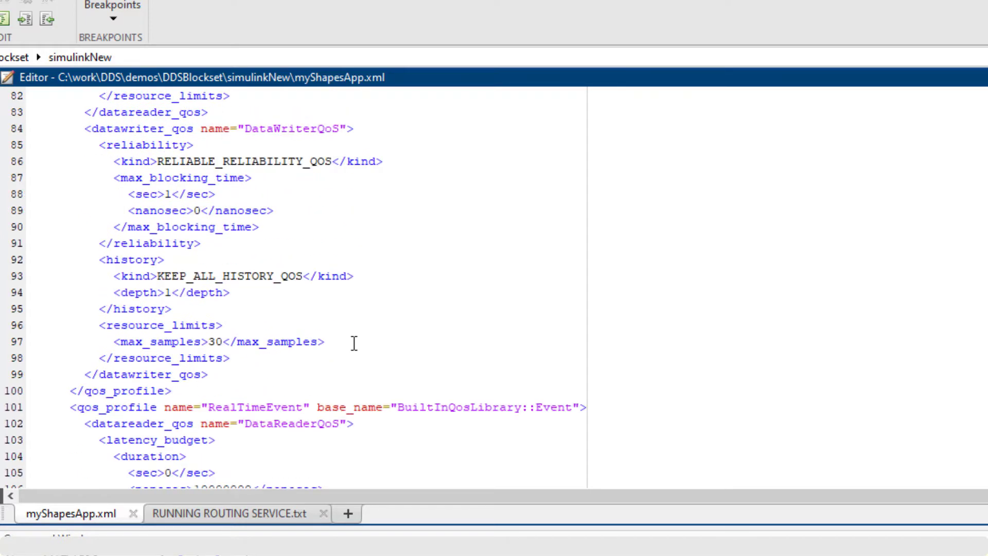
{"action": "scroll", "scroll_direction": "down", "scroll_amount": 3}
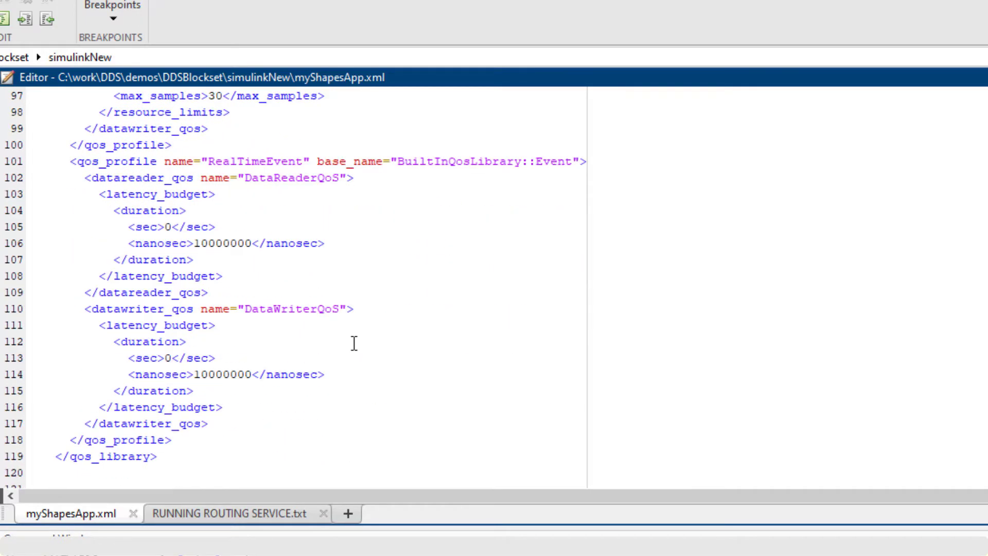
{"action": "scroll", "scroll_direction": "down", "scroll_amount": 3}
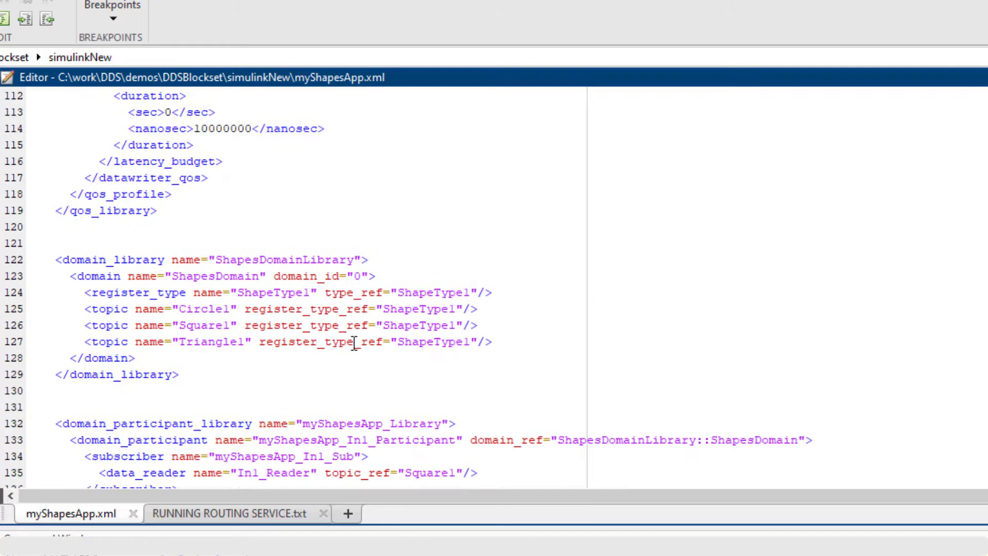
{"action": "scroll", "scroll_direction": "down", "scroll_amount": 3}
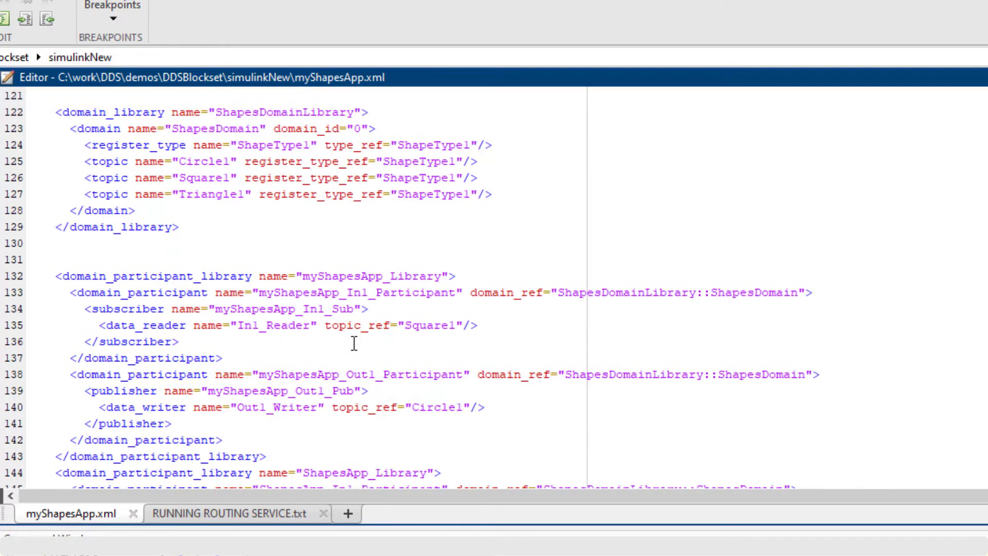
{"action": "mouse_move", "coordinate": [301, 225]}
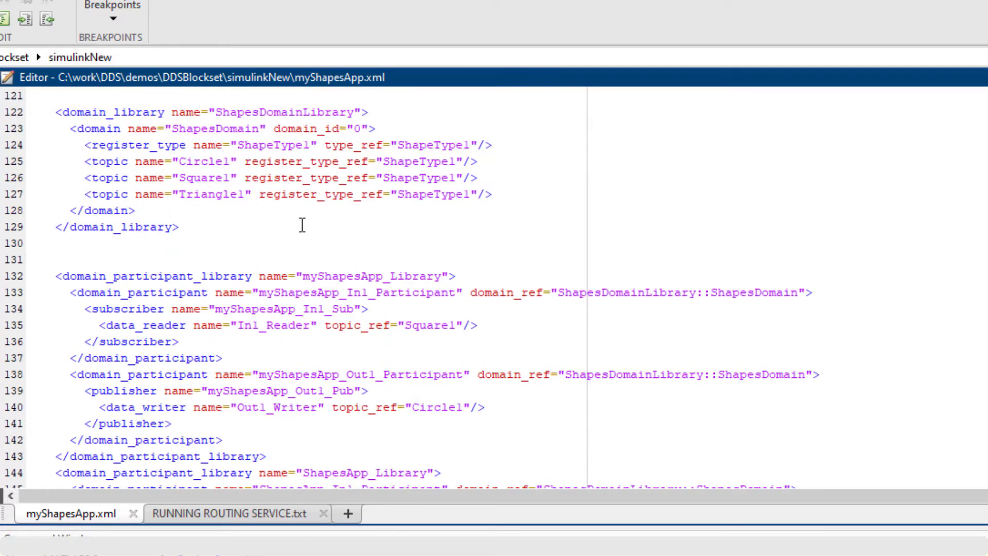
{"action": "mouse_move", "coordinate": [287, 167]}
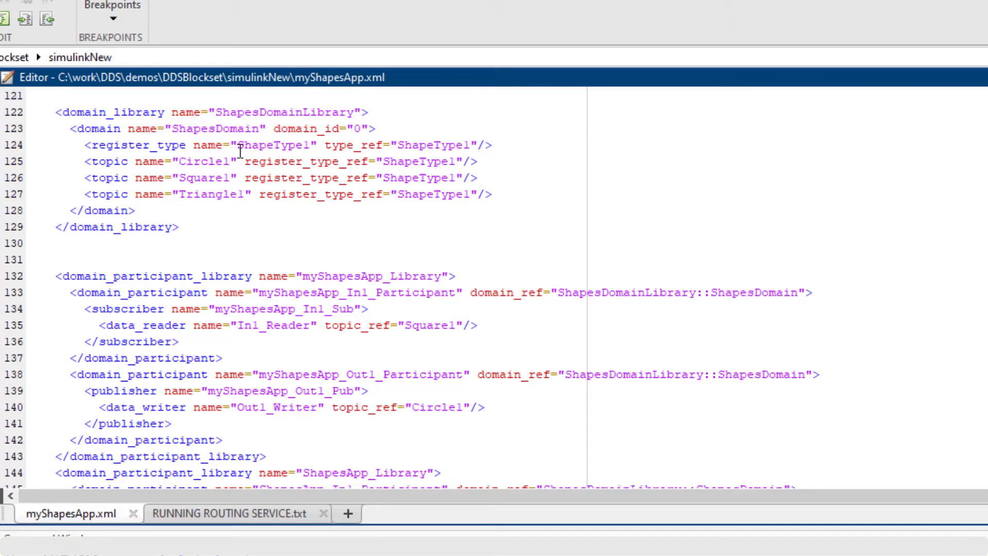
{"action": "mouse_move", "coordinate": [427, 159]}
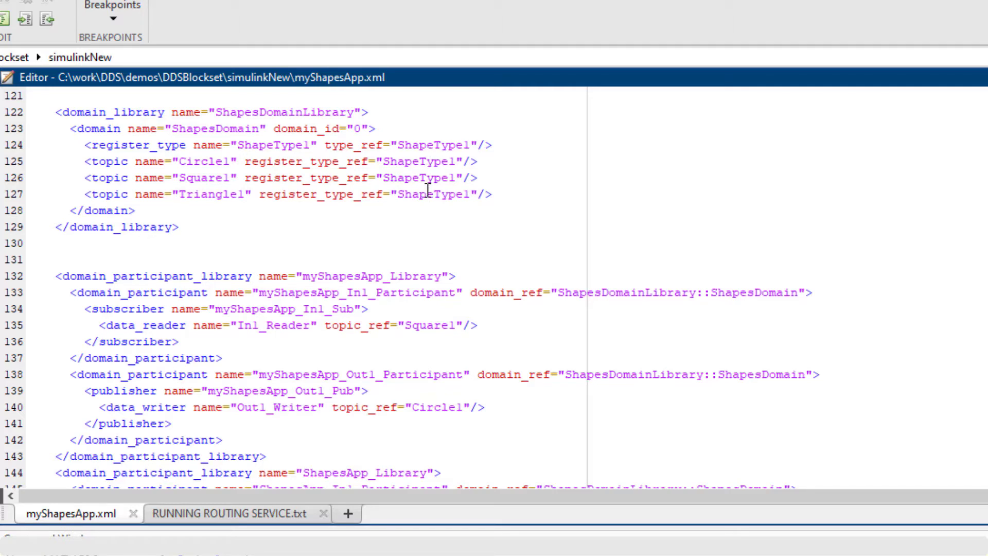
{"action": "mouse_move", "coordinate": [430, 213]}
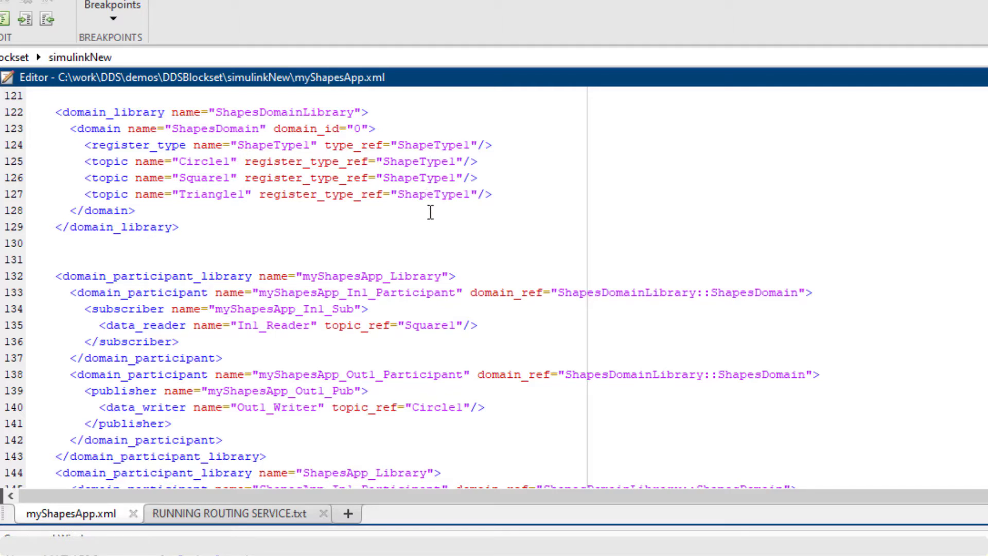
{"action": "scroll", "scroll_direction": "down", "scroll_amount": 3}
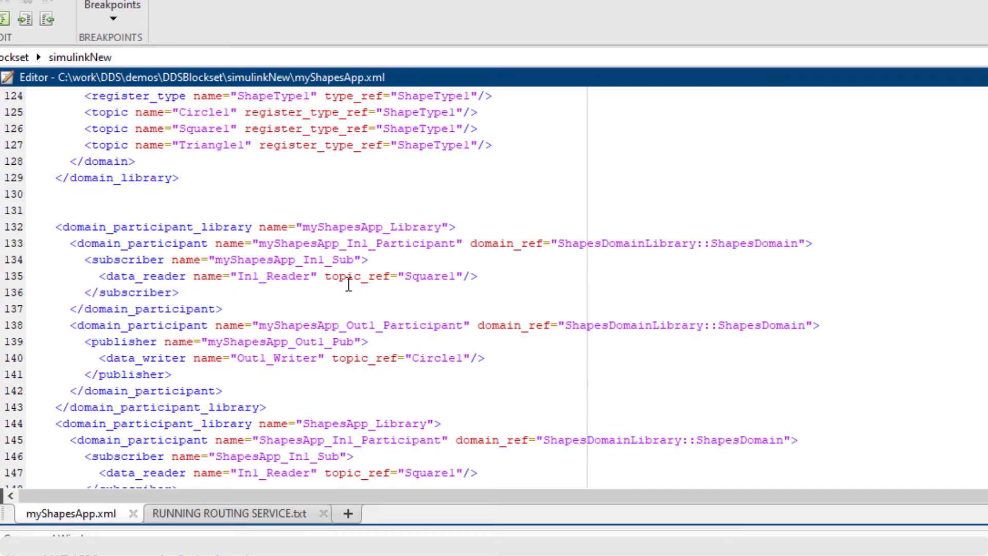
{"action": "scroll", "scroll_direction": "up", "scroll_amount": 3}
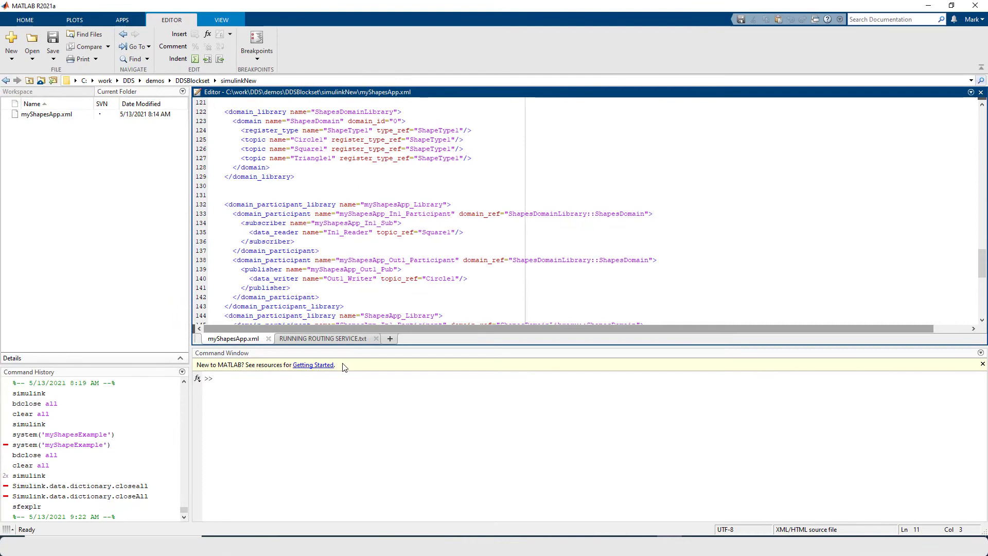
- Start Simulink, create a Blank Model, and launch DDS Application setup from the Apps gallery
{"action": "type", "text": "s"}
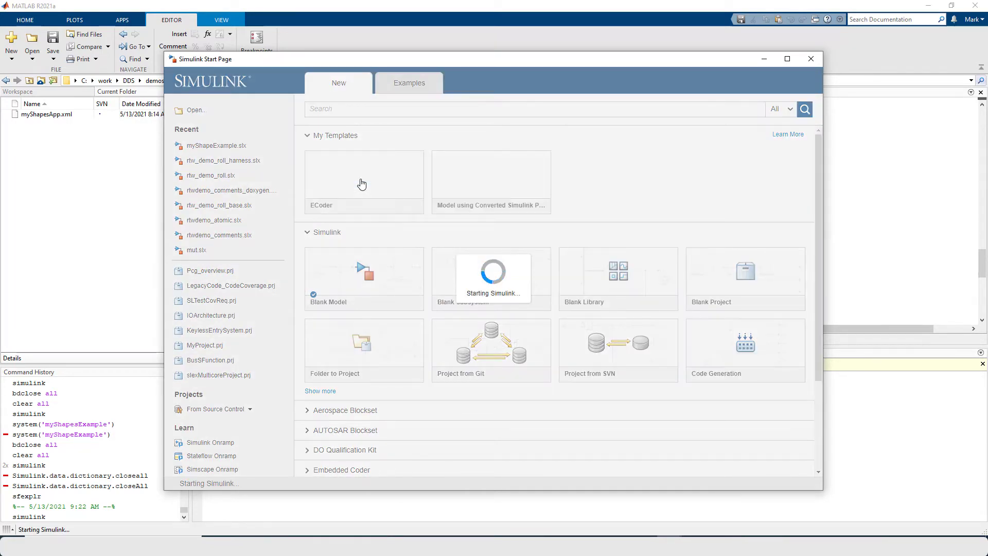
{"action": "left_click", "coordinate": [364, 278]}
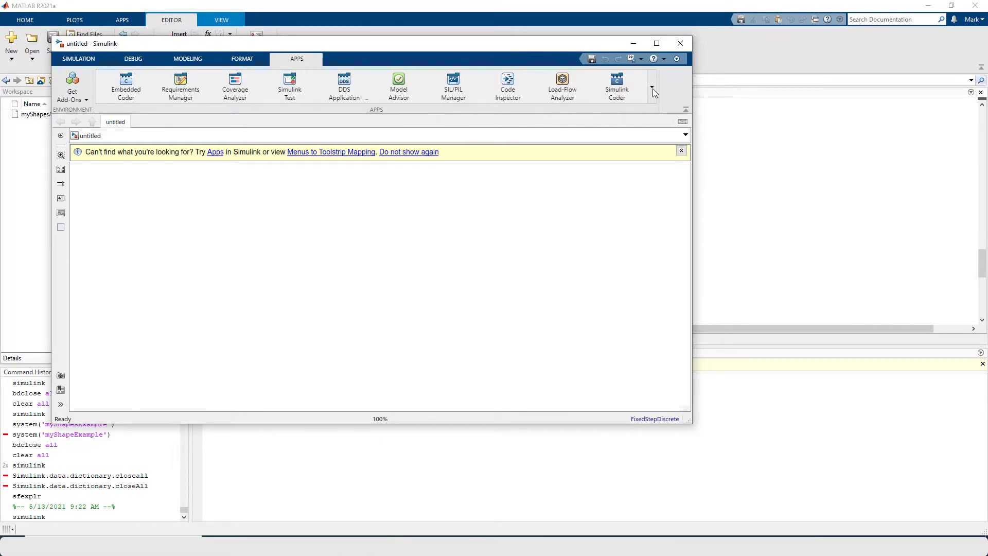
{"action": "left_click", "coordinate": [652, 88]}
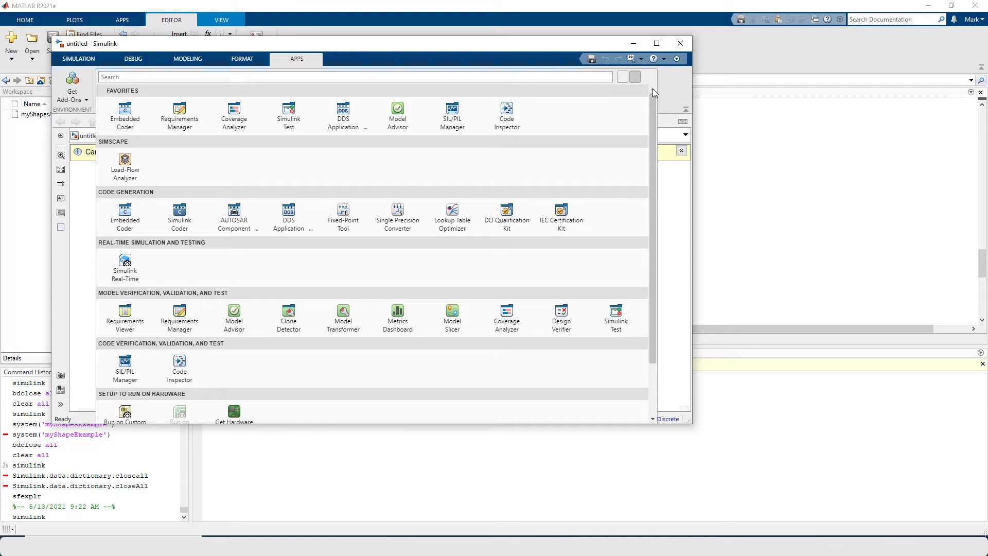
{"action": "left_click", "coordinate": [656, 43]}
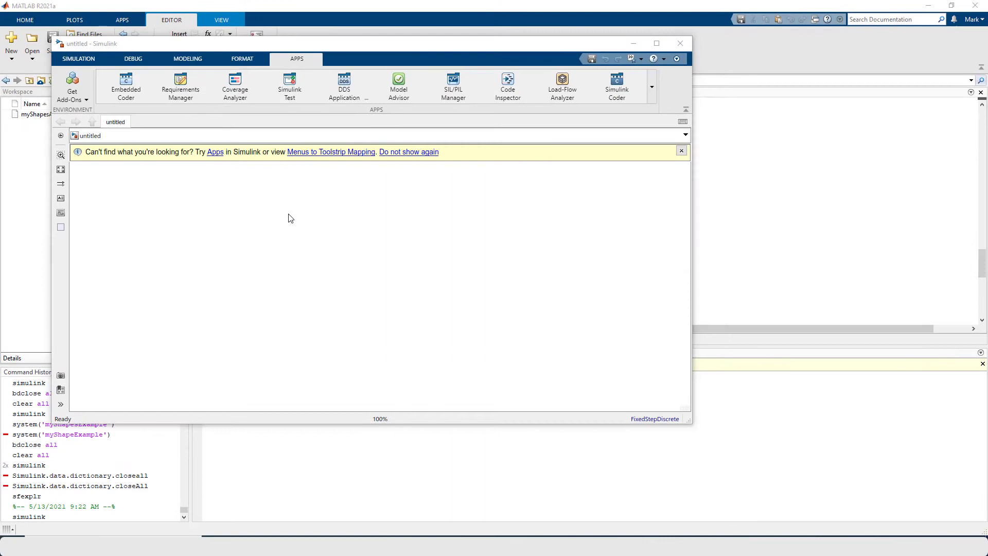
{"action": "left_click", "coordinate": [343, 85]}
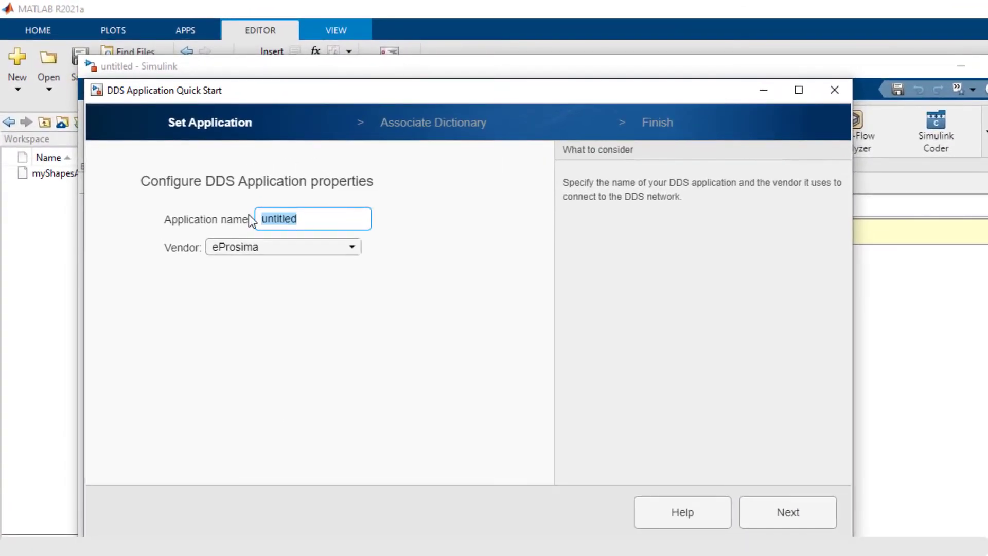
- Name the DDS application myApp and set the vendor to RTI Connext 6.0
{"action": "type", "text": "myApp"}
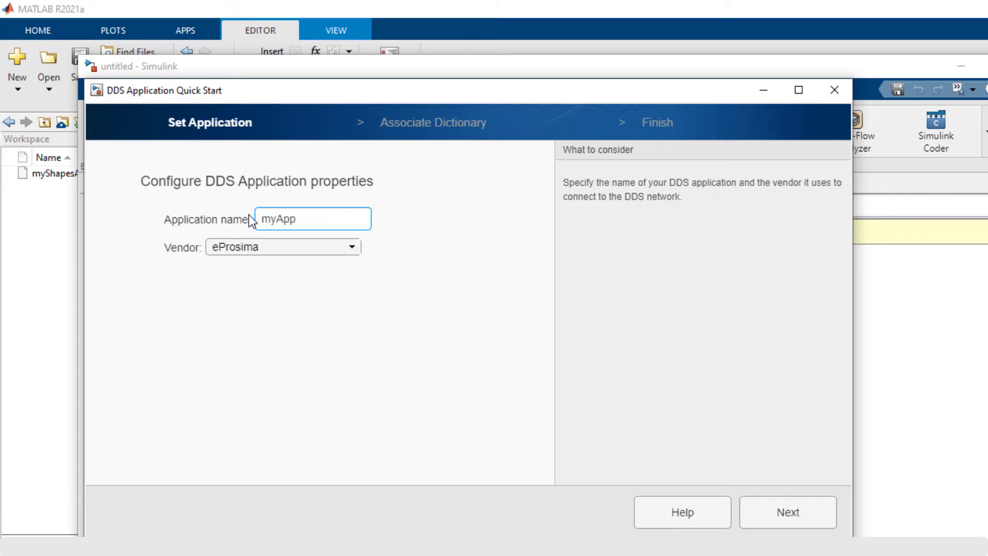
{"action": "mouse_move", "coordinate": [349, 258]}
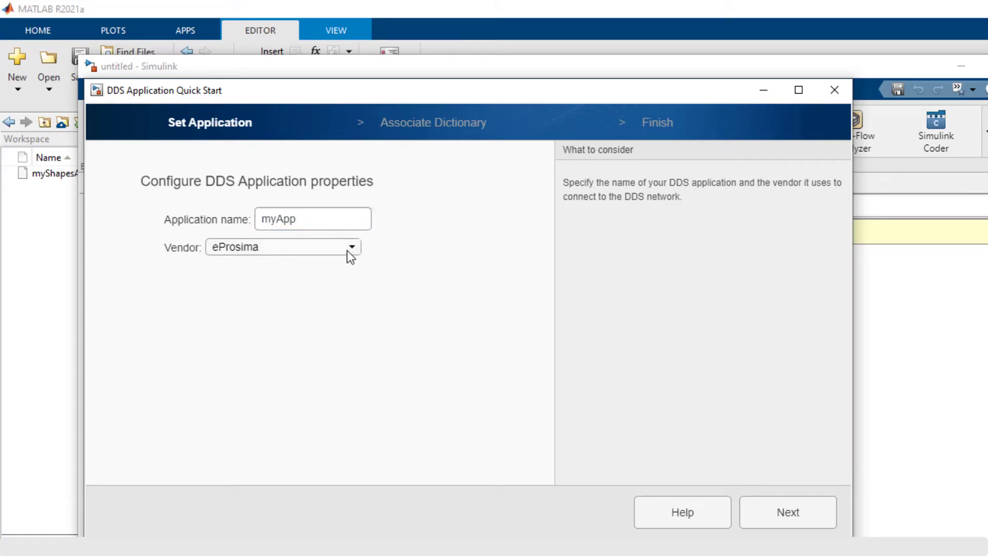
{"action": "left_click", "coordinate": [351, 246]}
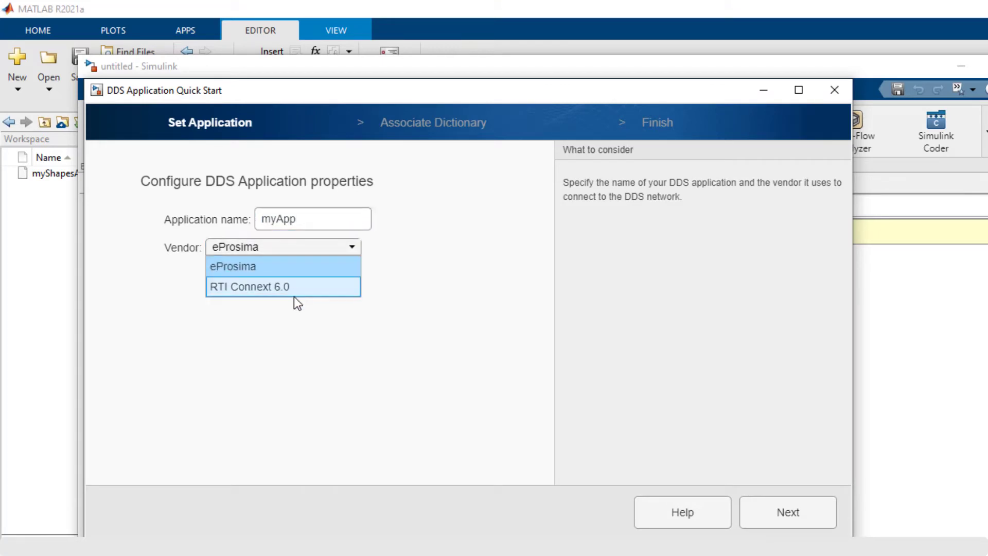
{"action": "mouse_move", "coordinate": [251, 292]}
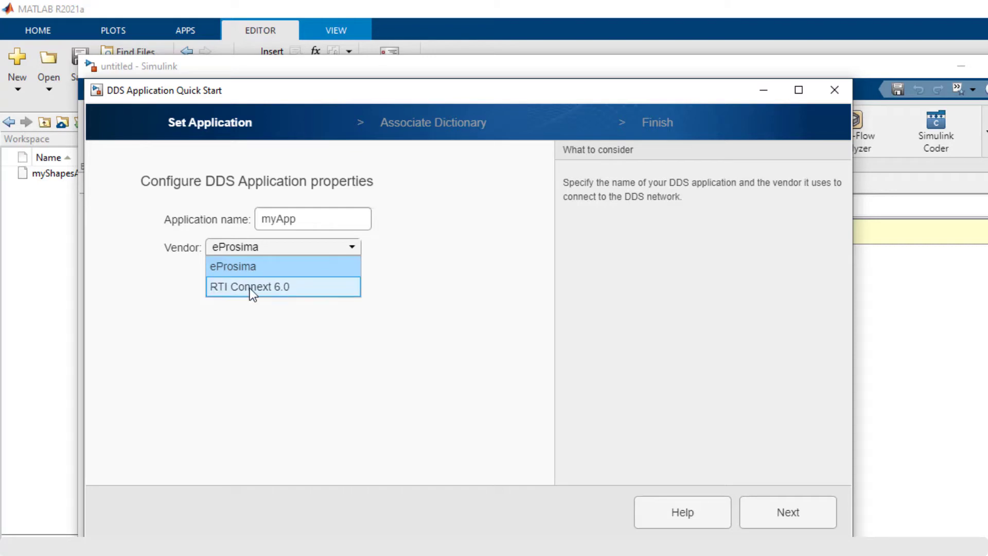
{"action": "left_click", "coordinate": [250, 287]}
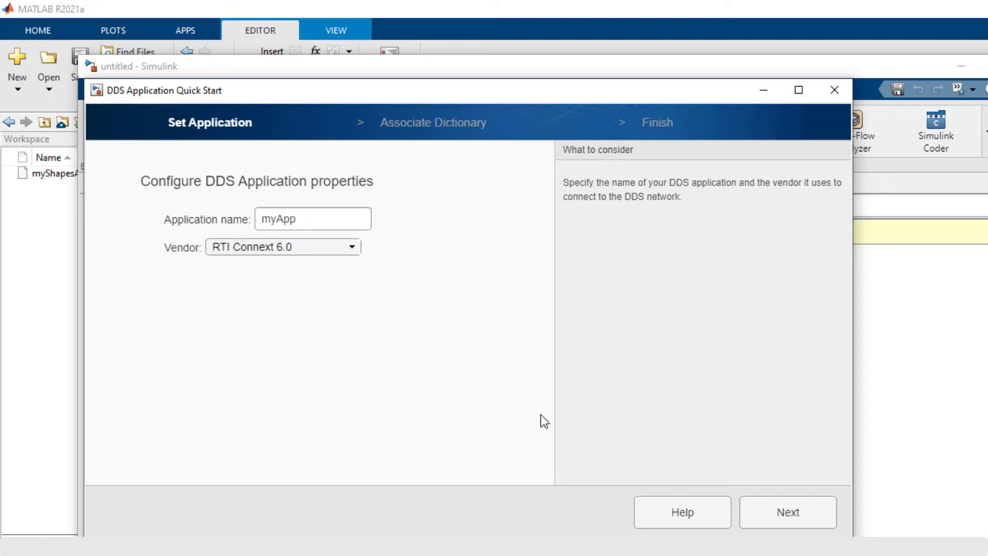
{"action": "left_click", "coordinate": [313, 218]}
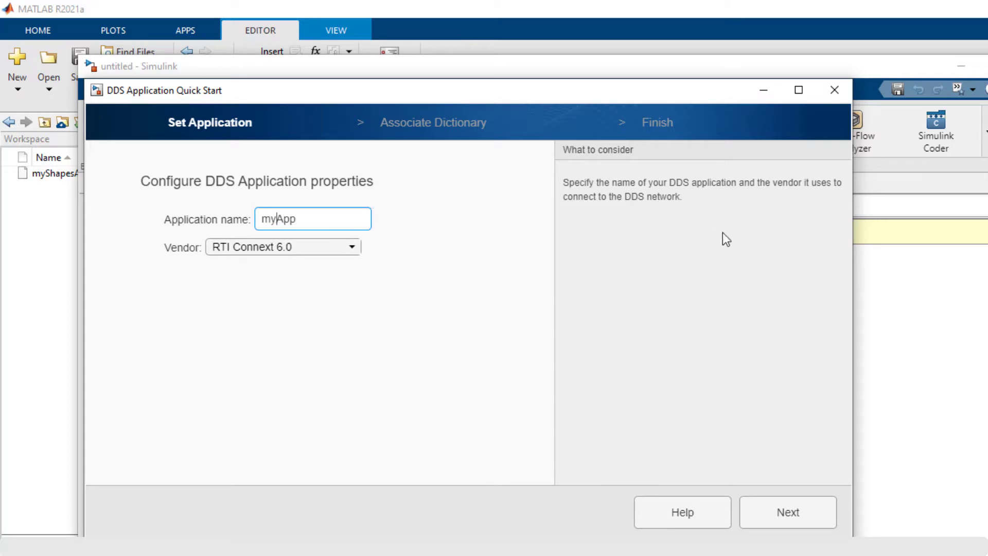
{"action": "left_click", "coordinate": [786, 511]}
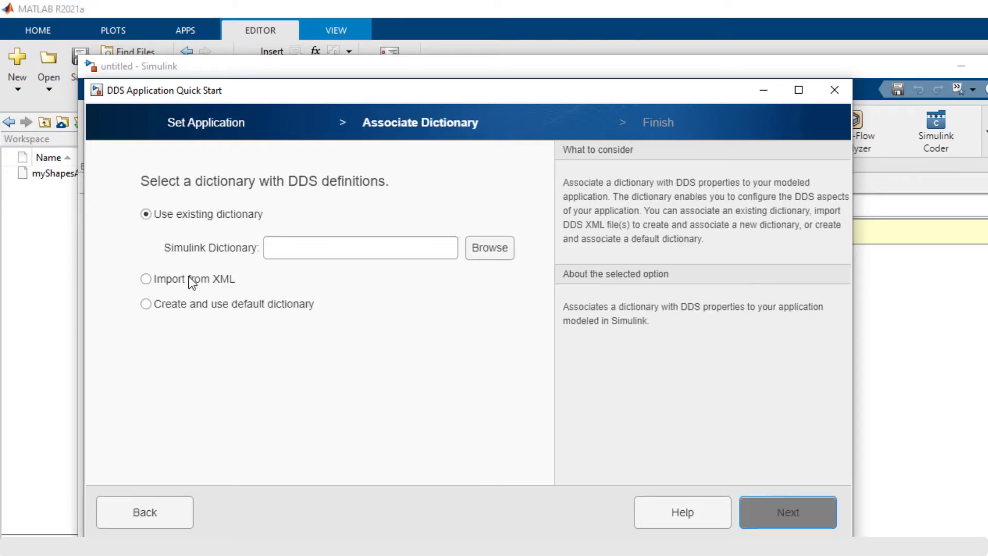
- Import the DDS definitions from an XML file and finish the Quick Start wizard
{"action": "left_click", "coordinate": [146, 278]}
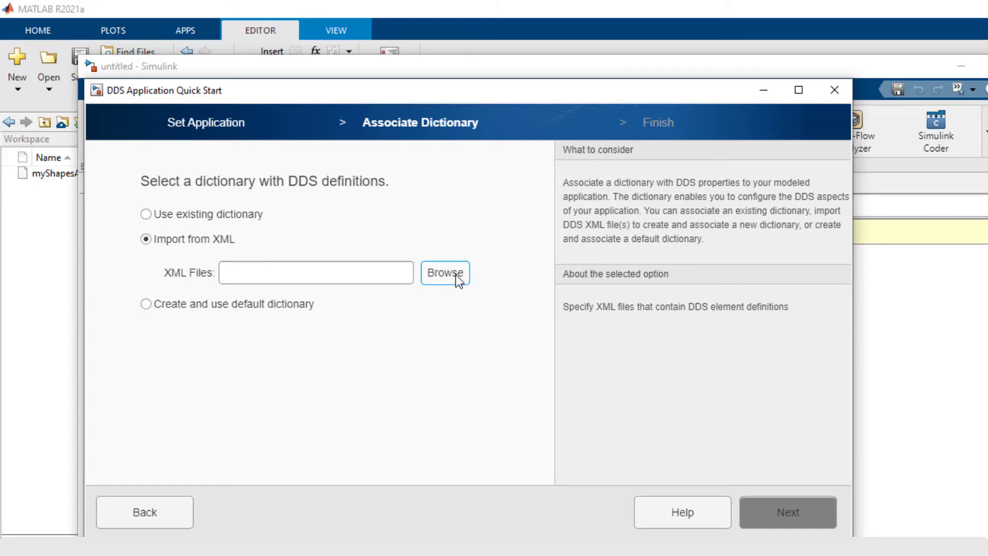
{"action": "left_click", "coordinate": [445, 272]}
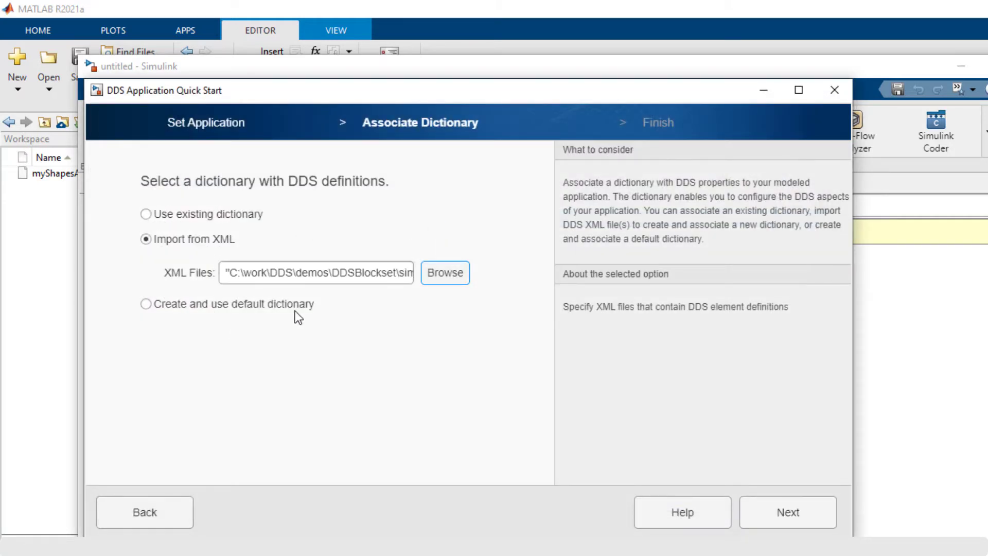
{"action": "mouse_move", "coordinate": [246, 315]}
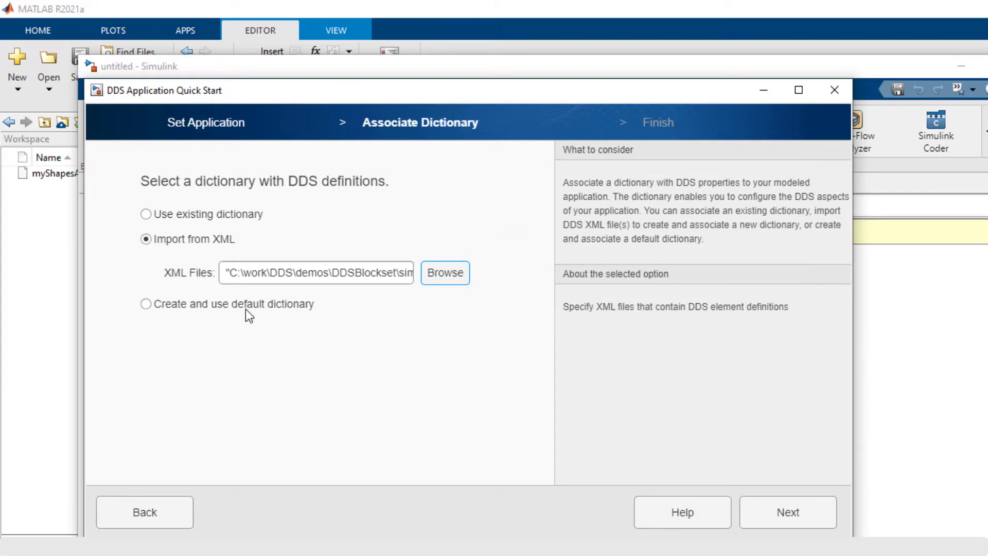
{"action": "mouse_move", "coordinate": [235, 224]}
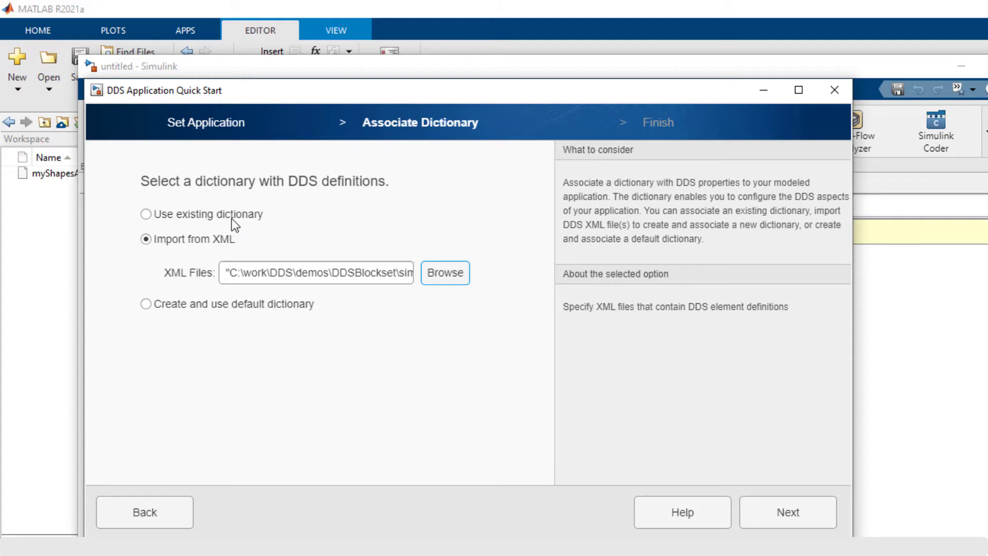
{"action": "mouse_move", "coordinate": [833, 510]}
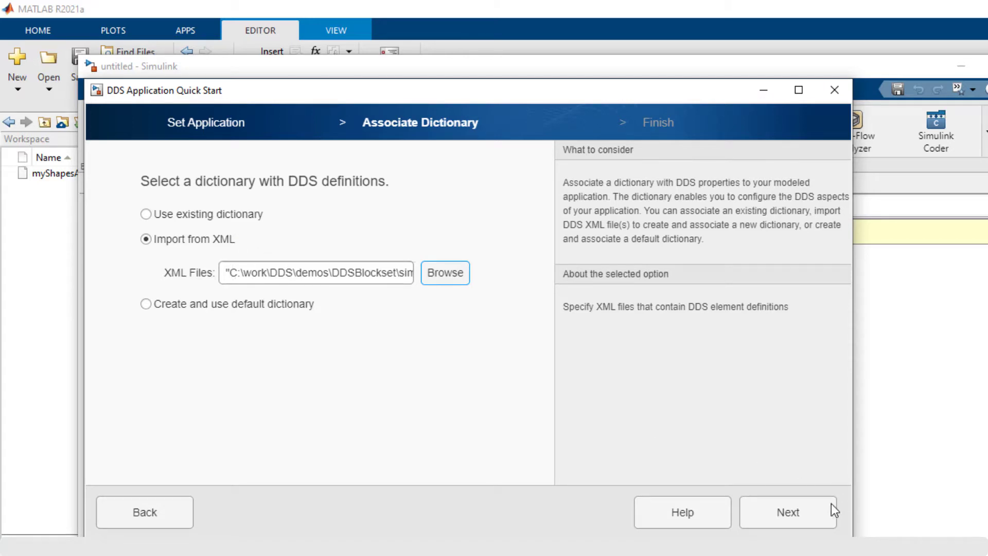
{"action": "left_click", "coordinate": [787, 512]}
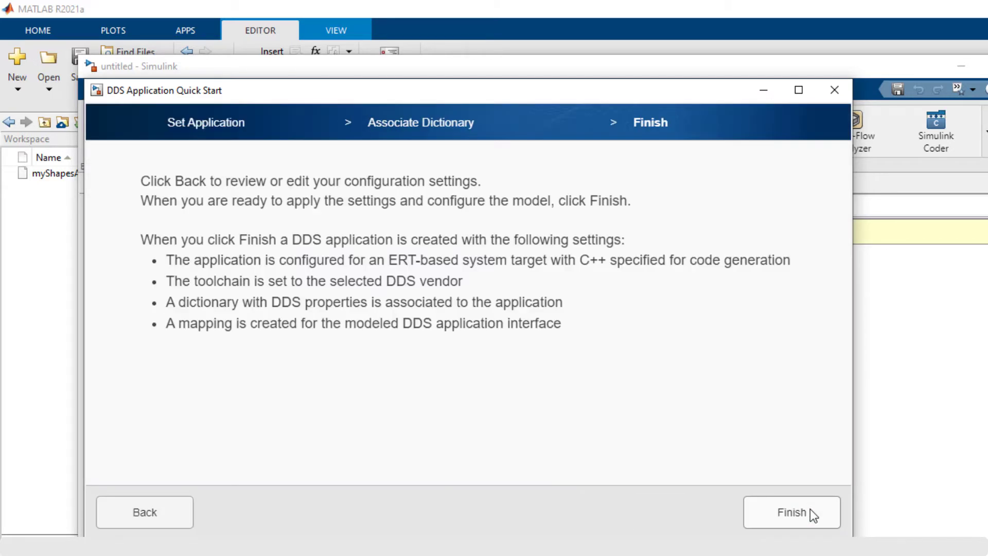
{"action": "left_click", "coordinate": [791, 511]}
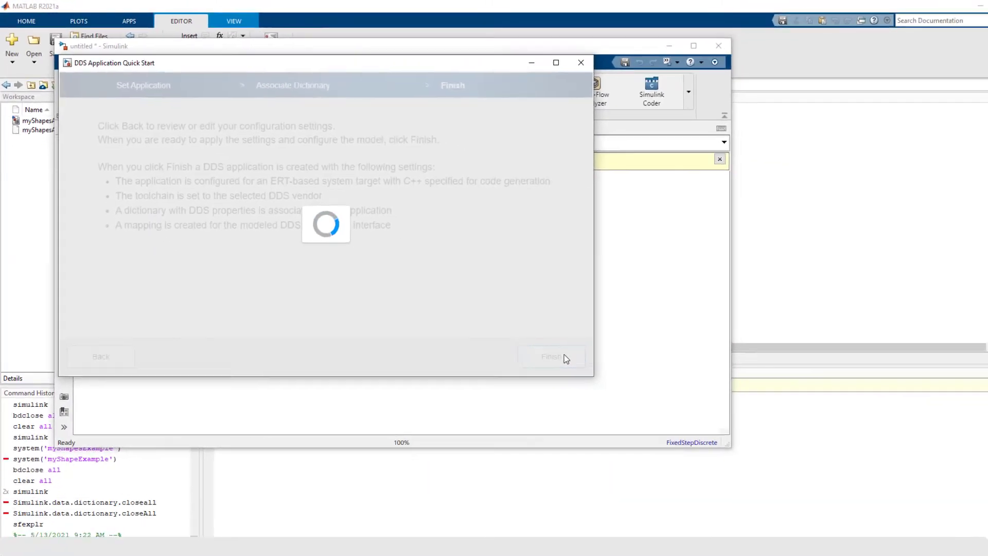
{"action": "left_click", "coordinate": [551, 356]}
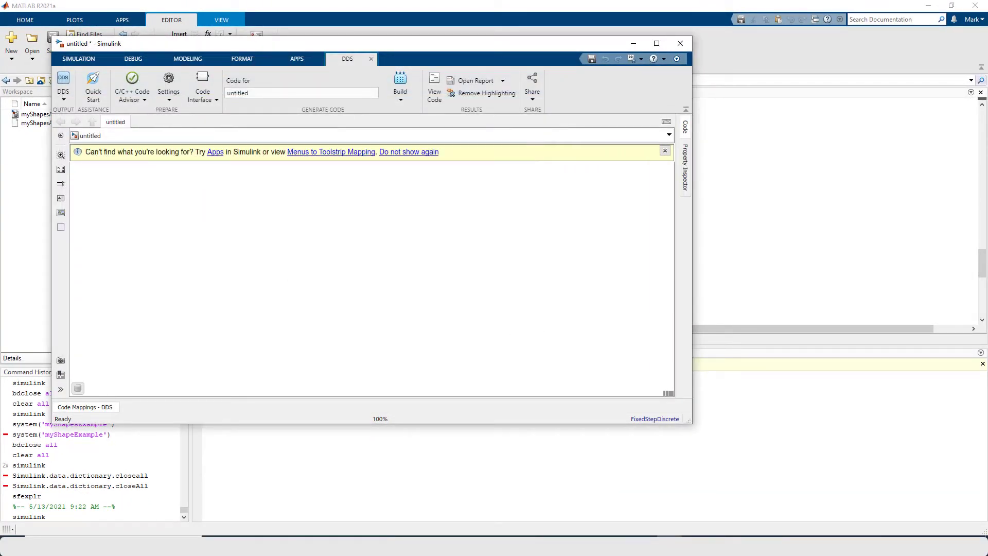
{"action": "mouse_move", "coordinate": [267, 196]}
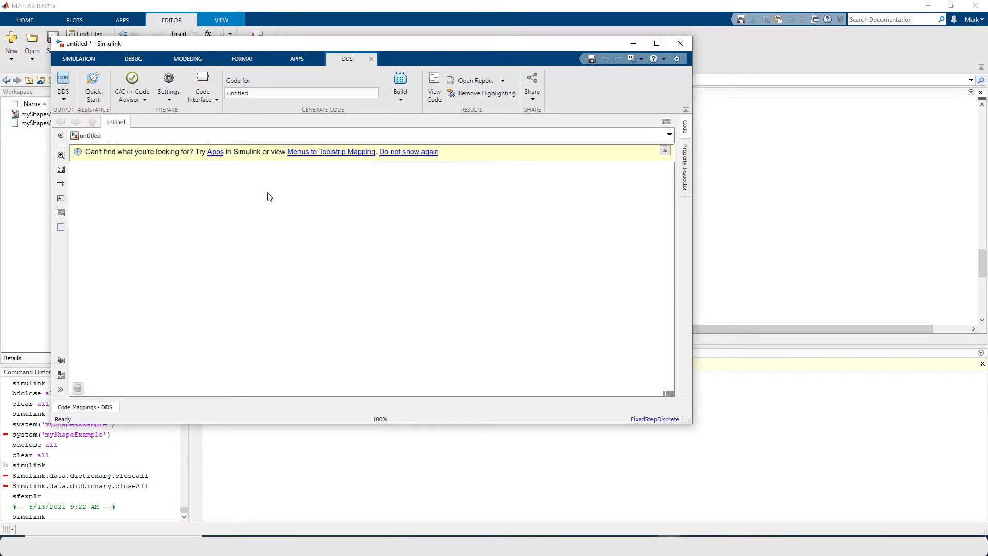
- Open DDS Dictionary from Code Interface and maximize the DDS Libraries window
{"action": "left_click", "coordinate": [203, 88]}
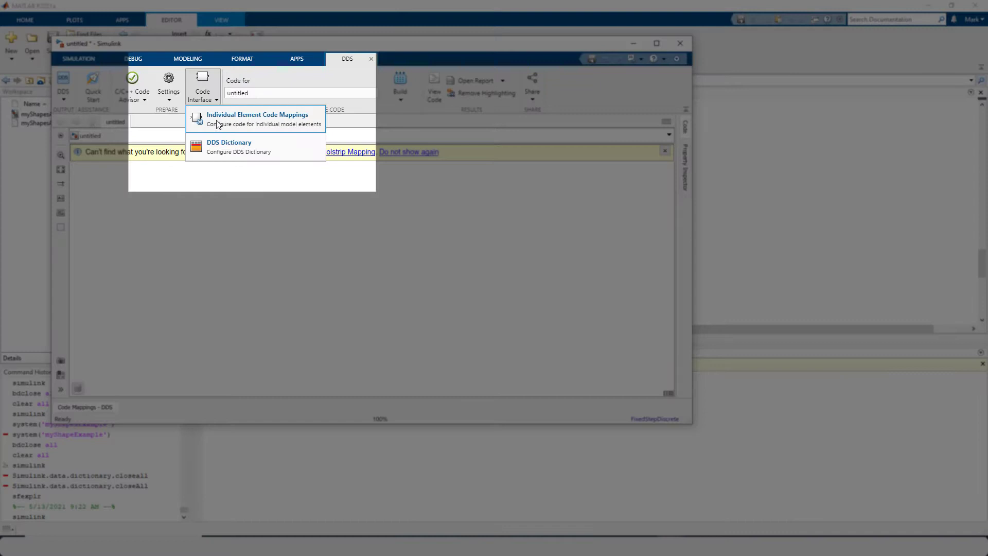
{"action": "left_click", "coordinate": [229, 142]}
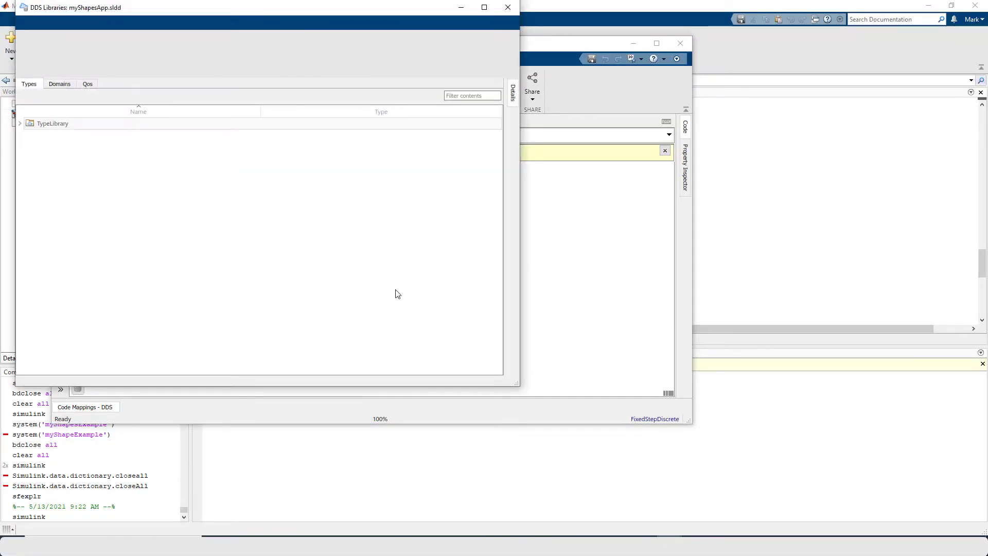
{"action": "left_click", "coordinate": [41, 23]}
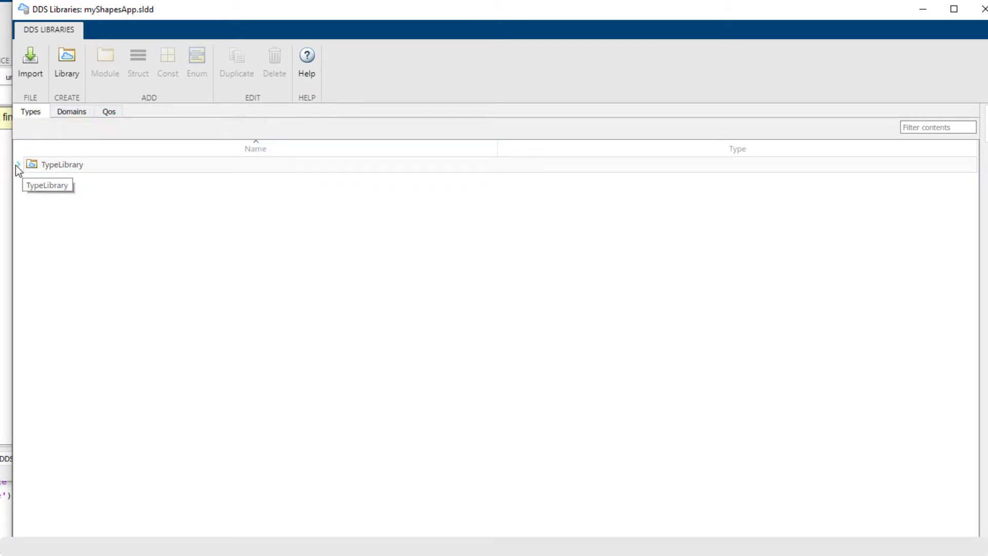
- Check ShapeType1's int32 x, y and shapesize elements, then switch to the Domains tab
{"action": "left_click", "coordinate": [138, 63]}
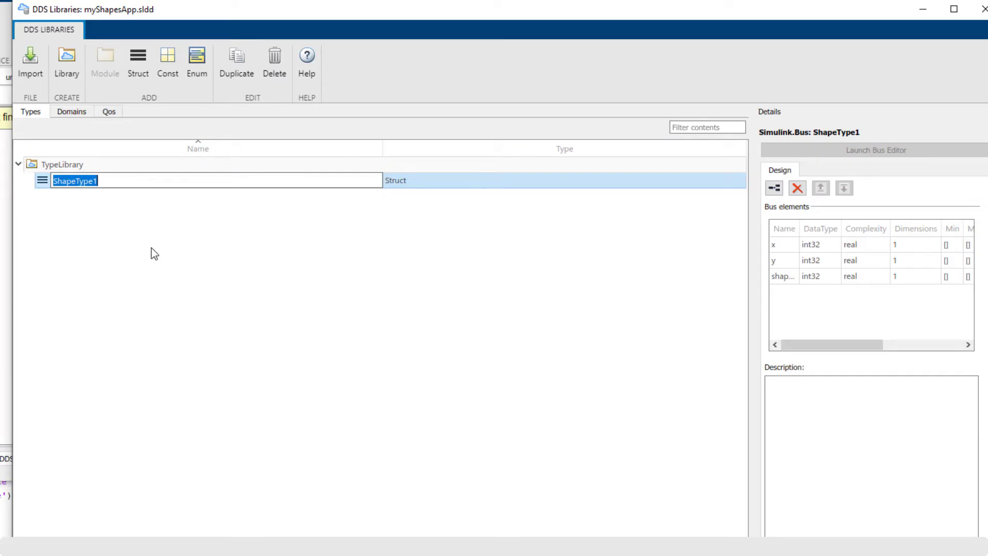
{"action": "left_click", "coordinate": [781, 259]}
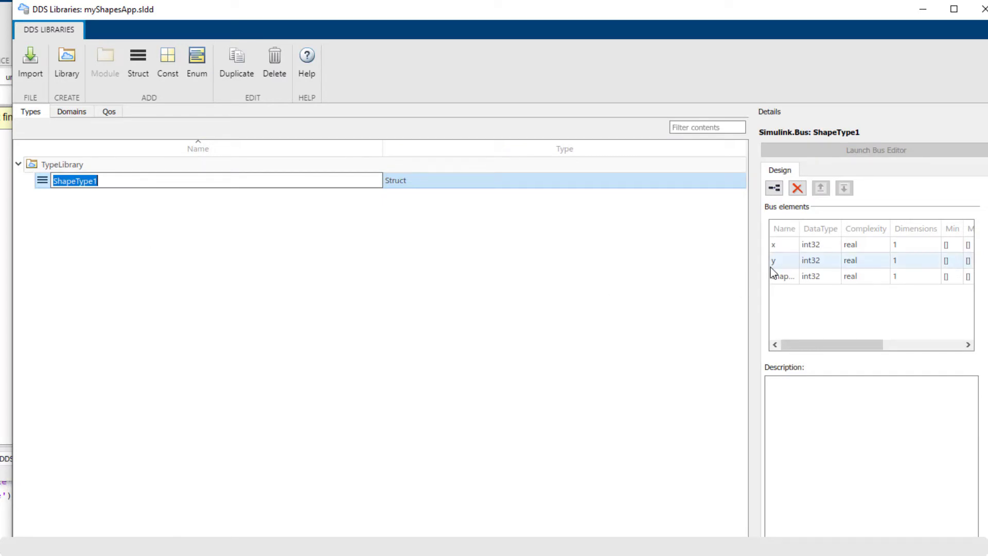
{"action": "left_click", "coordinate": [783, 276]}
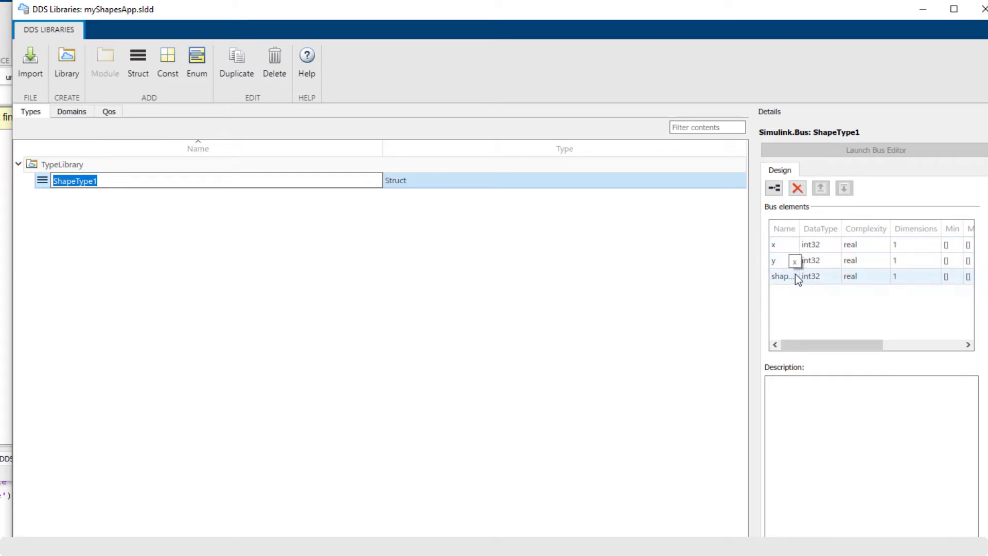
{"action": "mouse_move", "coordinate": [797, 278]}
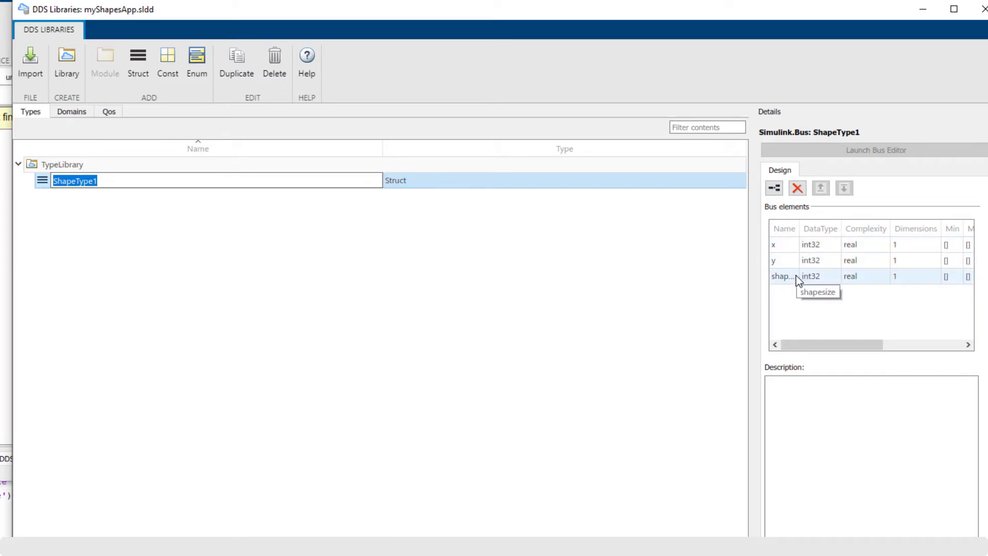
{"action": "mouse_move", "coordinate": [839, 216]}
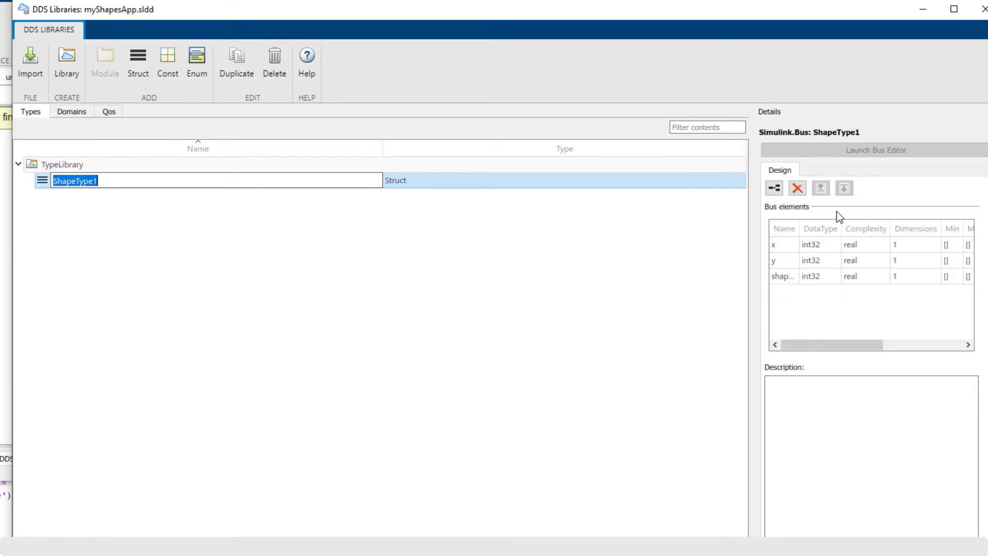
{"action": "mouse_move", "coordinate": [388, 312]}
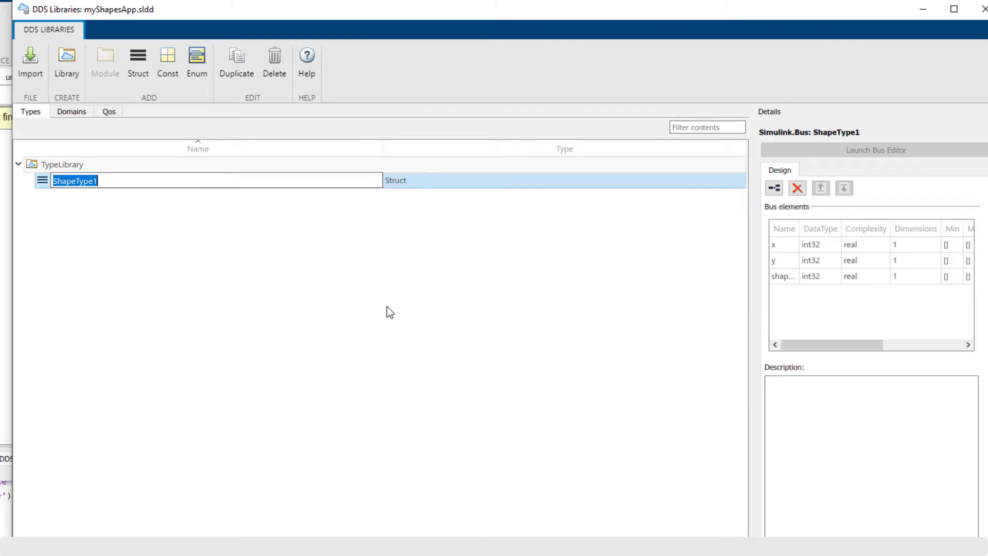
{"action": "mouse_move", "coordinate": [392, 306]}
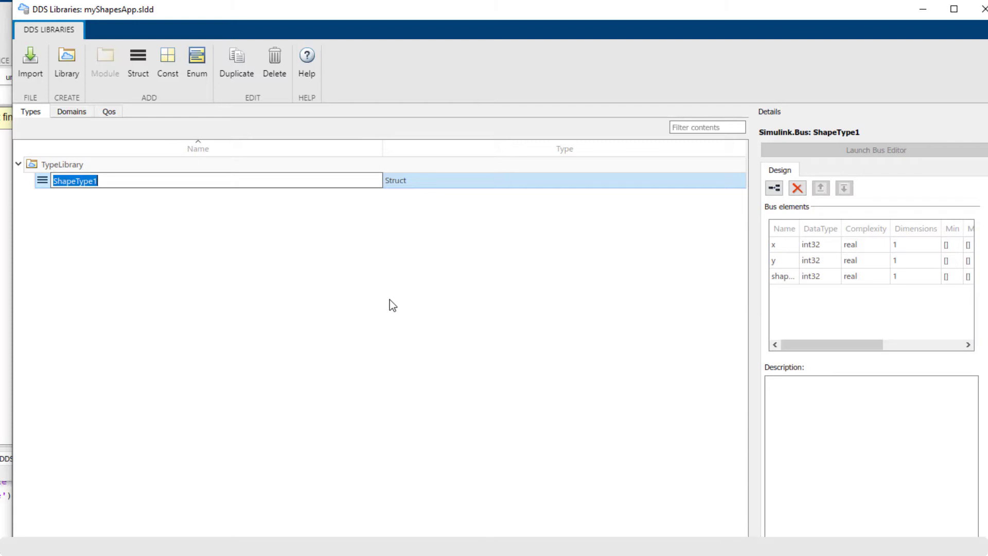
{"action": "mouse_move", "coordinate": [145, 271]}
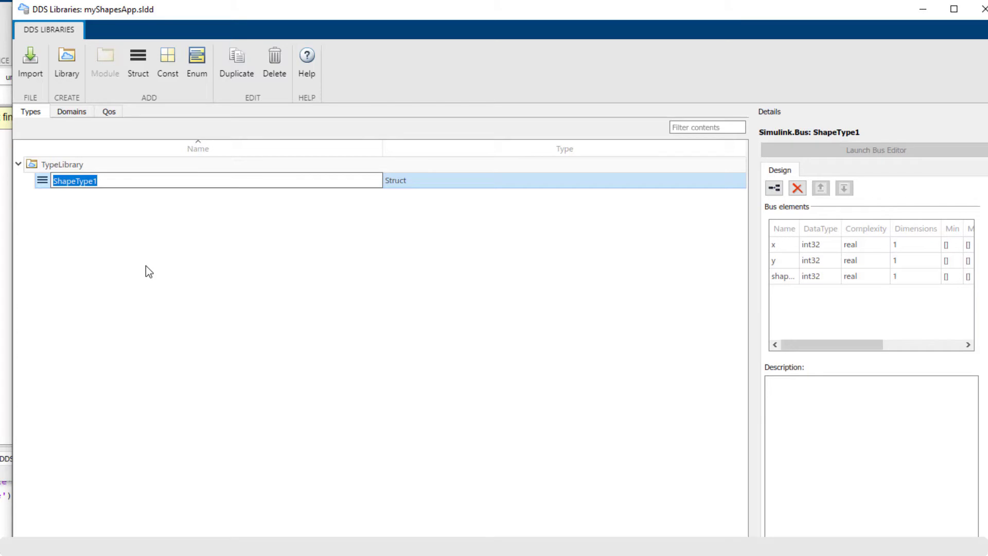
{"action": "mouse_move", "coordinate": [839, 311]}
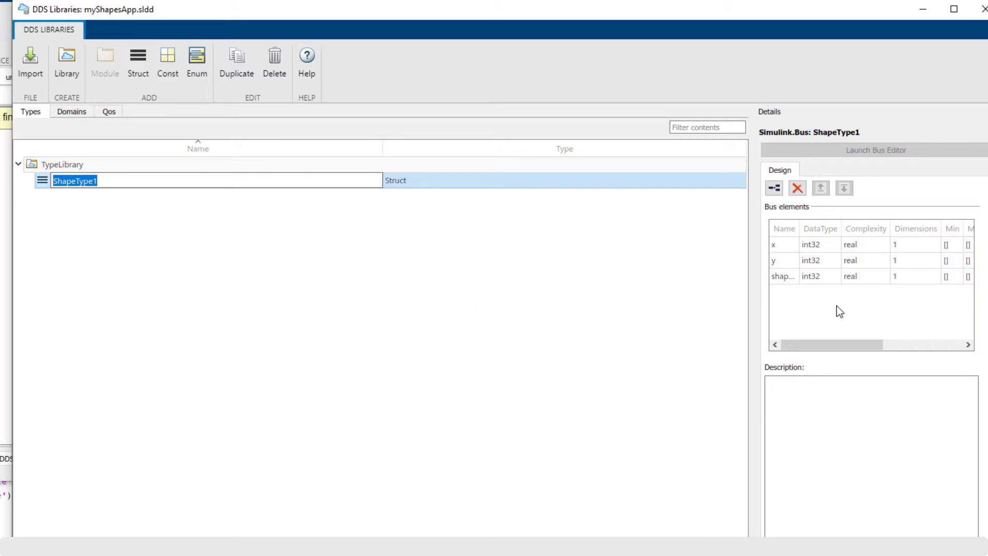
{"action": "mouse_move", "coordinate": [158, 210]}
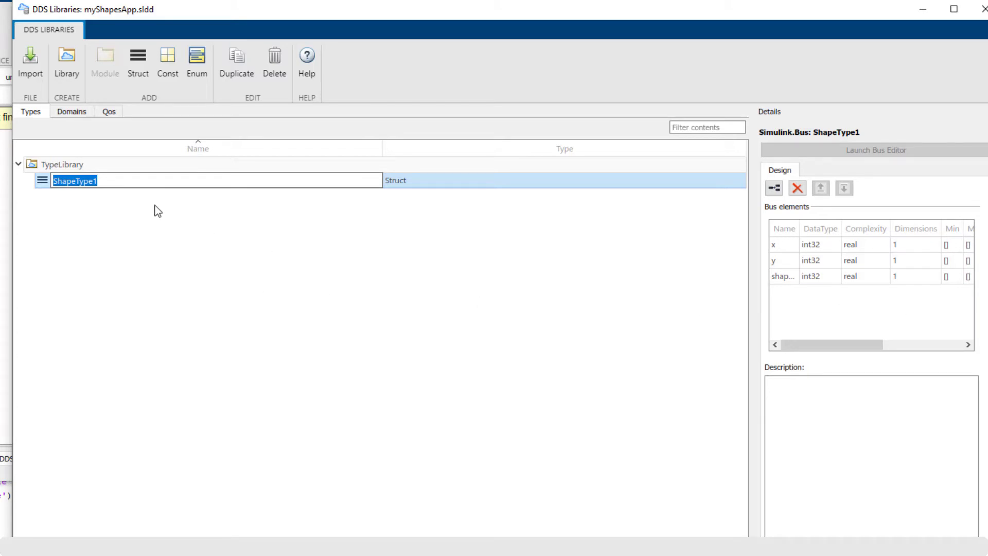
{"action": "mouse_move", "coordinate": [137, 57]}
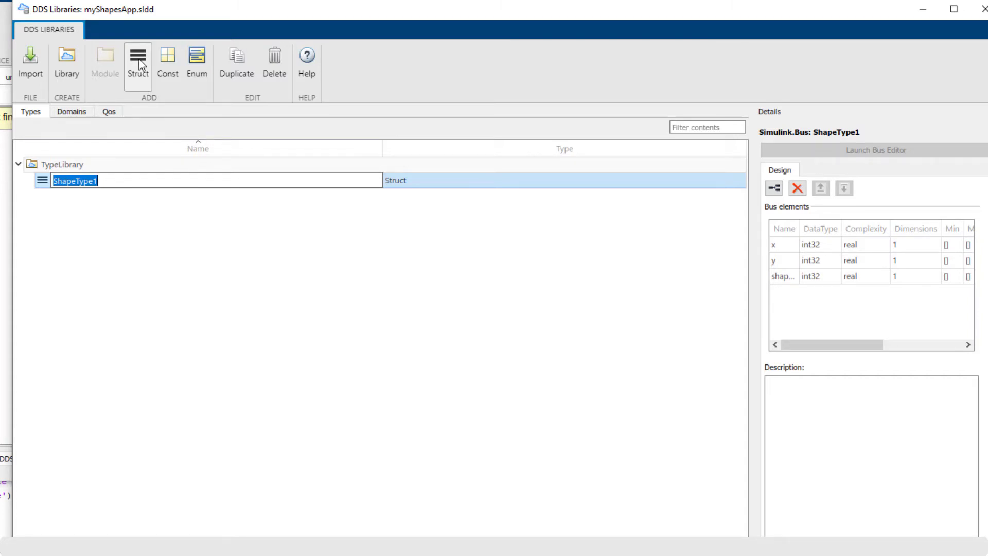
{"action": "mouse_move", "coordinate": [168, 63]}
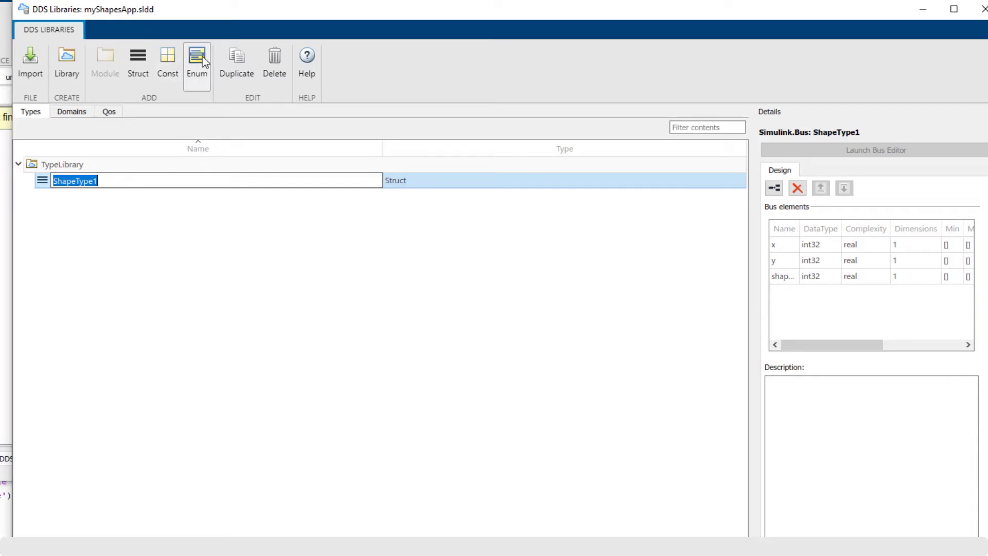
{"action": "mouse_move", "coordinate": [217, 227]}
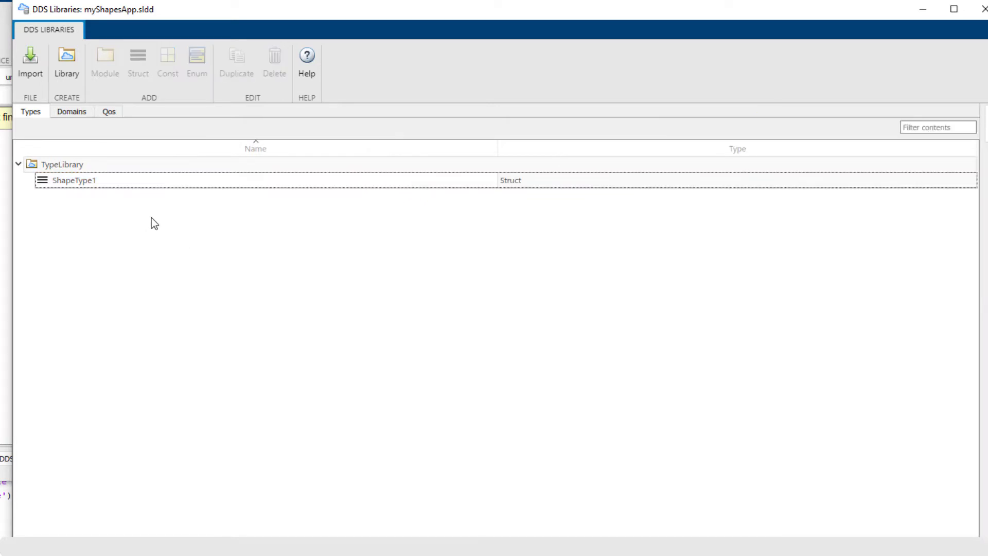
{"action": "left_click", "coordinate": [71, 111]}
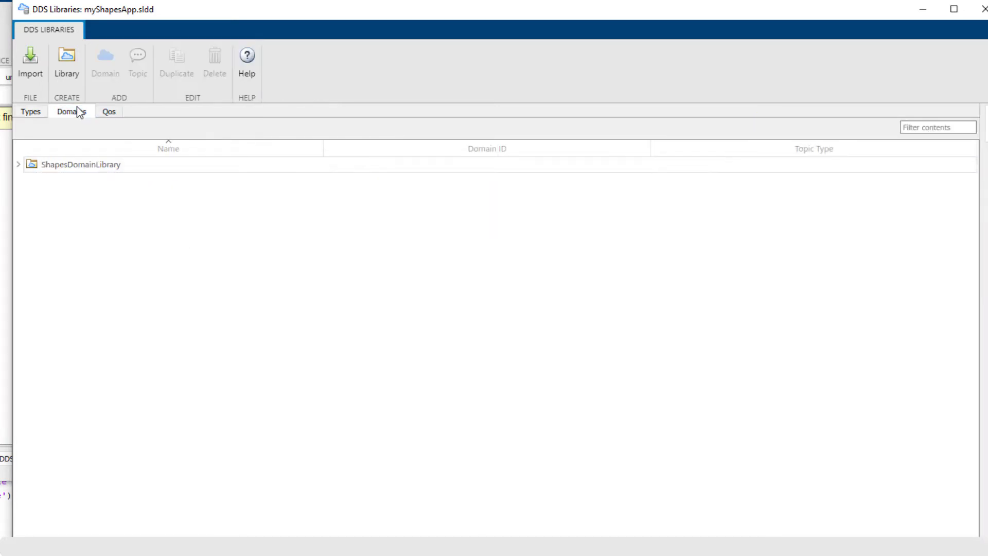
- Review ShapesDomain's Circle1, Square1 and Triangle1 topics, then switch to the QoS tab
{"action": "left_click", "coordinate": [19, 165]}
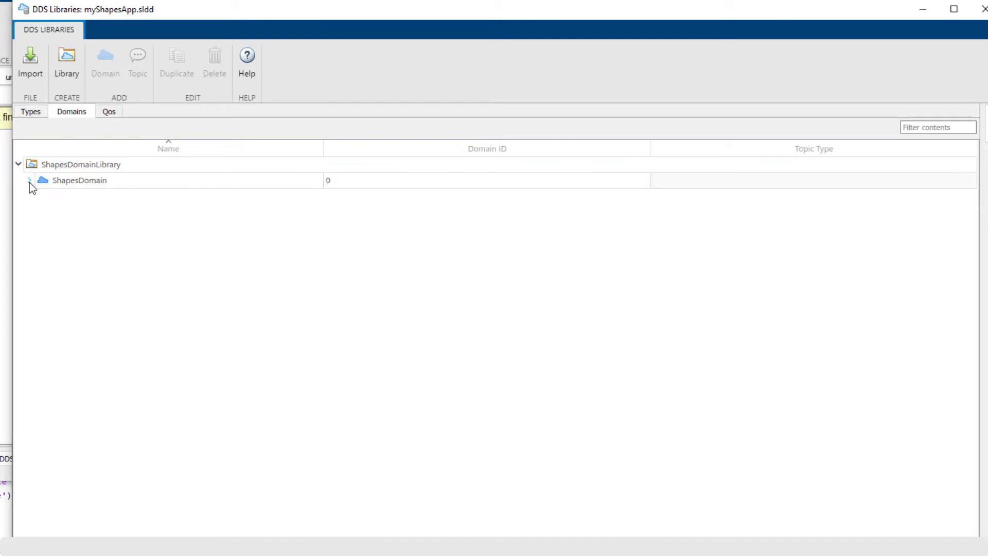
{"action": "left_click", "coordinate": [28, 180]}
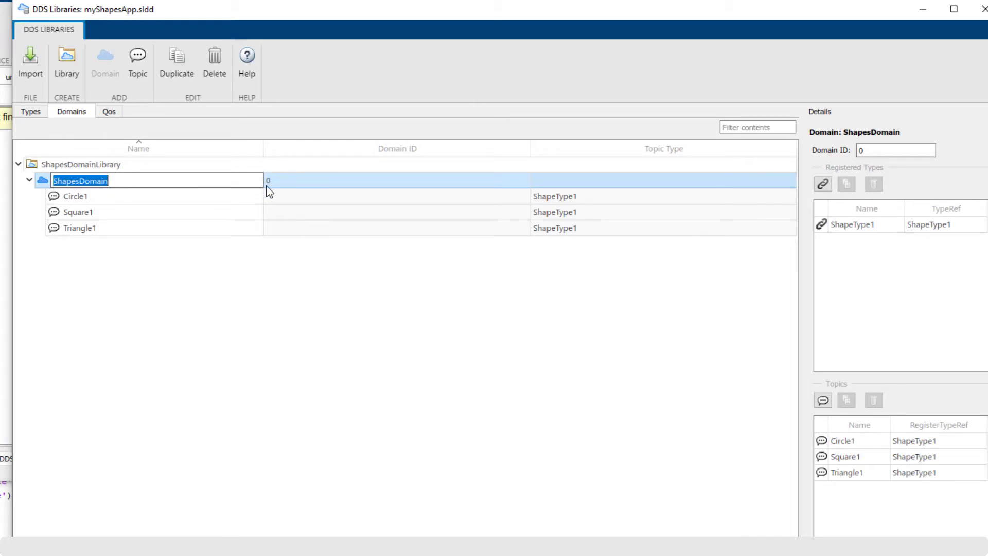
{"action": "mouse_move", "coordinate": [153, 208]}
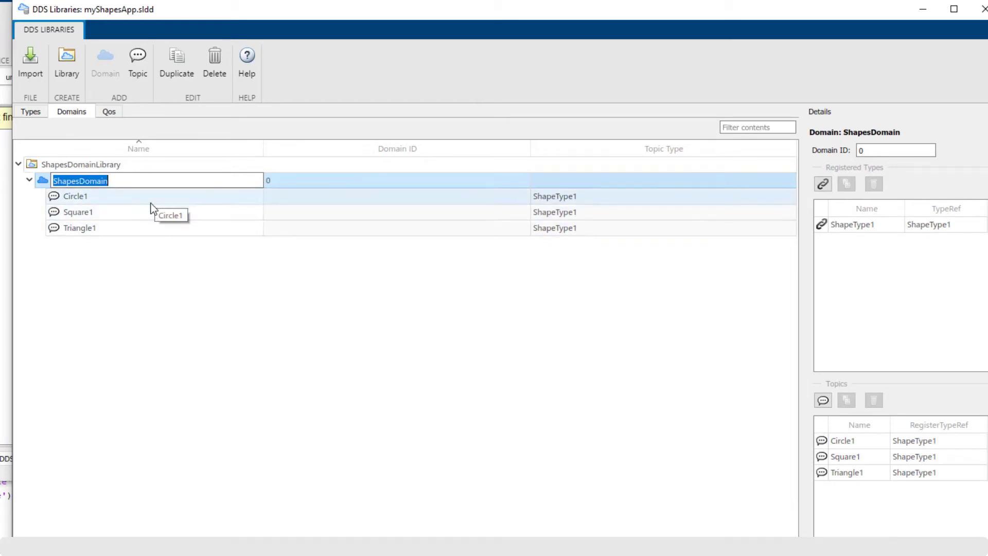
{"action": "mouse_move", "coordinate": [157, 222]}
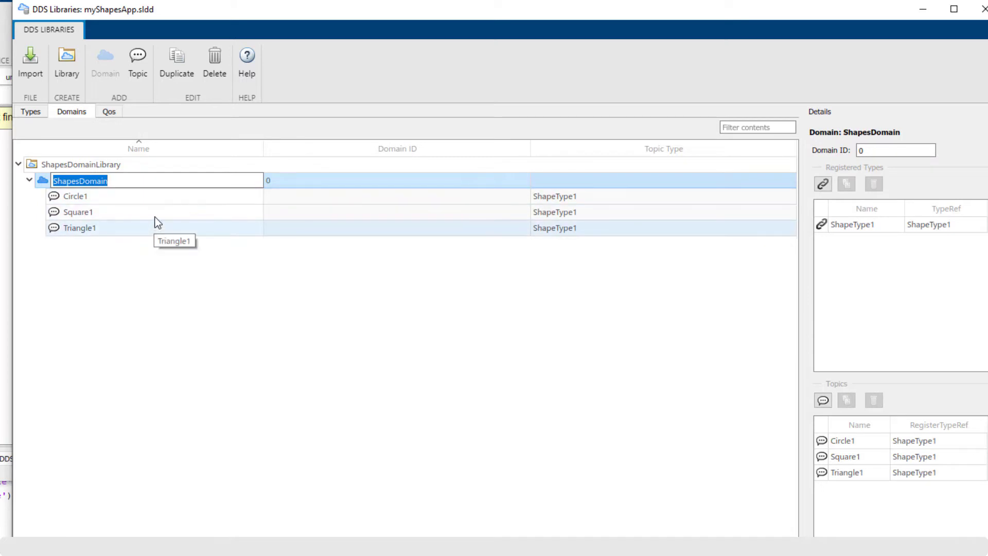
{"action": "mouse_move", "coordinate": [612, 238]}
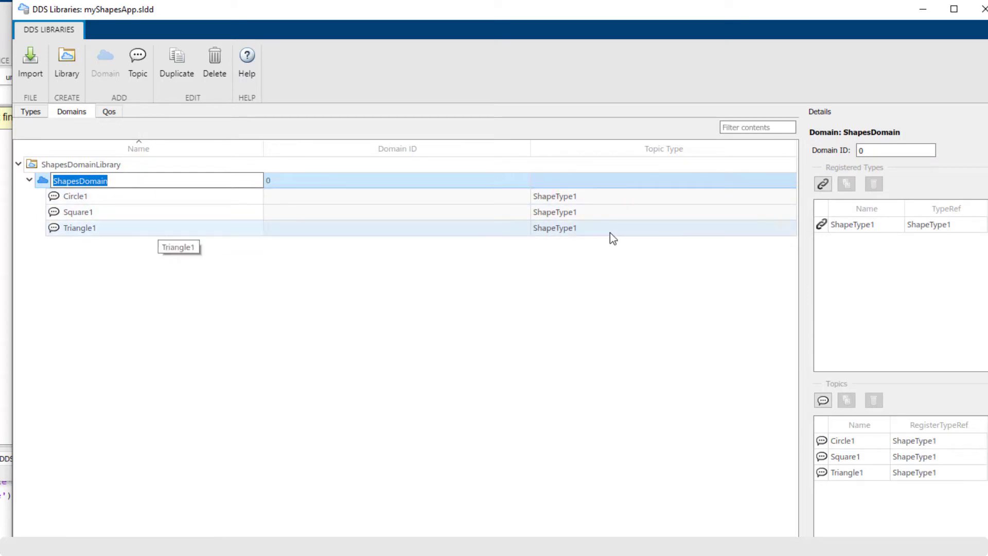
{"action": "mouse_move", "coordinate": [600, 207]}
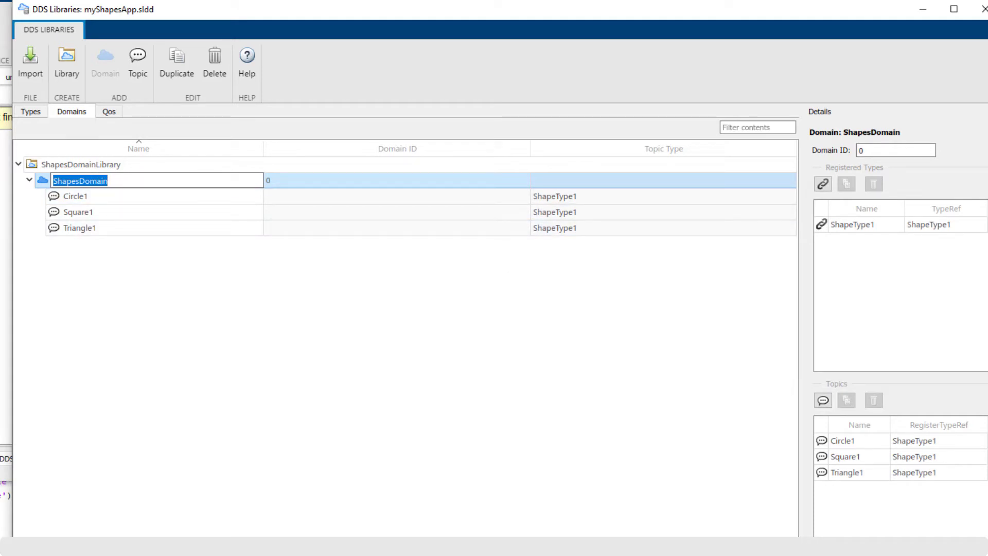
{"action": "left_click", "coordinate": [675, 326]}
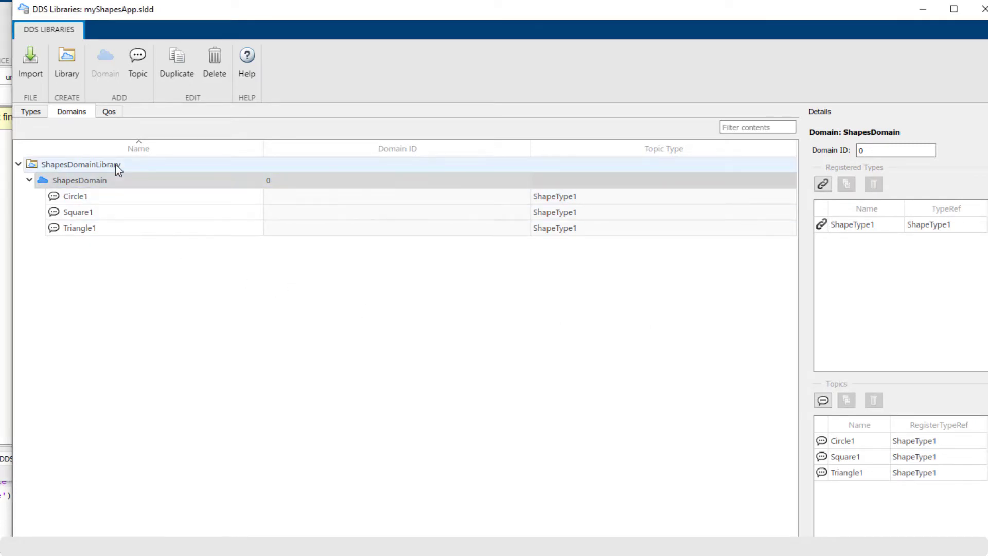
{"action": "left_click", "coordinate": [81, 165]}
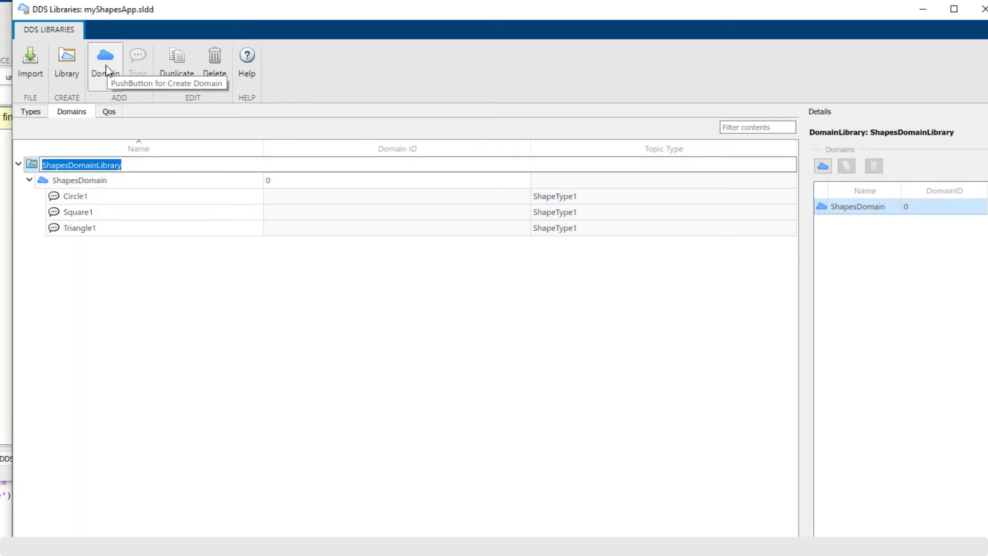
{"action": "left_click", "coordinate": [81, 180]}
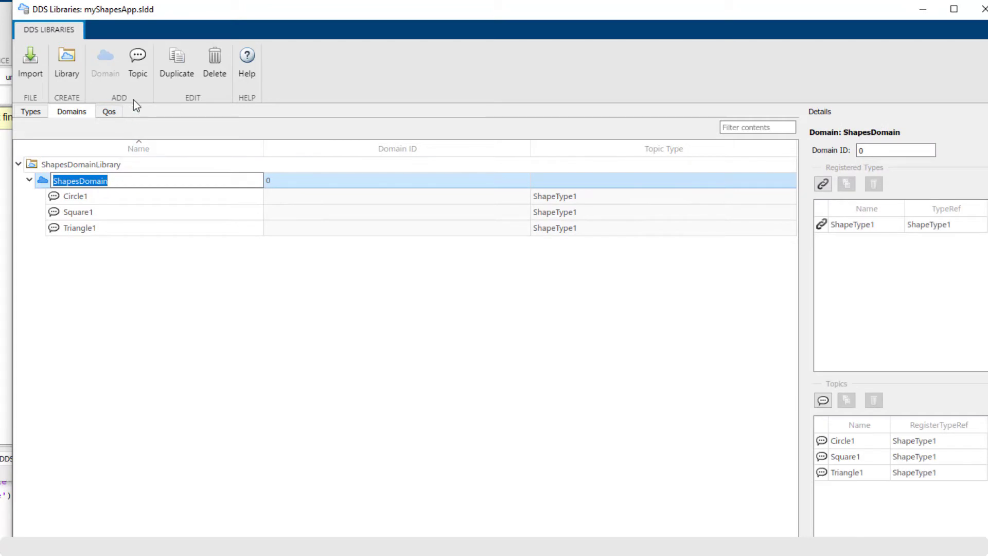
{"action": "mouse_move", "coordinate": [137, 57]}
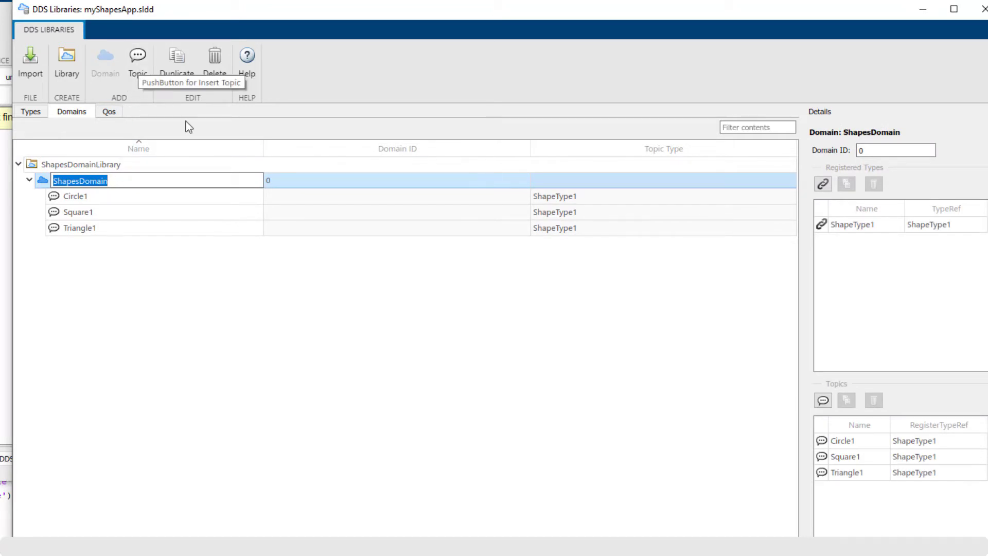
{"action": "mouse_move", "coordinate": [867, 375]}
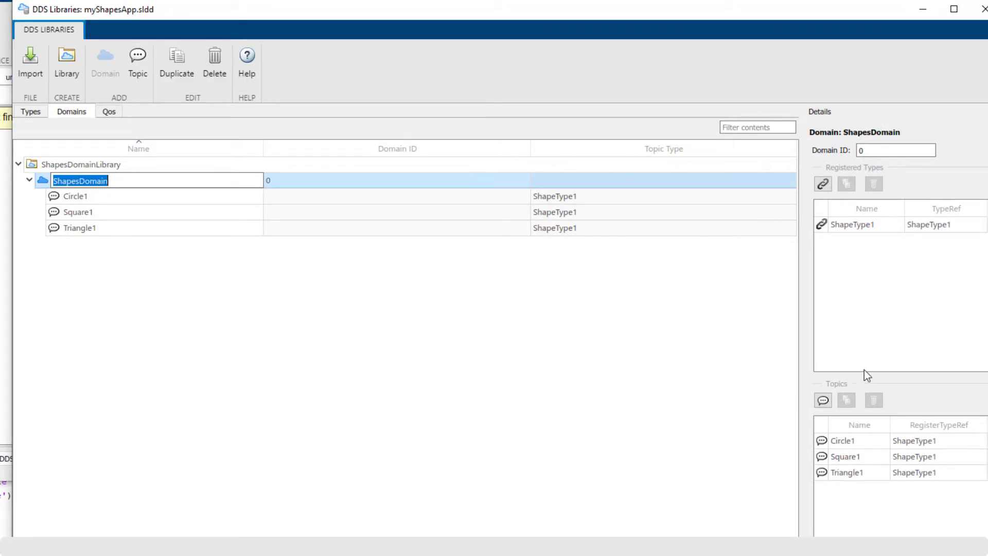
{"action": "mouse_move", "coordinate": [881, 271]}
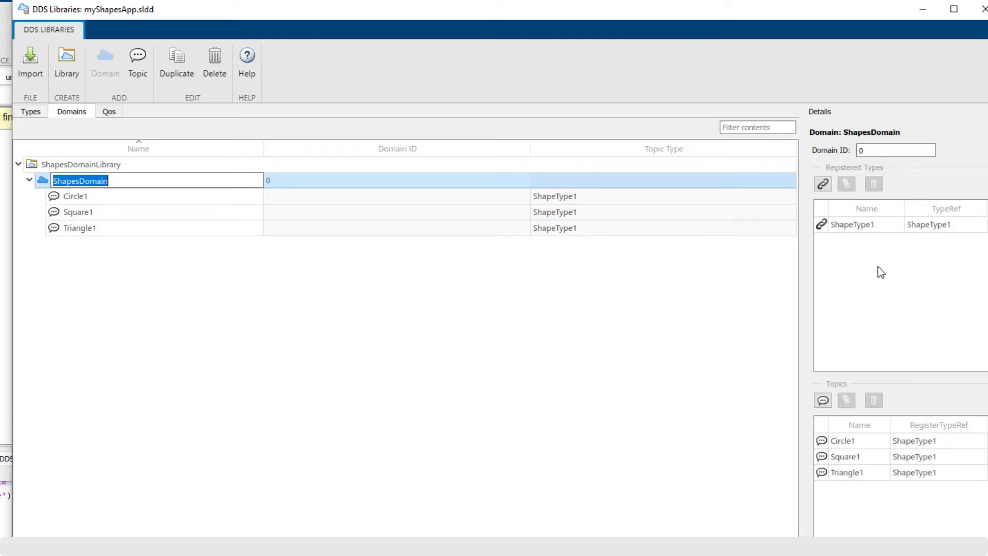
{"action": "mouse_move", "coordinate": [616, 261]}
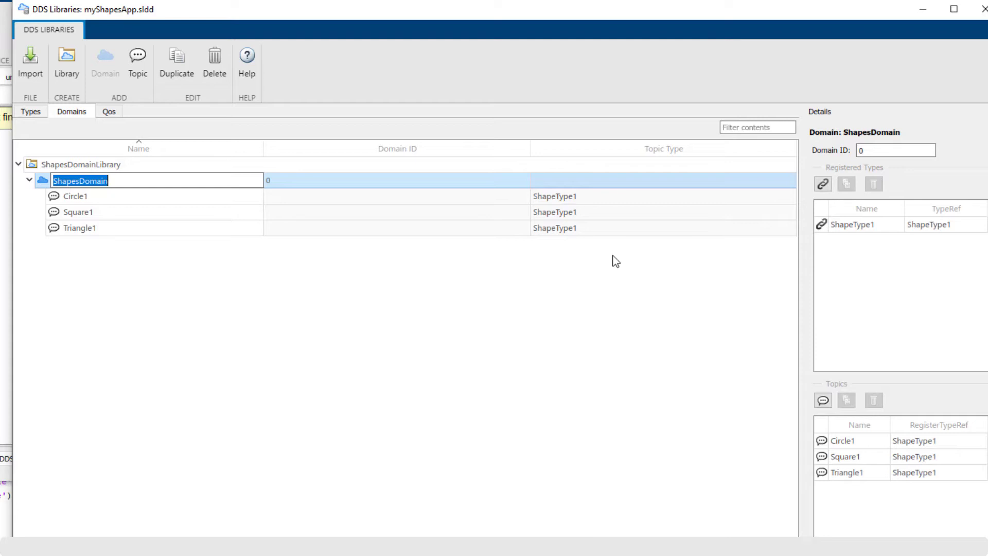
{"action": "left_click", "coordinate": [109, 112]}
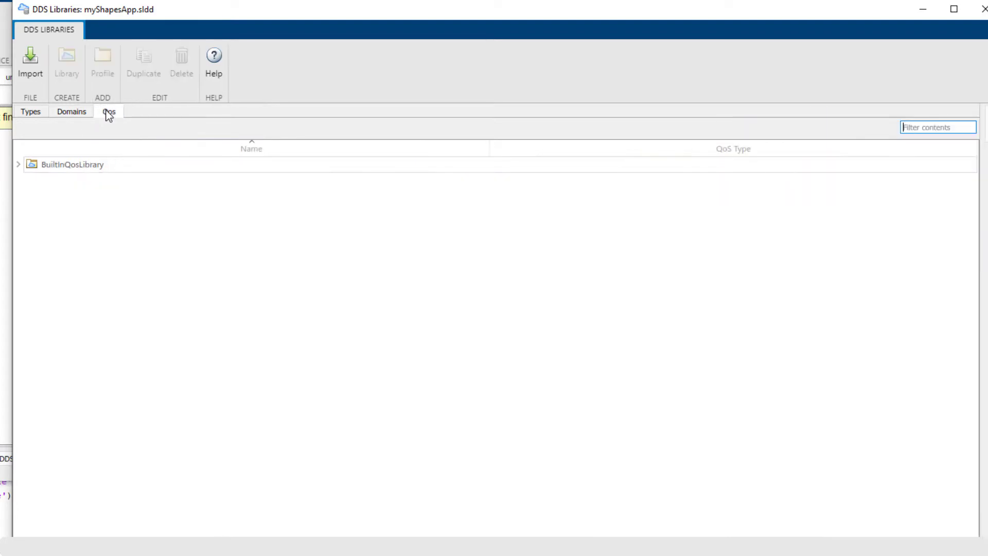
- Confirm Event DataReaderQoS history is KEEP_ALL_HISTORY_QOS with depth 1, then close DDS Libraries
{"action": "left_click", "coordinate": [18, 165]}
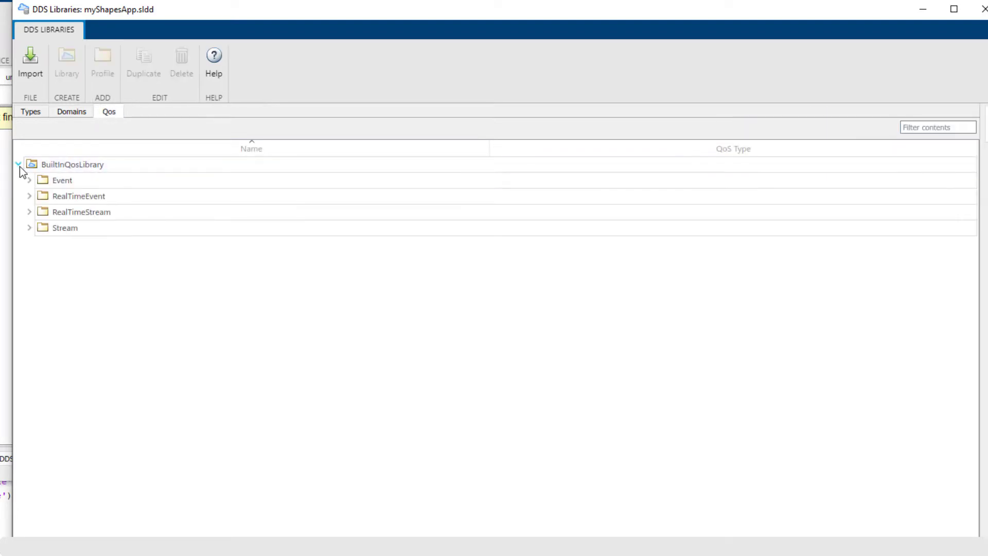
{"action": "mouse_move", "coordinate": [30, 186]}
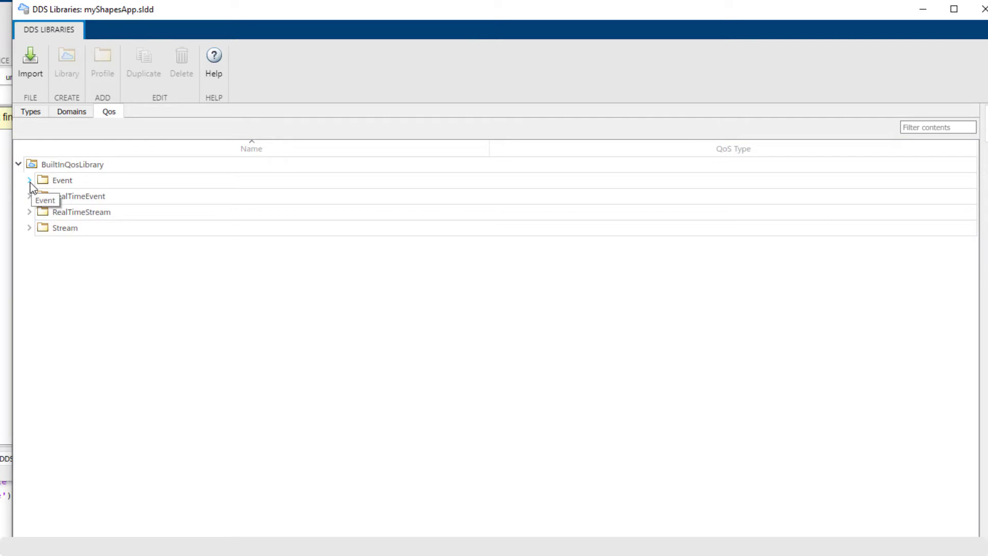
{"action": "left_click", "coordinate": [29, 180]}
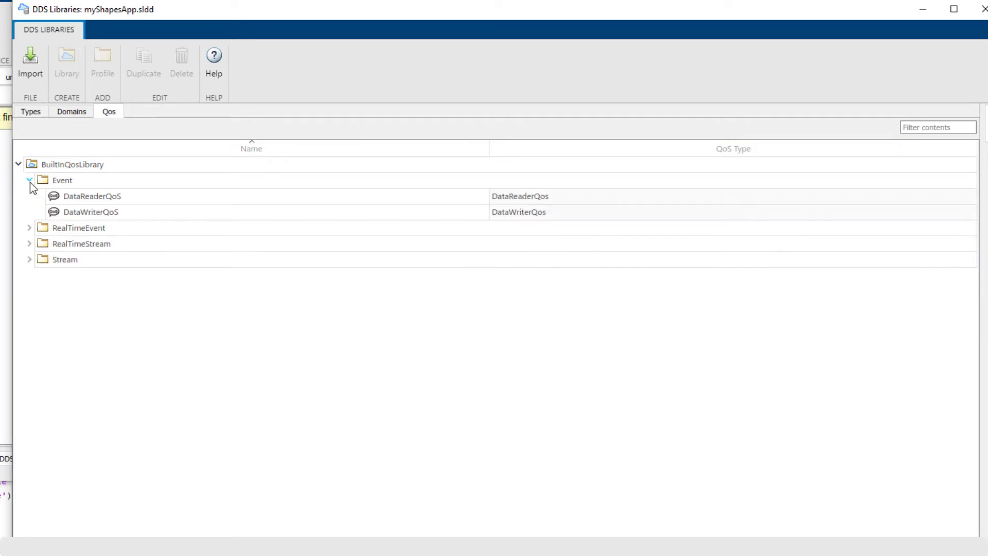
{"action": "left_click", "coordinate": [93, 196]}
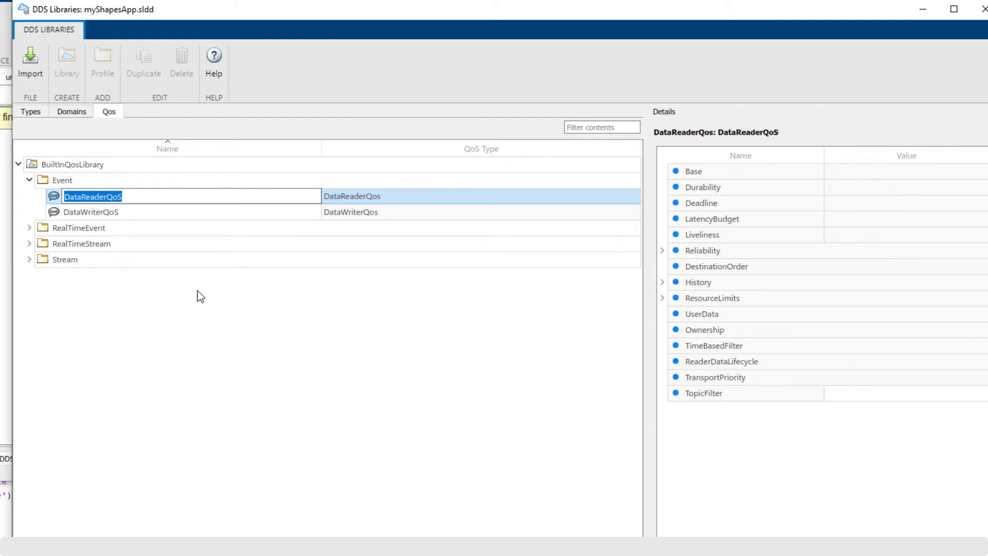
{"action": "mouse_move", "coordinate": [705, 297]}
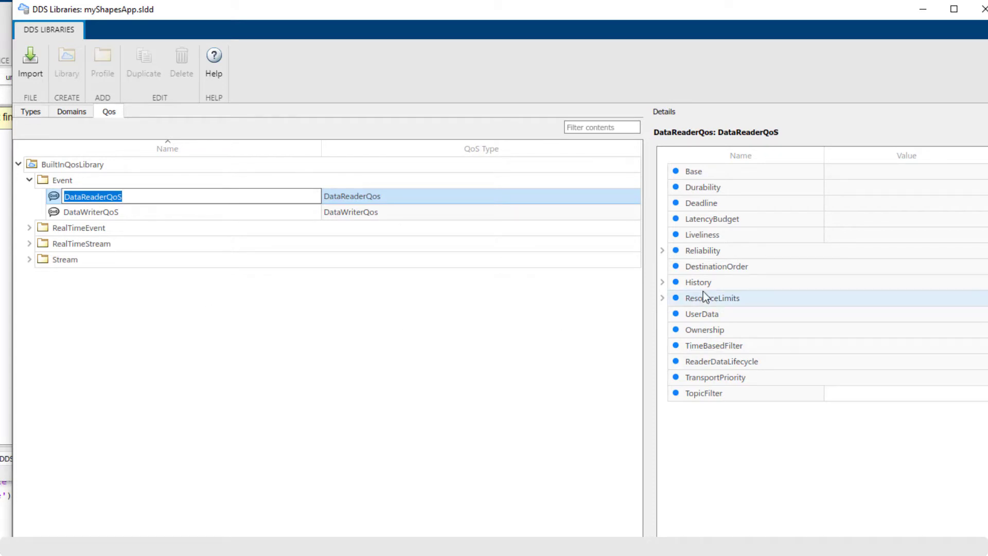
{"action": "left_click", "coordinate": [662, 281]}
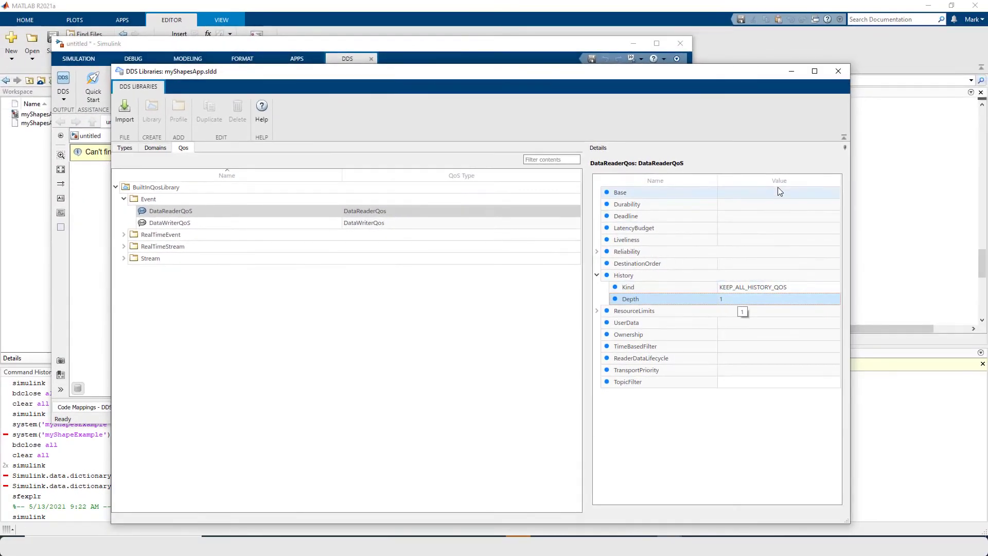
{"action": "mouse_move", "coordinate": [838, 71]}
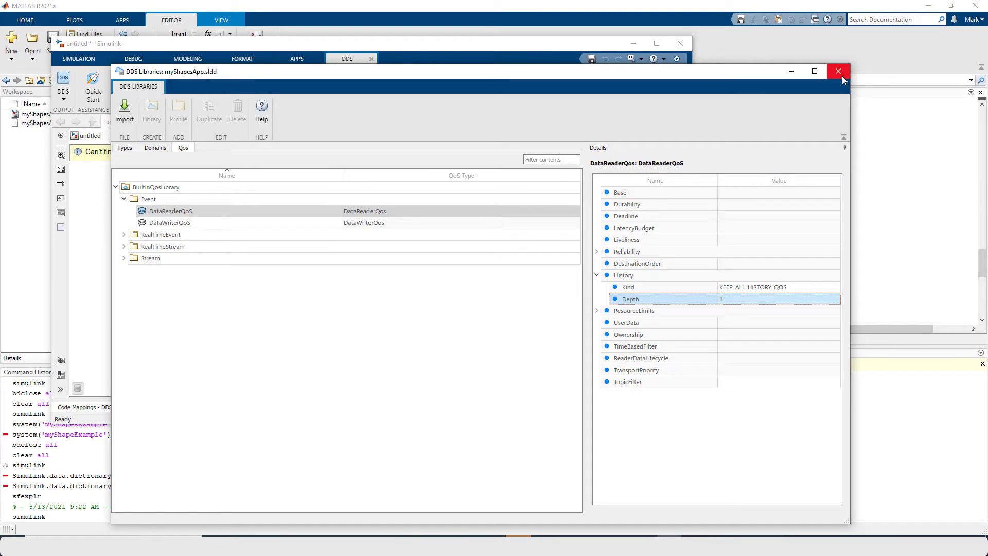
{"action": "mouse_move", "coordinate": [161, 161]}
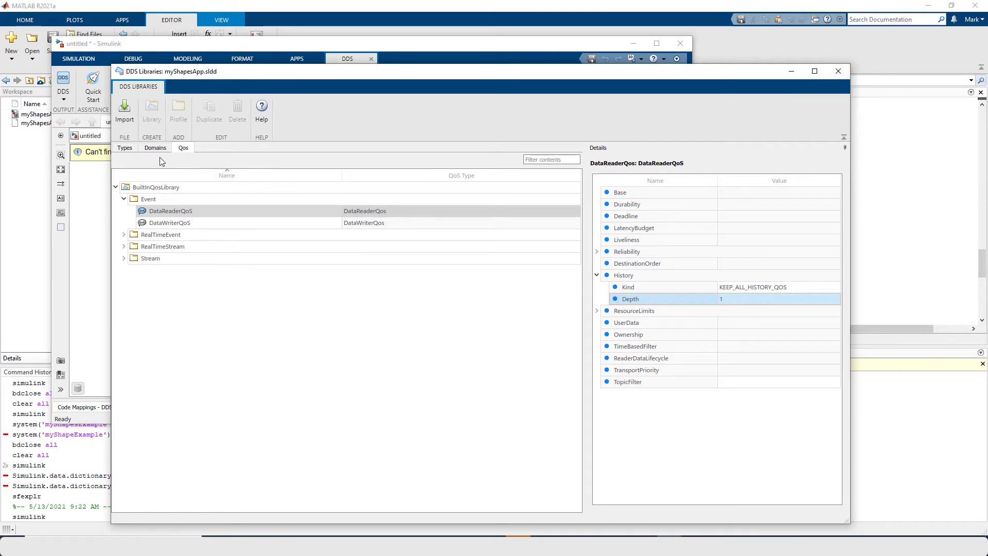
{"action": "mouse_move", "coordinate": [838, 69]}
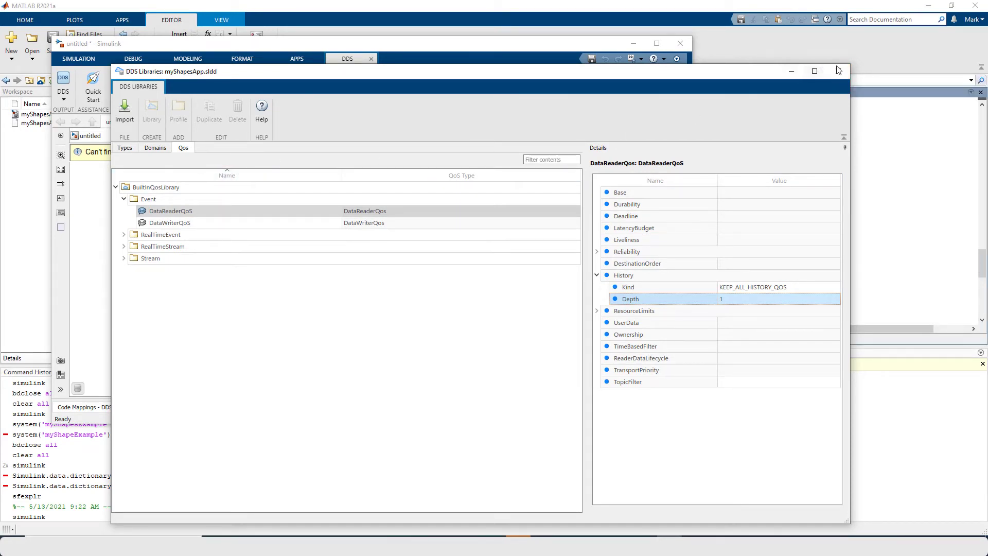
{"action": "left_click", "coordinate": [837, 70]}
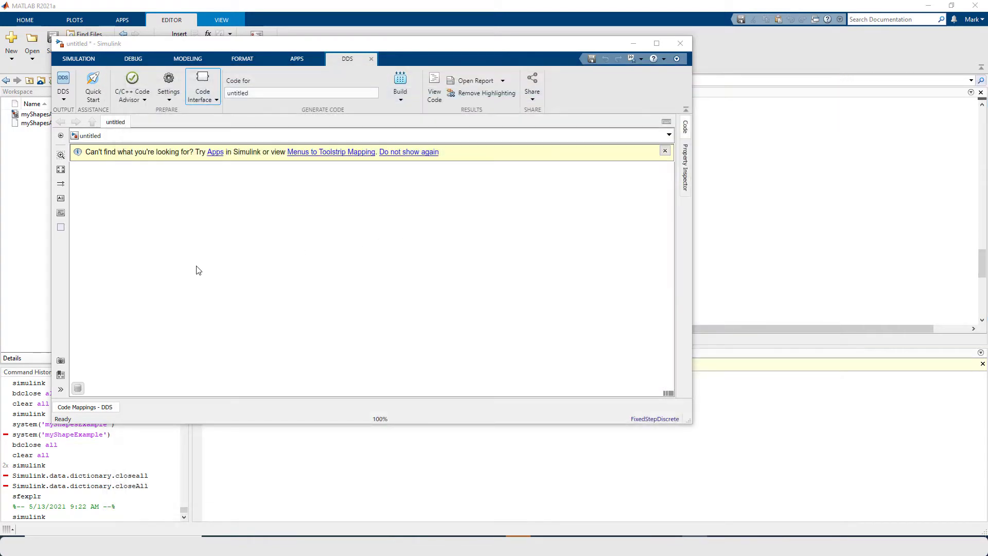
{"action": "mouse_move", "coordinate": [179, 273]}
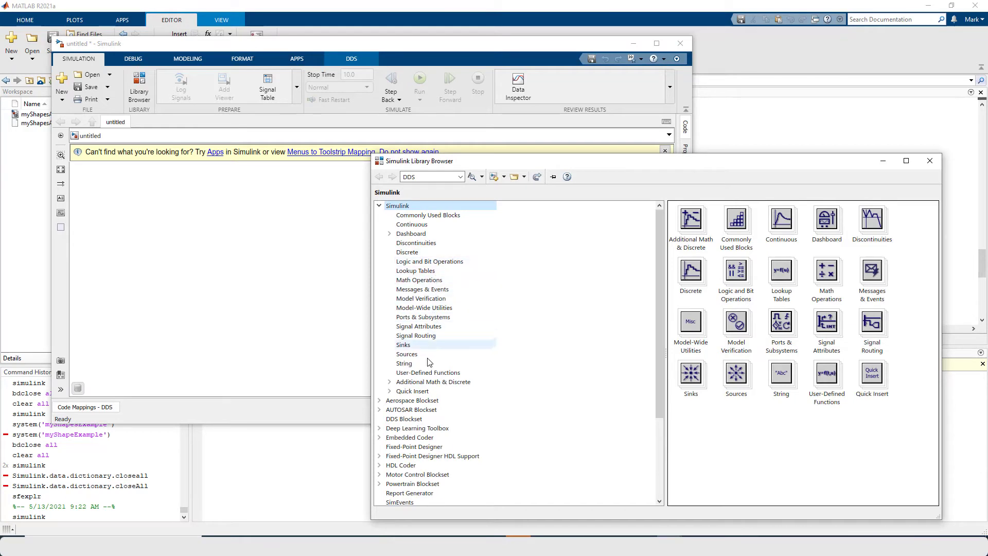
- Add Take DDS Sample and Write DDS Sample blocks from DDS Blockset and wire an inport
{"action": "left_click", "coordinate": [403, 419]}
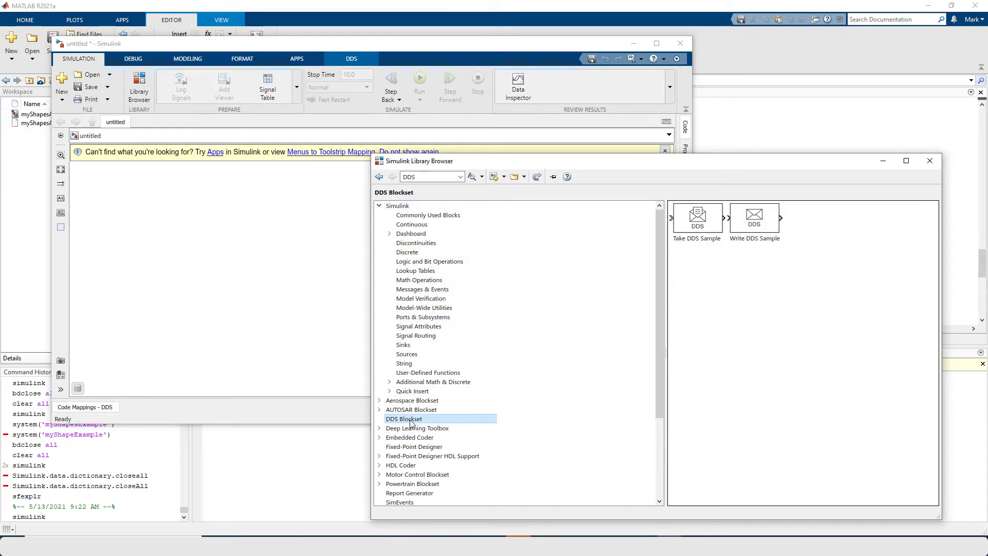
{"action": "mouse_move", "coordinate": [696, 221]}
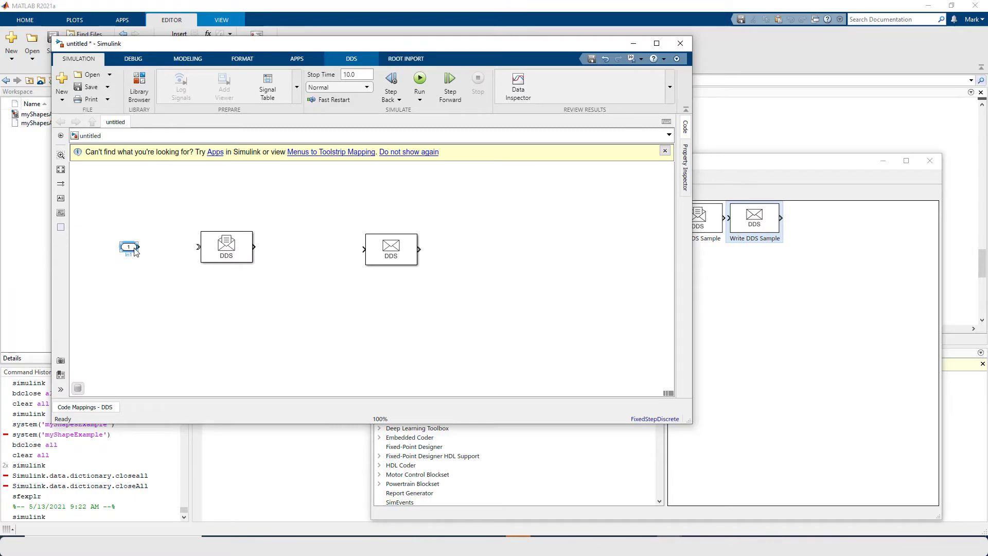
{"action": "left_click", "coordinate": [656, 43]}
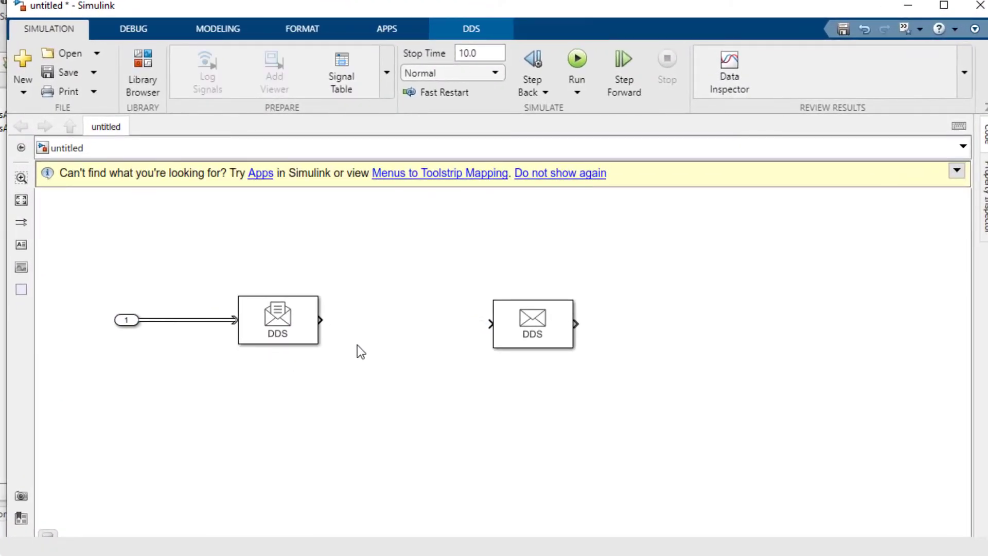
{"action": "mouse_move", "coordinate": [405, 326]}
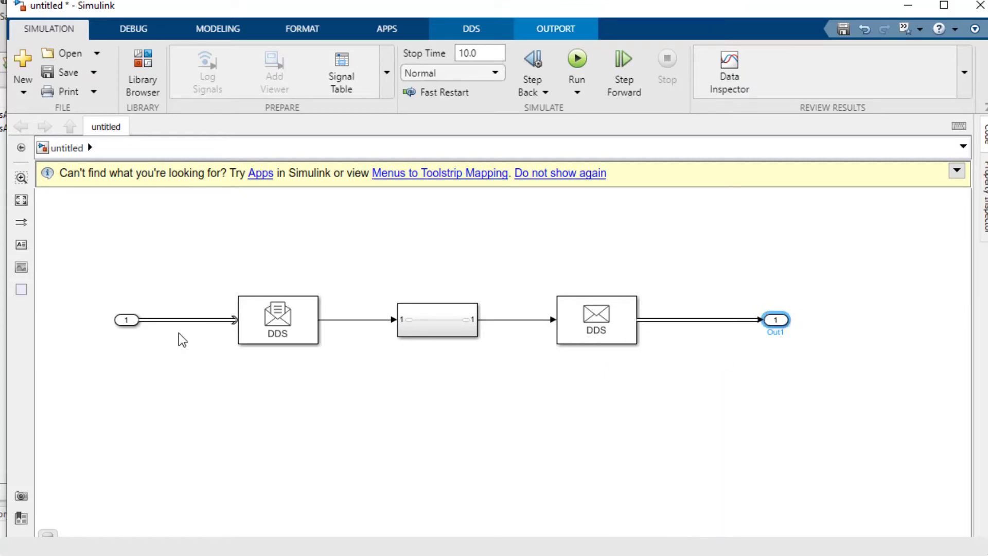
- Open Block Parameters for the In1 inport
{"action": "double_click", "coordinate": [126, 320]}
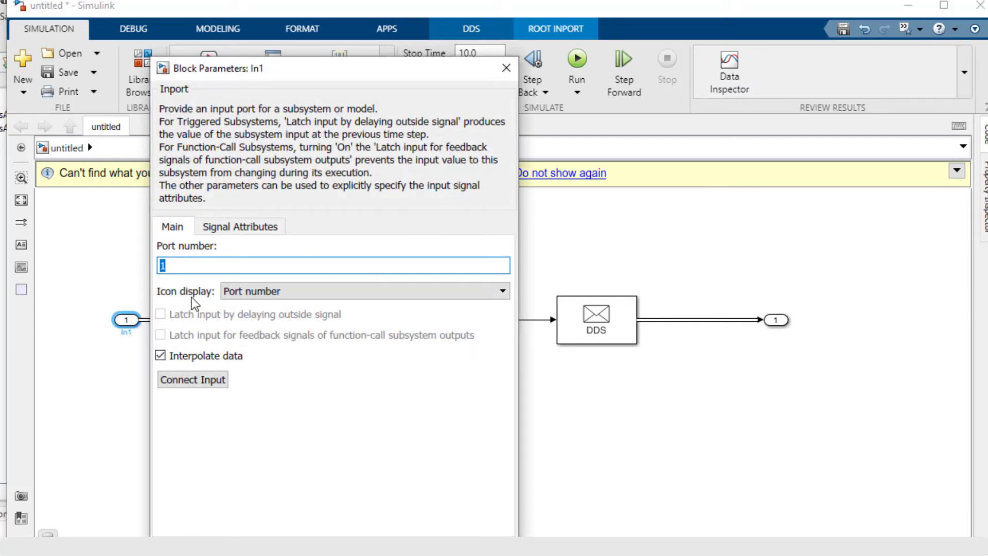
- Set the In1 inport's data type to Bus: ShapeType1
{"action": "left_click", "coordinate": [239, 226]}
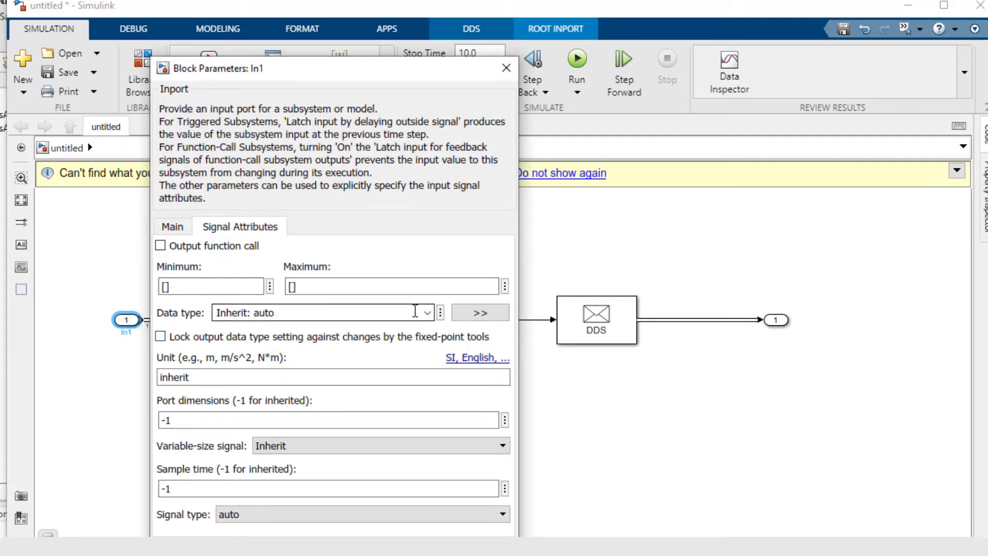
{"action": "left_click", "coordinate": [426, 312]}
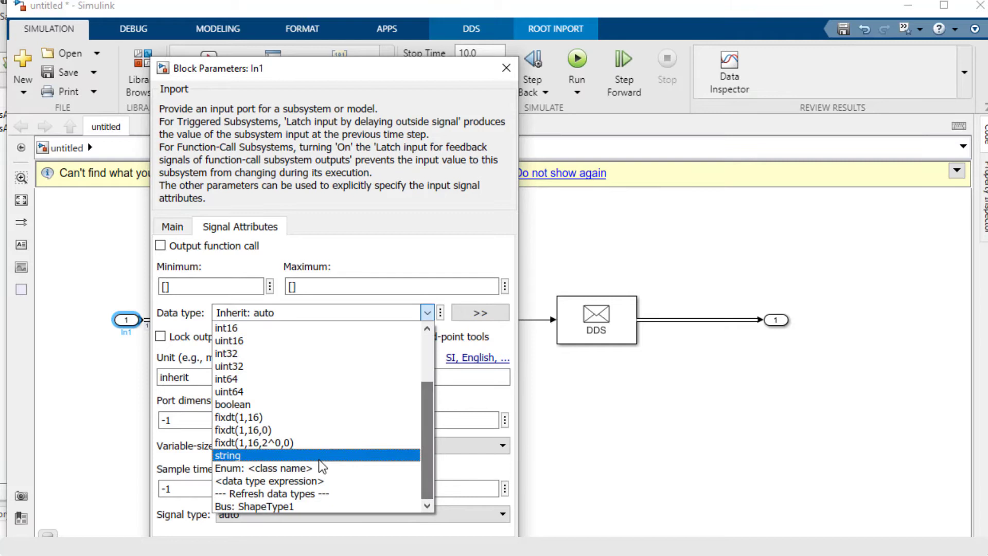
{"action": "mouse_move", "coordinate": [258, 506]}
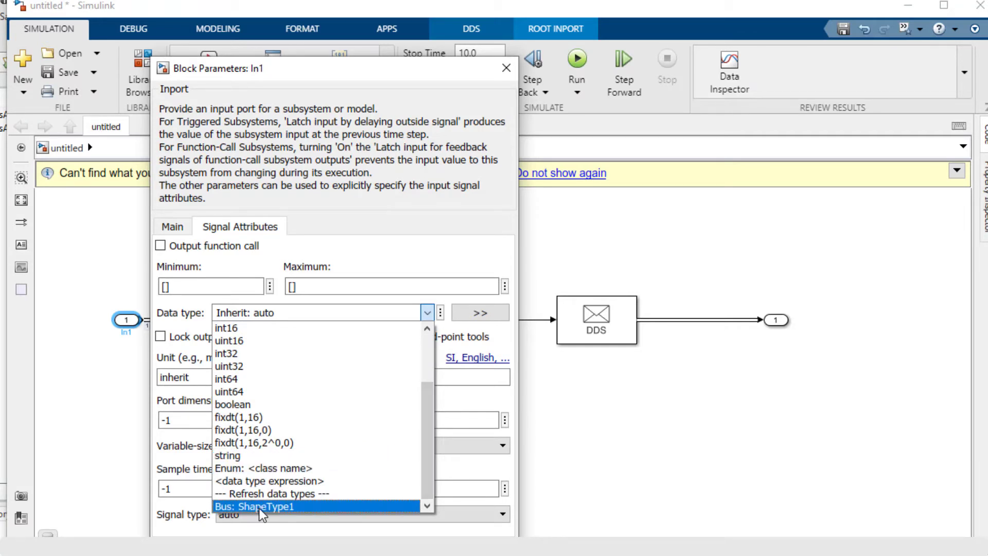
{"action": "left_click", "coordinate": [253, 506]}
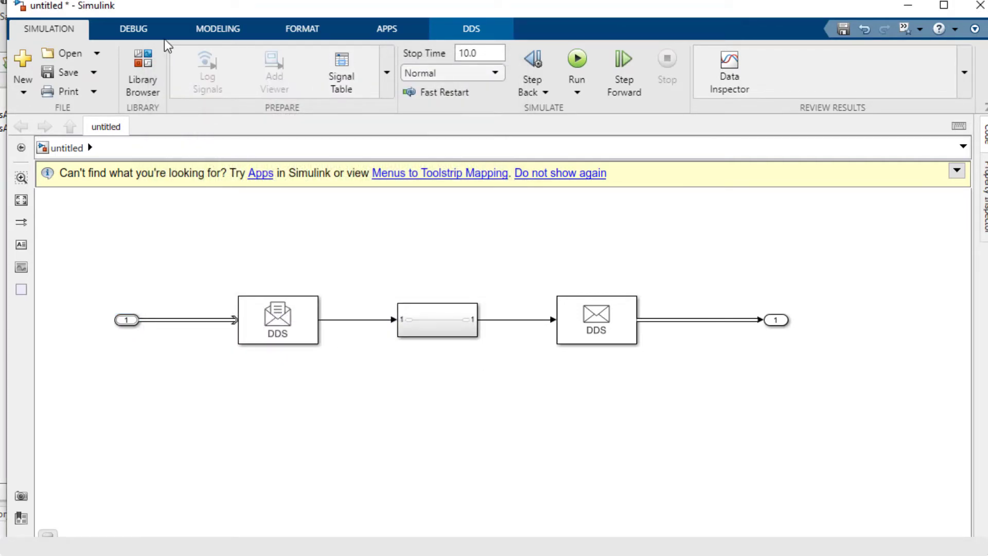
- Run Update Model from the Debug tab to propagate signal types
{"action": "left_click", "coordinate": [132, 28]}
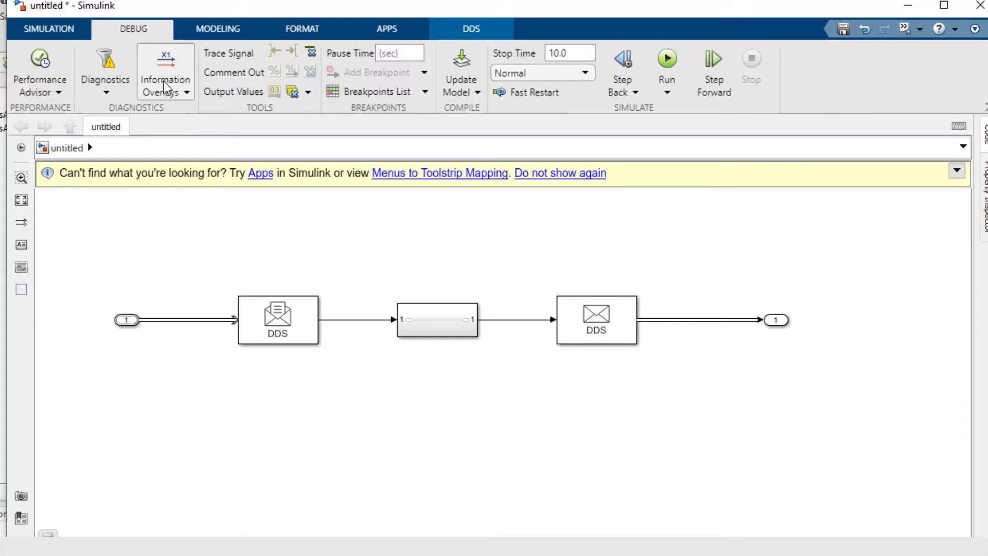
{"action": "left_click", "coordinate": [186, 92]}
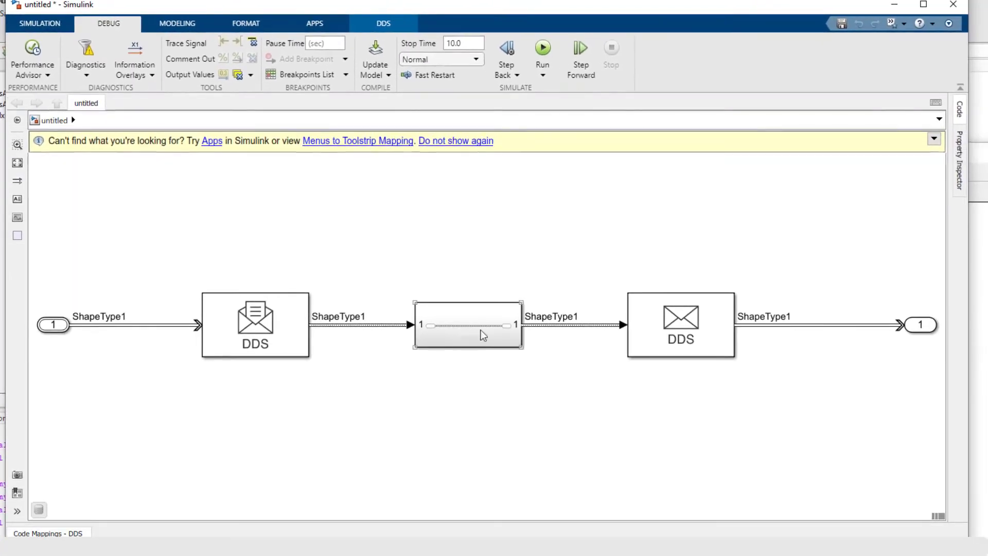
{"action": "left_click", "coordinate": [135, 300]}
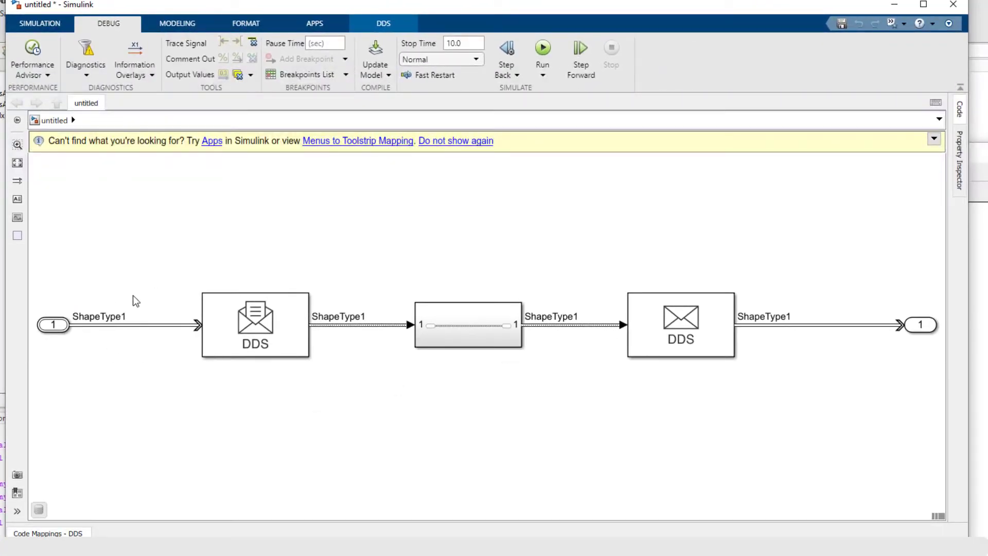
{"action": "mouse_move", "coordinate": [101, 344]}
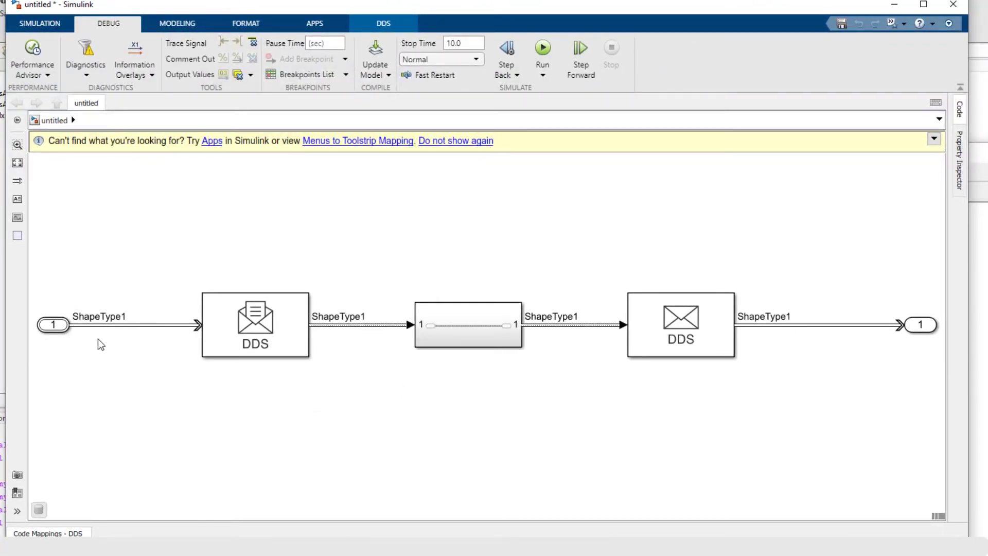
{"action": "mouse_move", "coordinate": [108, 332]}
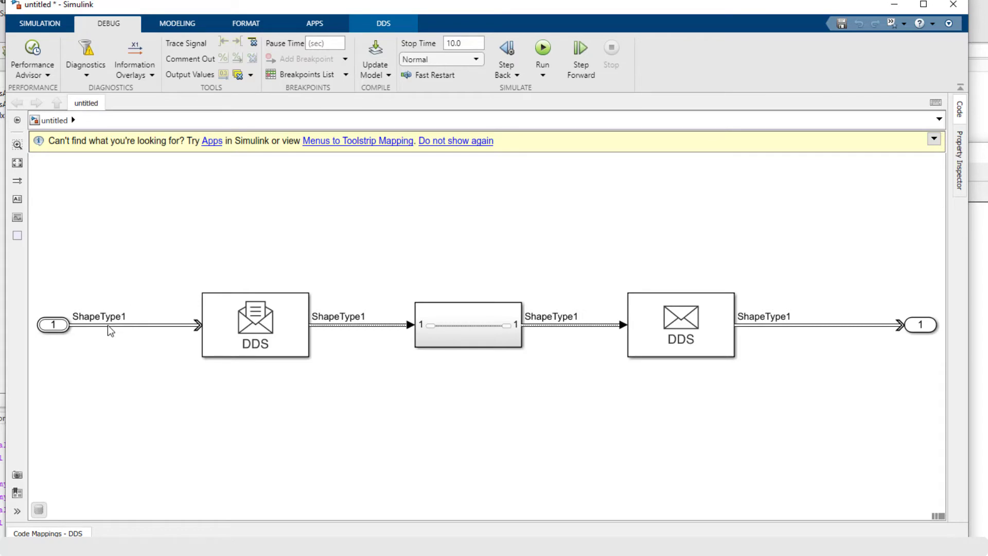
- Inspect the incoming signals, subsystem and output port, then open the Subsystem
{"action": "left_click", "coordinate": [255, 325]}
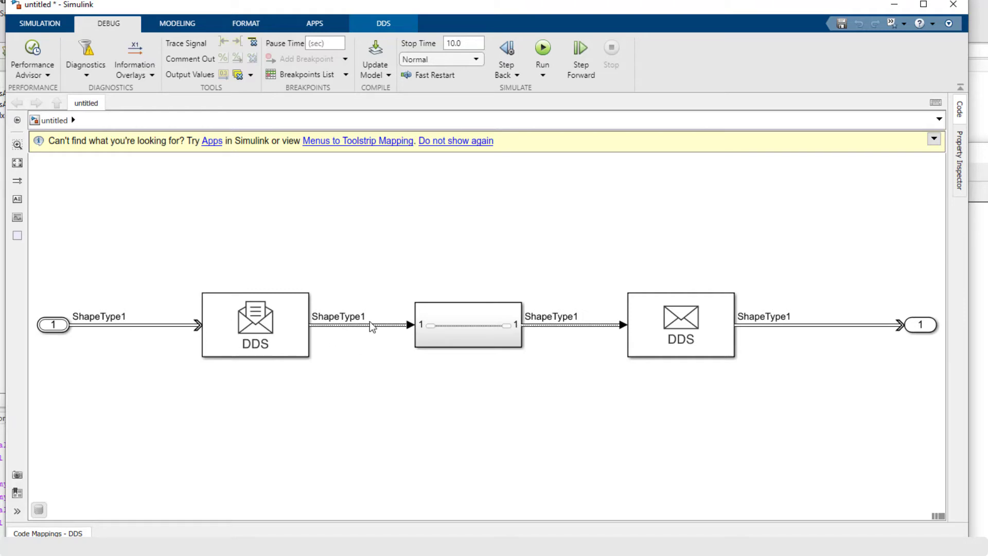
{"action": "left_click", "coordinate": [468, 325]}
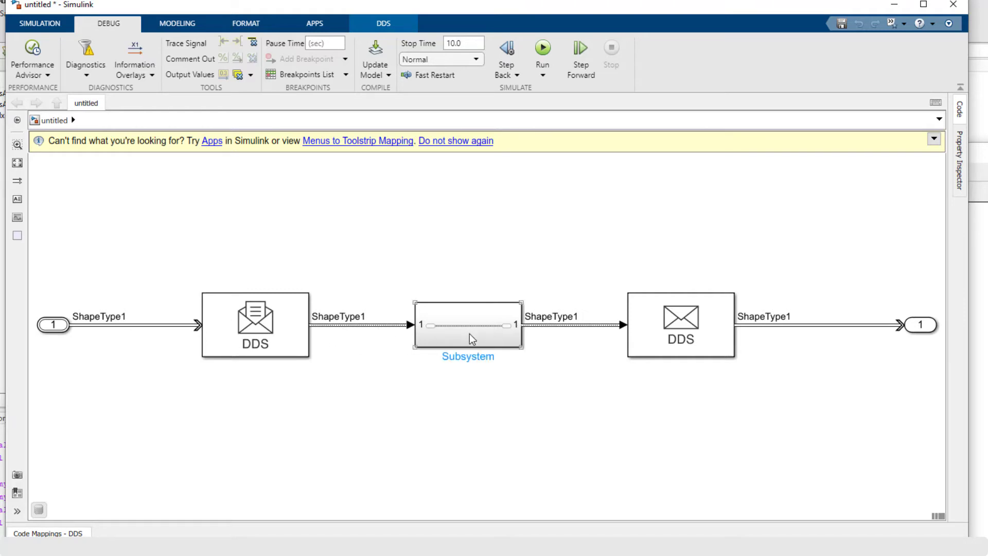
{"action": "left_click", "coordinate": [680, 325]}
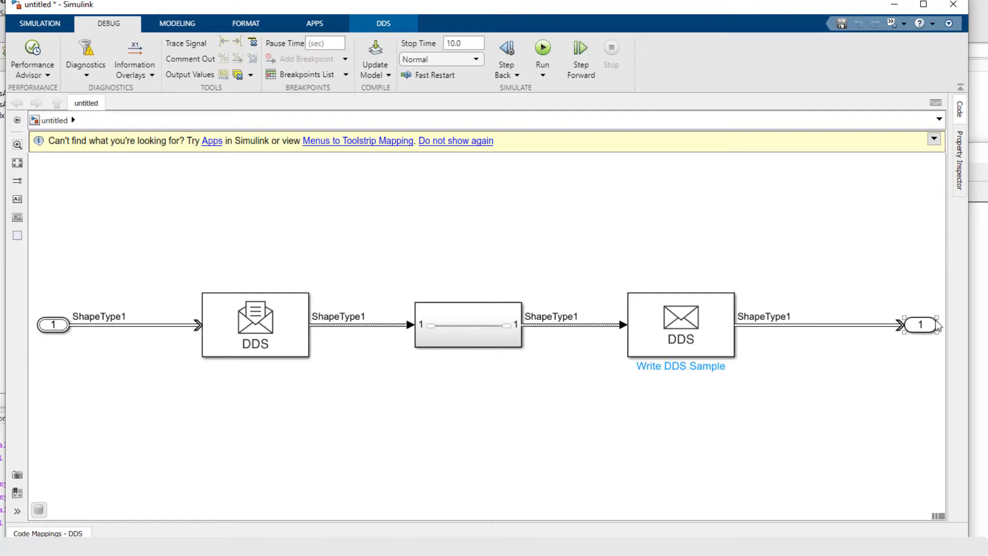
{"action": "left_click", "coordinate": [921, 325]}
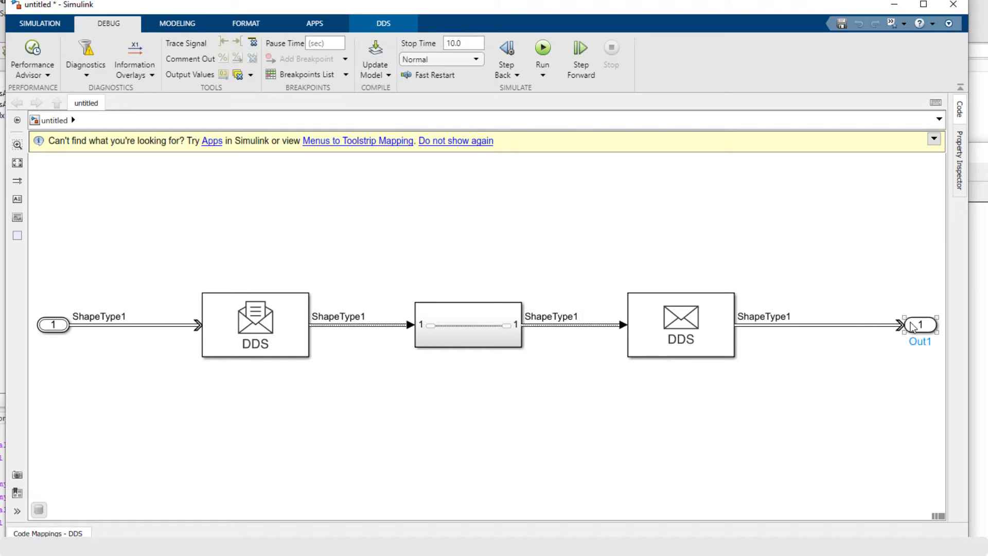
{"action": "left_click", "coordinate": [532, 414]}
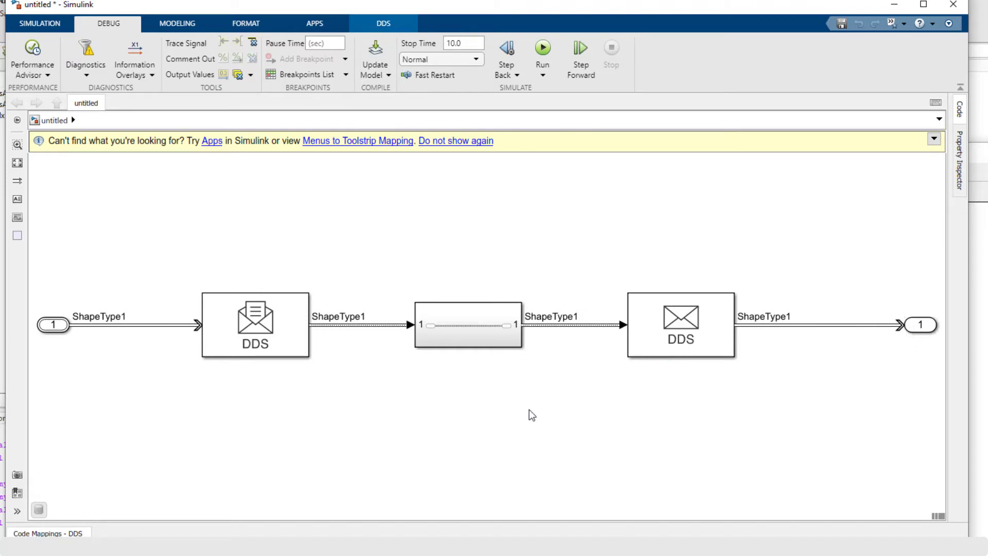
{"action": "double_click", "coordinate": [468, 324]}
{"action": "type", "text": "bus ass"}
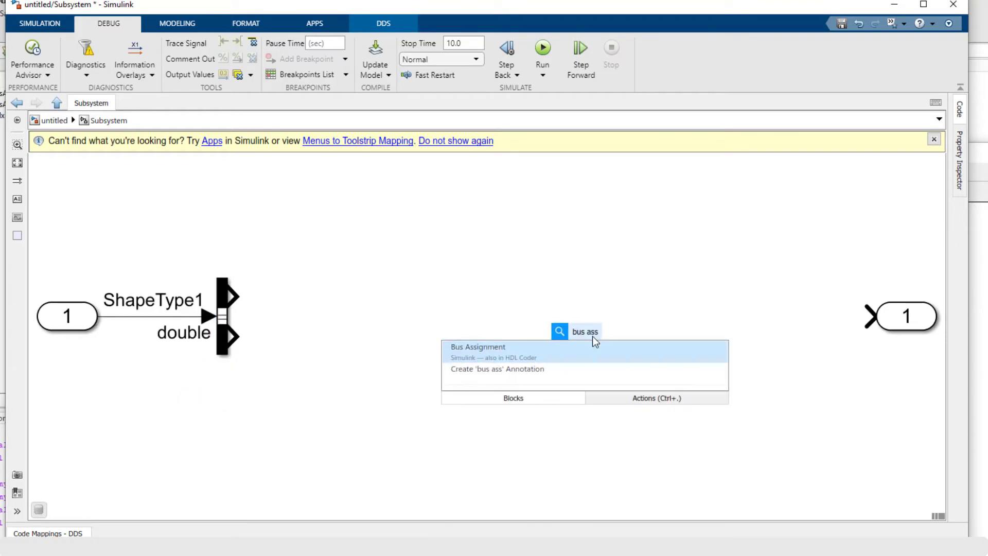
- Insert a Bus Assignment block and a Sum block with signs |+-, then open the Bus Selector settings
{"action": "left_click", "coordinate": [477, 346]}
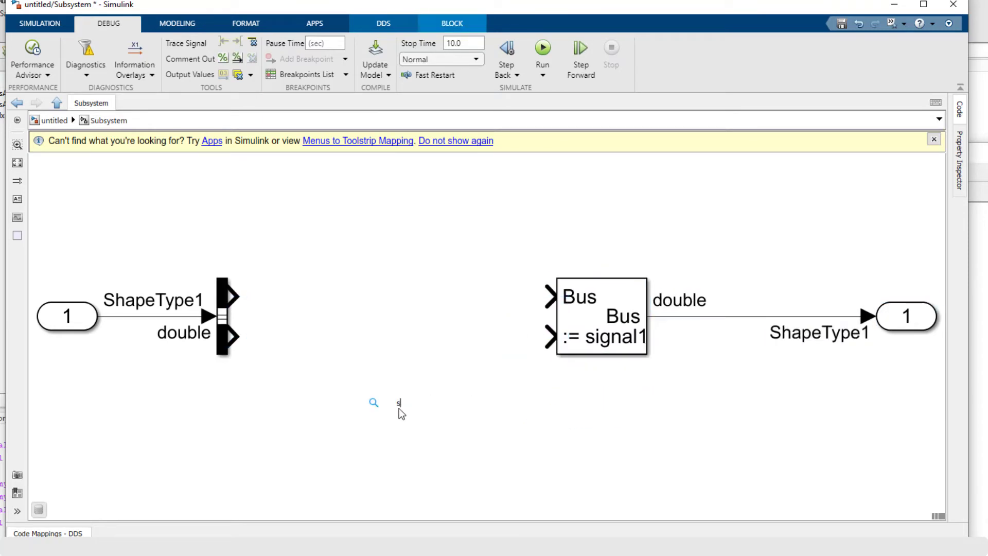
{"action": "type", "text": "u"}
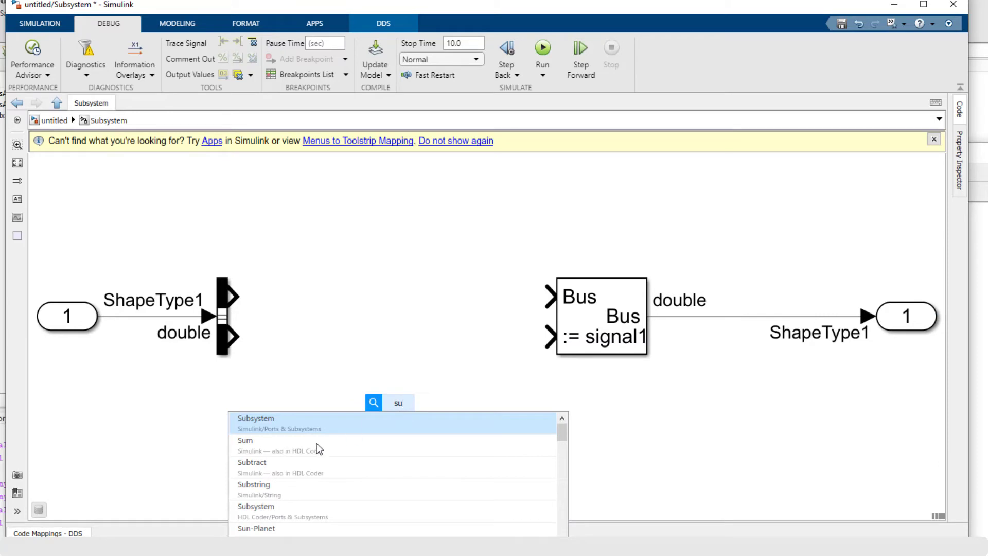
{"action": "double_click", "coordinate": [245, 440]}
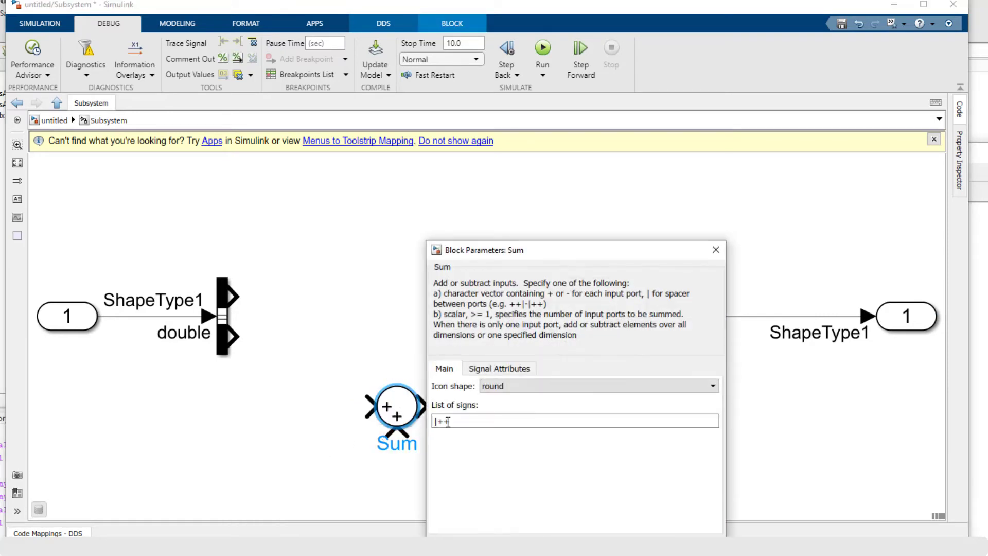
{"action": "key", "text": "Backspace"}
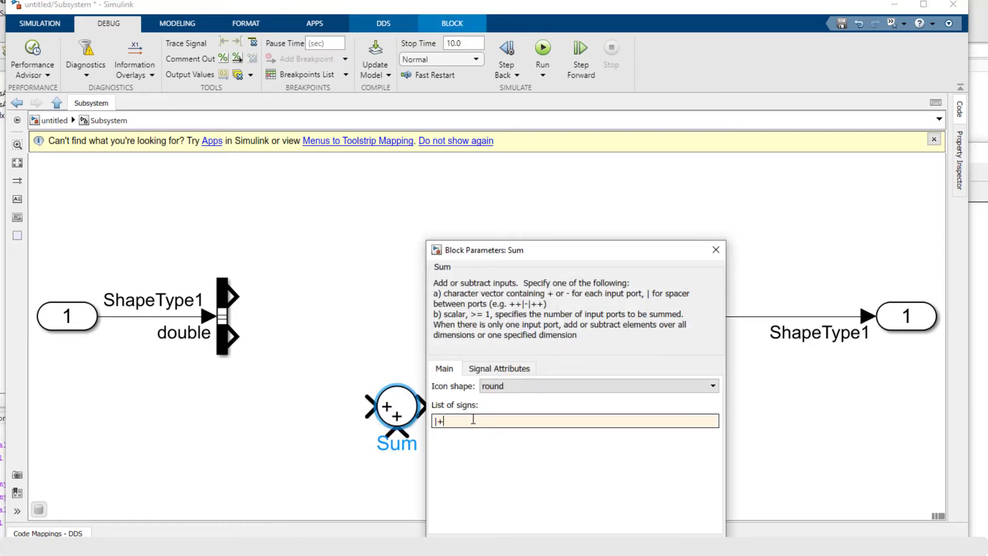
{"action": "type", "text": "-"}
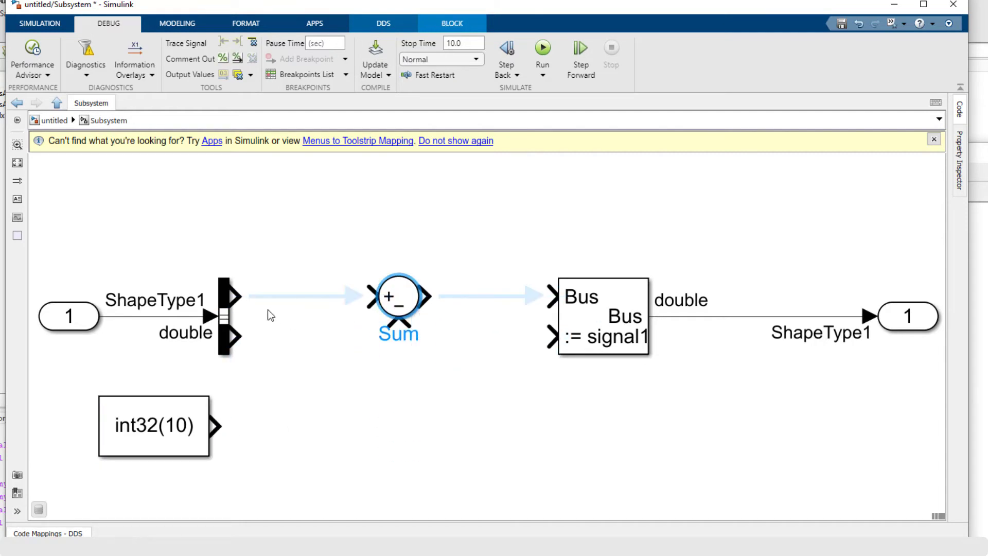
{"action": "double_click", "coordinate": [602, 315]}
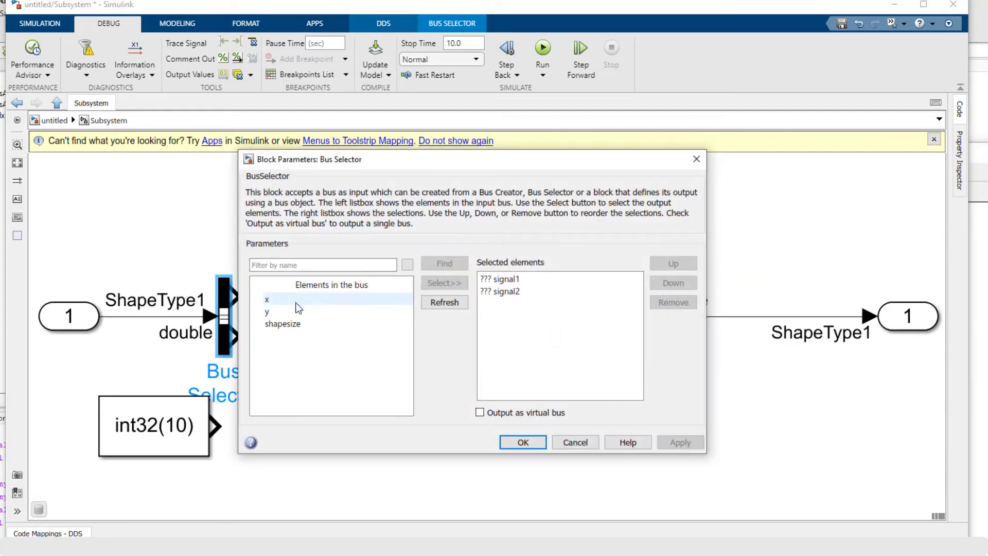
- Make the Bus Selector output x and y, removing the unresolved placeholder signals
{"action": "left_click", "coordinate": [443, 283]}
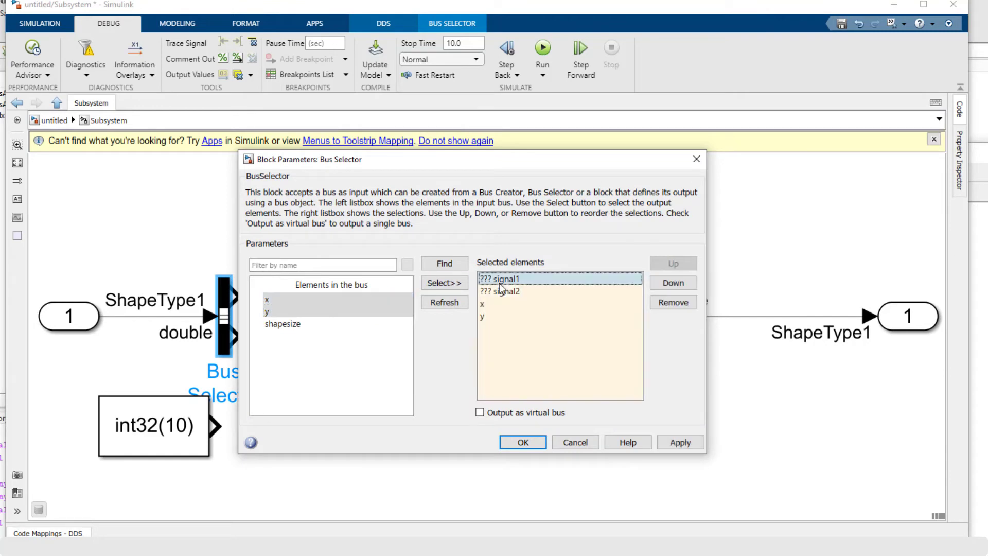
{"action": "left_click", "coordinate": [671, 302]}
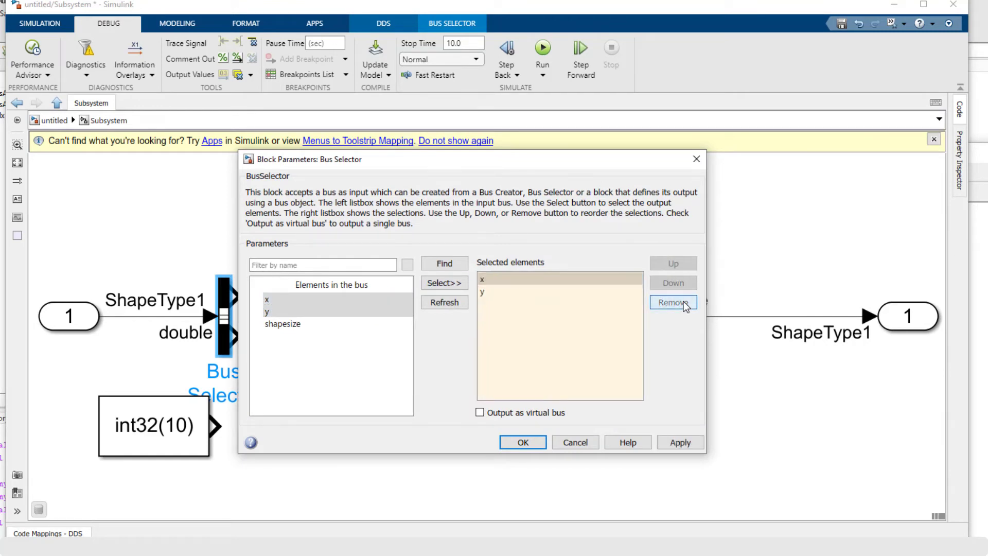
{"action": "left_click", "coordinate": [521, 442]}
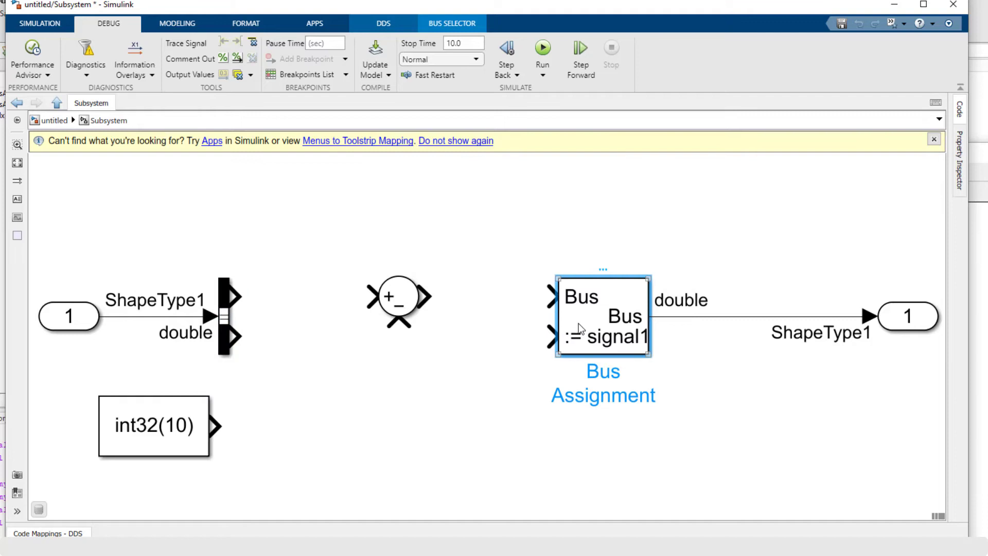
- Configure the Bus Assignment block to assign x and y into the bus
{"action": "double_click", "coordinate": [602, 315]}
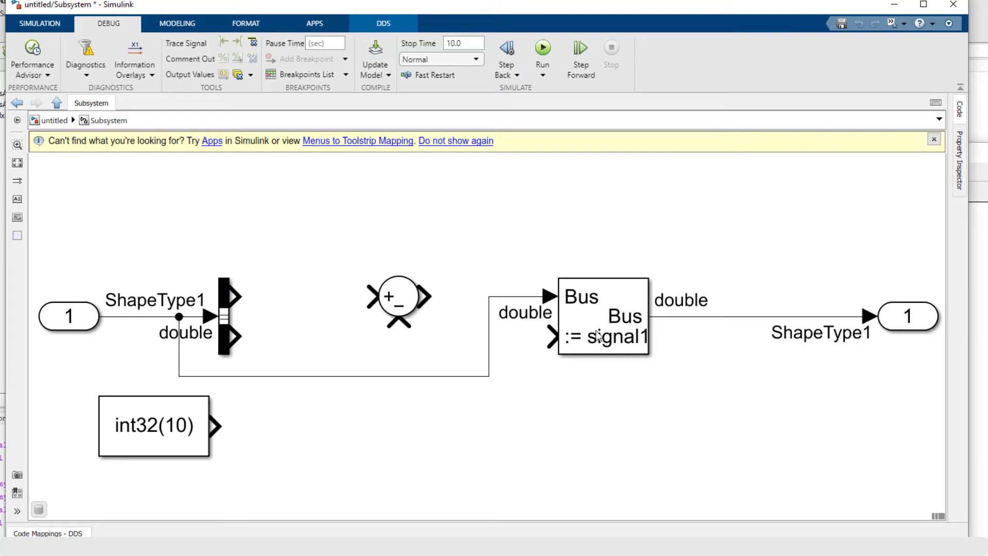
{"action": "double_click", "coordinate": [602, 315]}
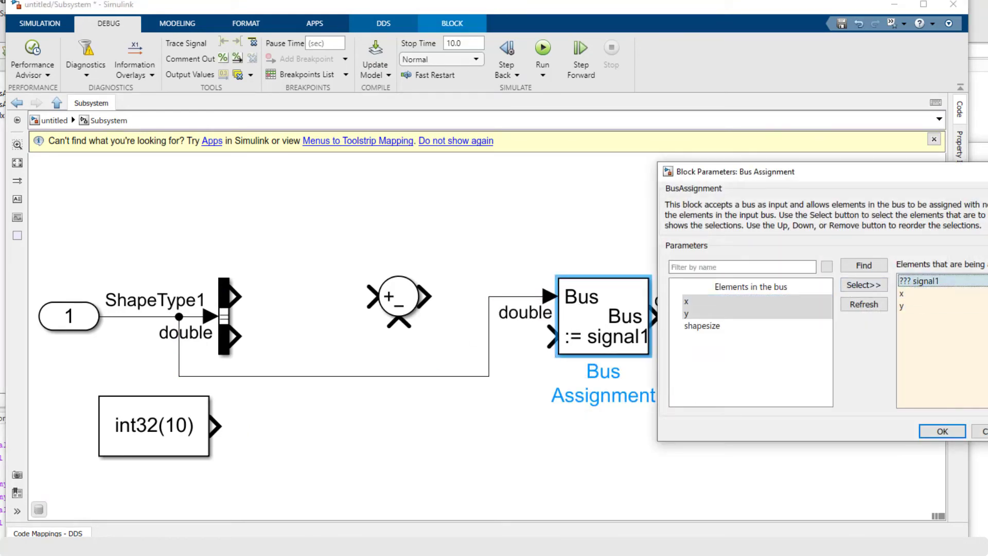
{"action": "left_click", "coordinate": [941, 431]}
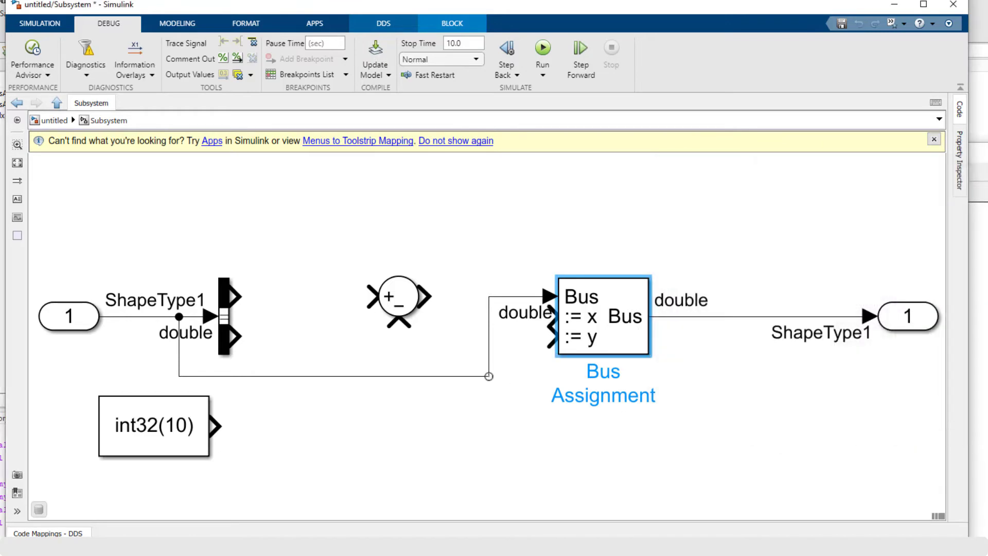
{"action": "left_click", "coordinate": [315, 312]}
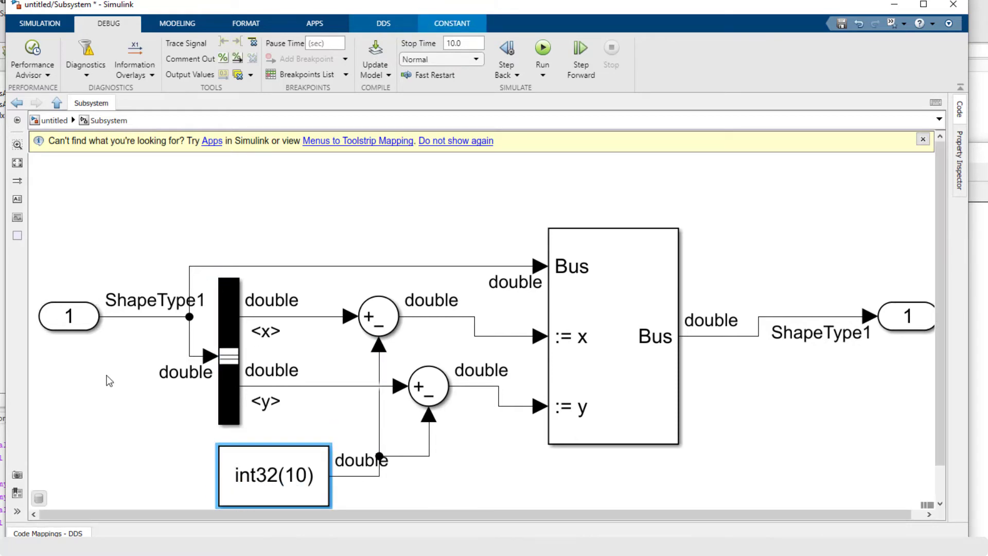
{"action": "mouse_move", "coordinate": [112, 343]}
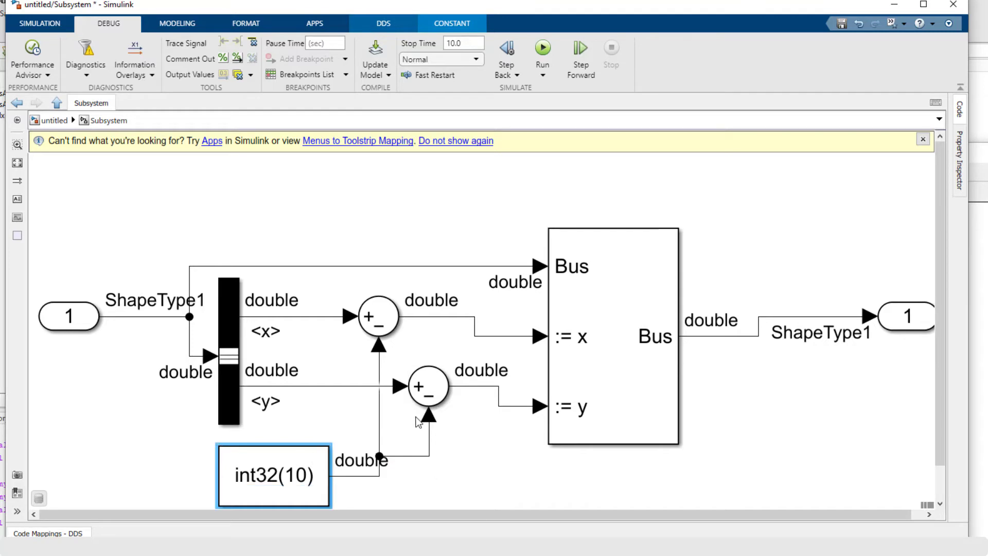
- Check the subsystem's output connection and go back up to the top-level untitled model
{"action": "left_click", "coordinate": [906, 335]}
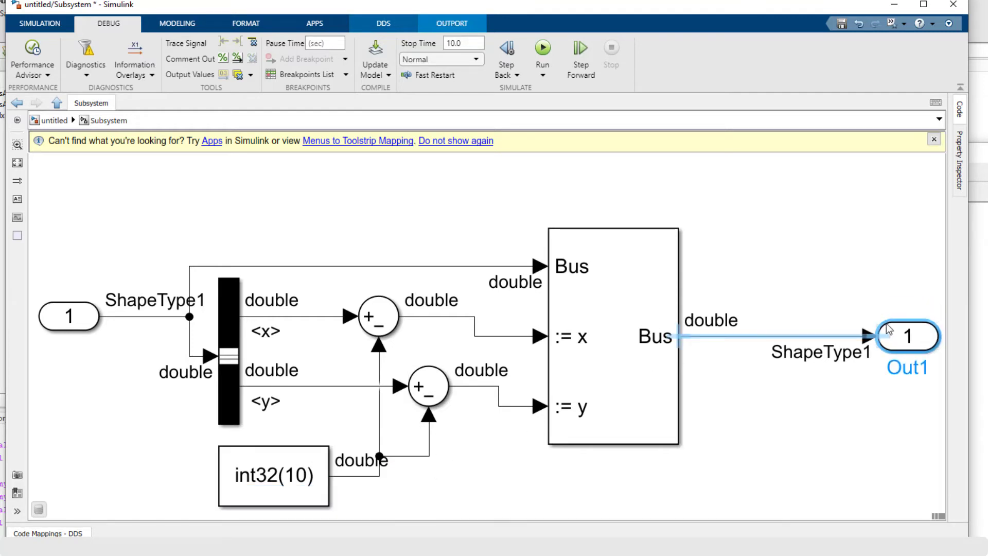
{"action": "left_click", "coordinate": [817, 296]}
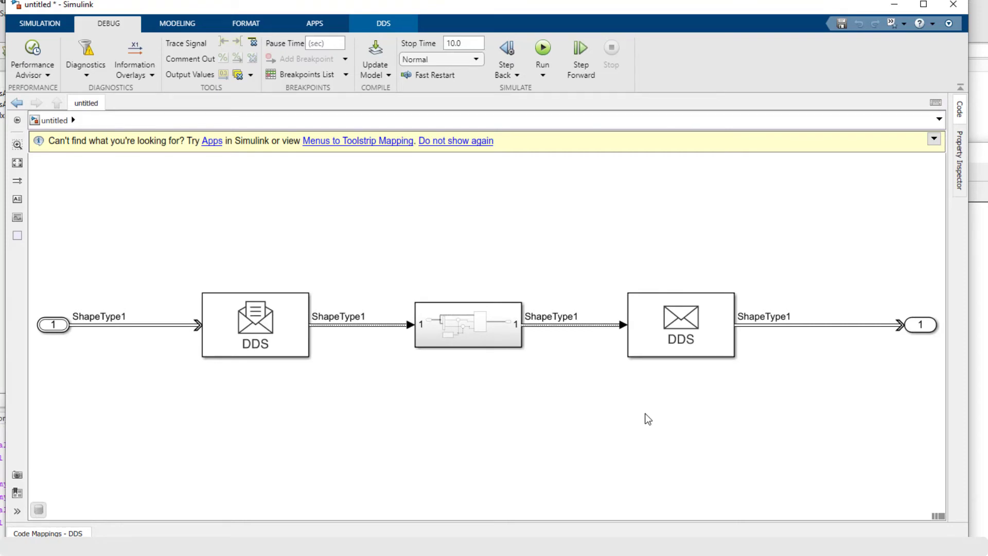
{"action": "mouse_move", "coordinate": [426, 386]}
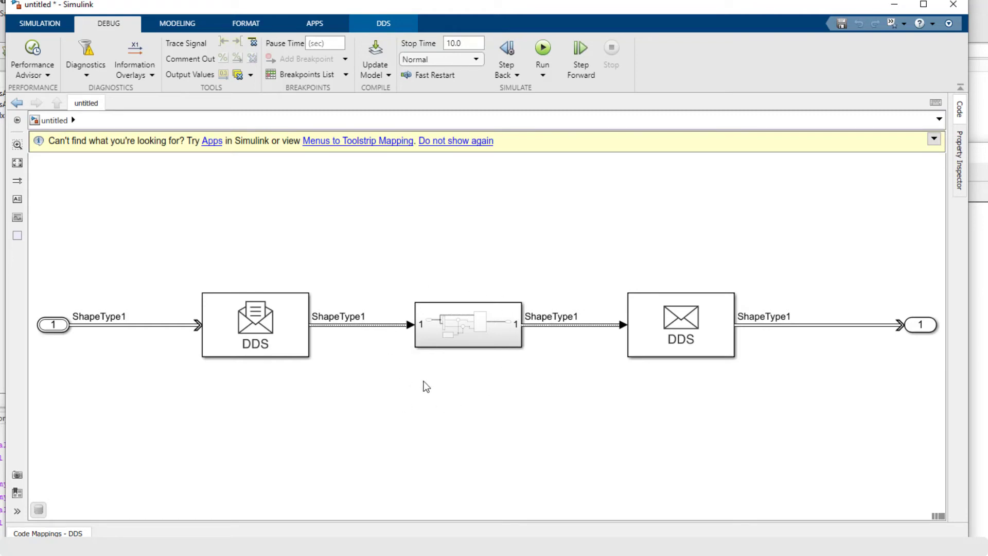
{"action": "mouse_move", "coordinate": [454, 388]}
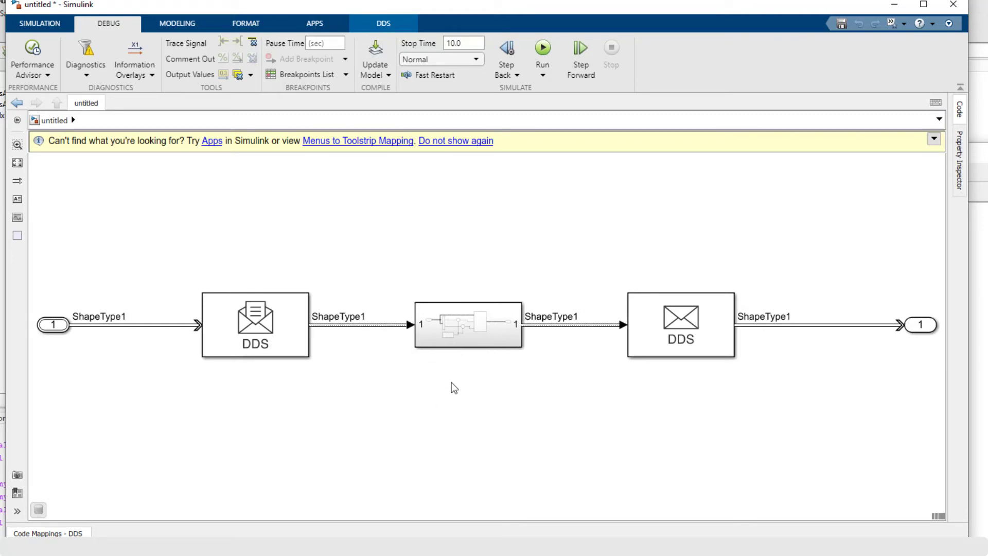
{"action": "mouse_move", "coordinate": [531, 405]}
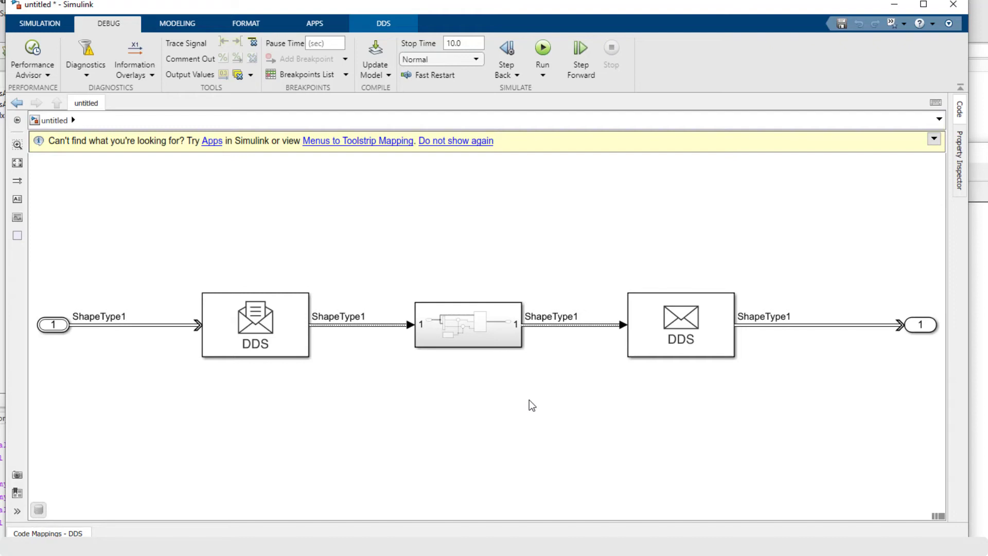
{"action": "mouse_move", "coordinate": [460, 389]}
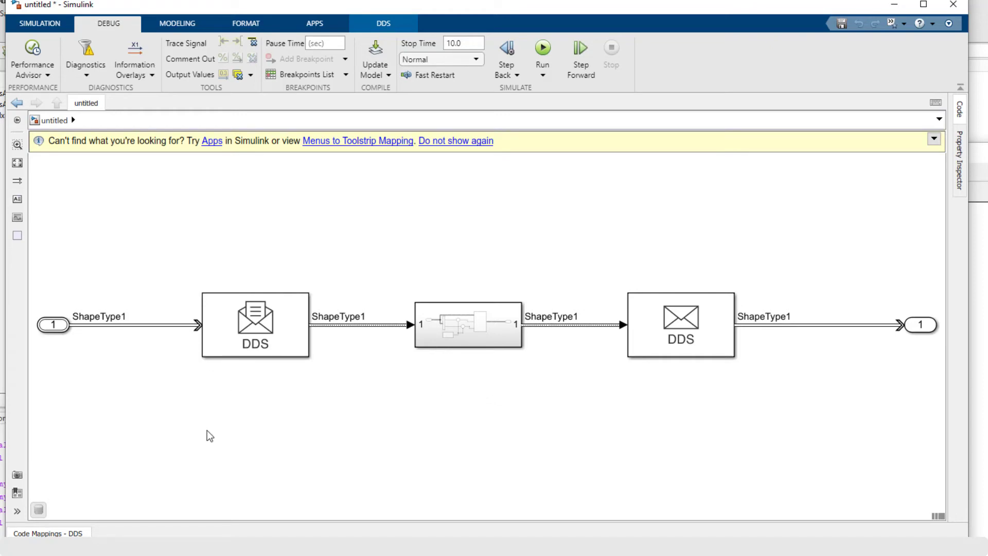
{"action": "left_click", "coordinate": [255, 324]}
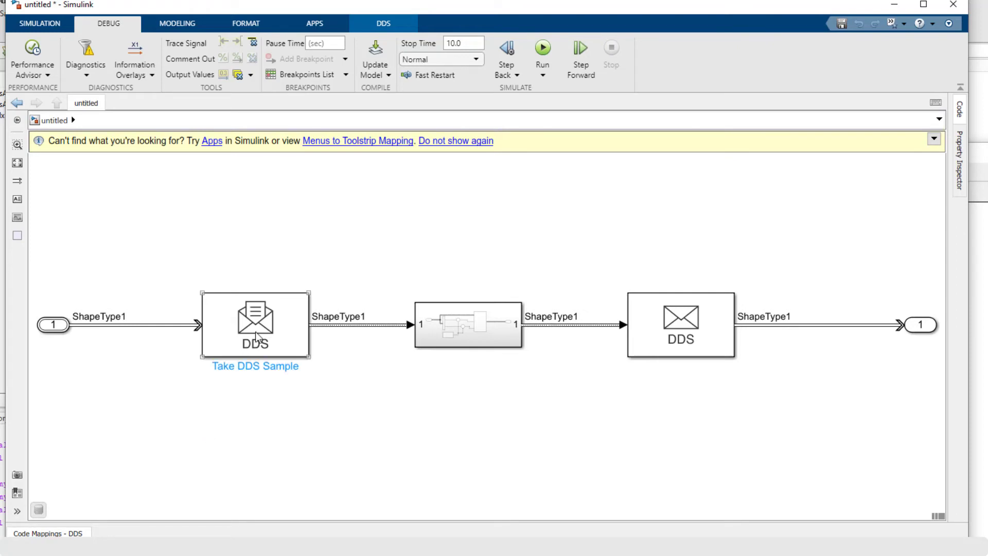
{"action": "left_click", "coordinate": [222, 450]}
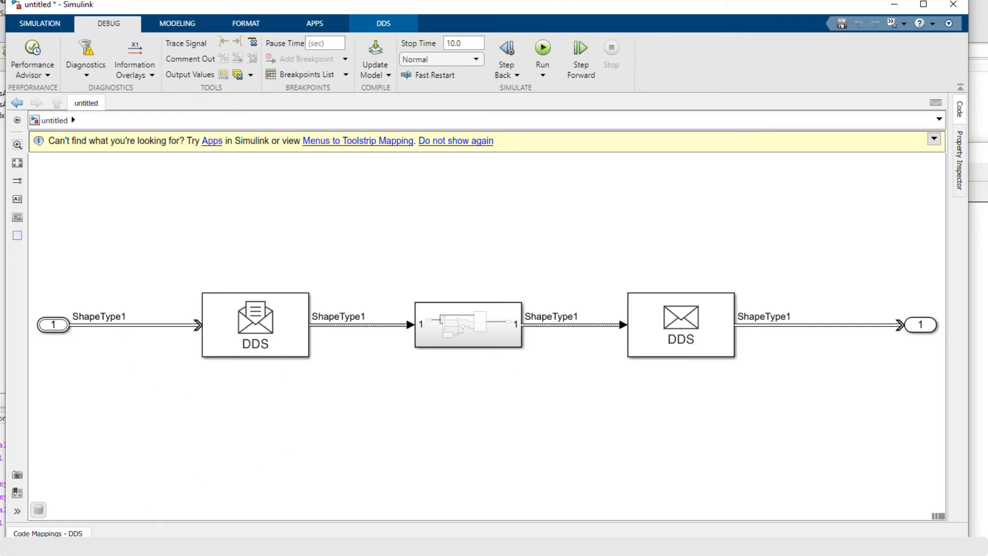
- Show the In1 port's DDS Code Mappings and reopen the myShapesApp.sldd DDS Libraries dictionary
{"action": "left_click", "coordinate": [49, 533]}
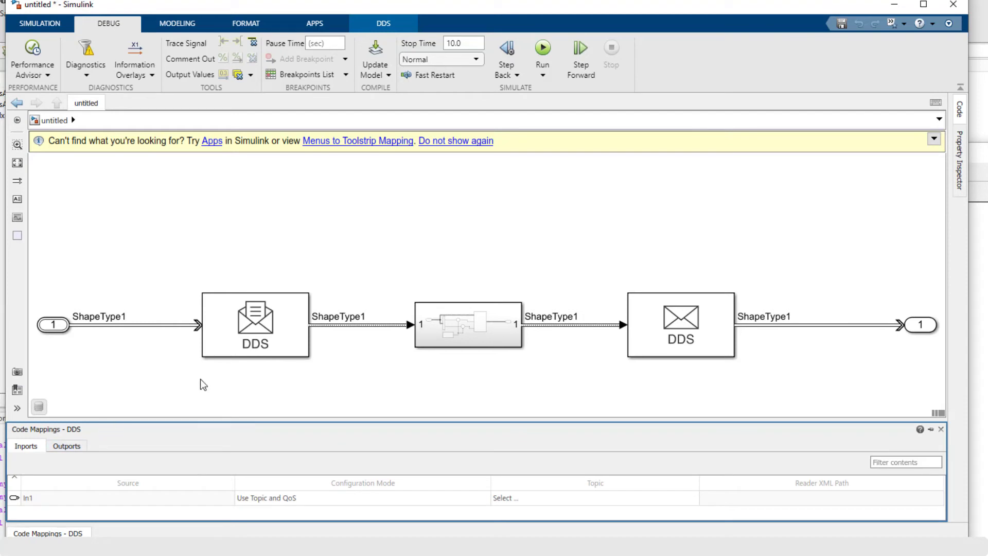
{"action": "left_click", "coordinate": [255, 325]}
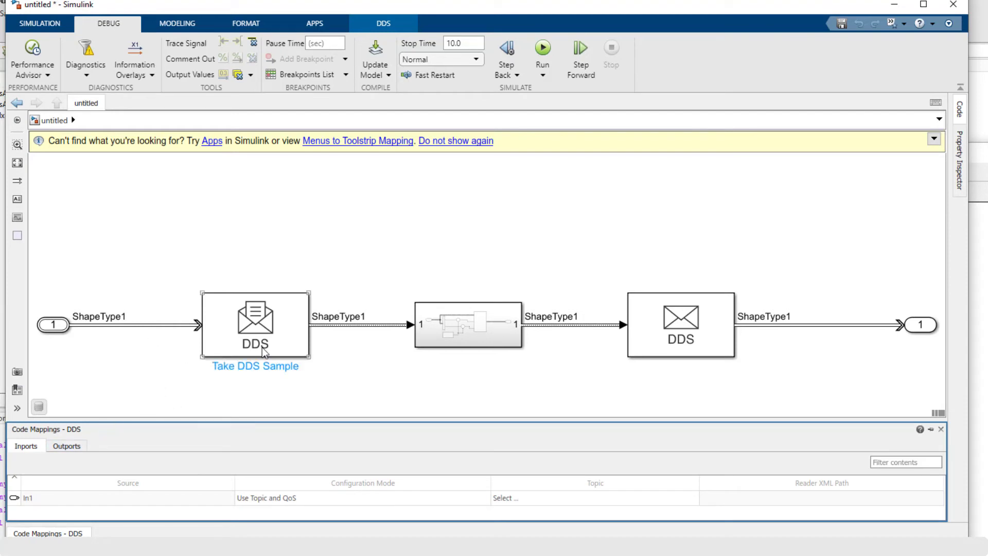
{"action": "left_click", "coordinate": [422, 387]}
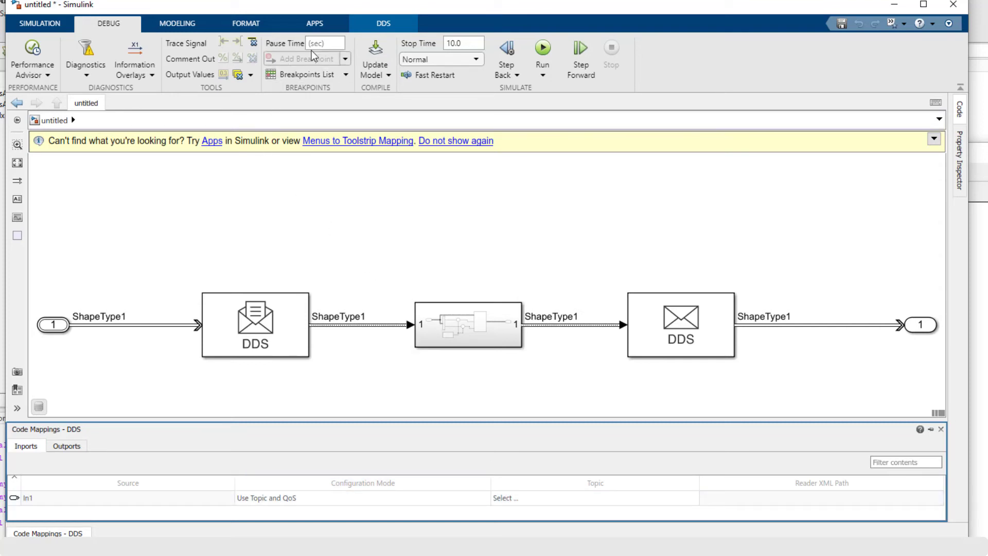
{"action": "left_click", "coordinate": [383, 23]}
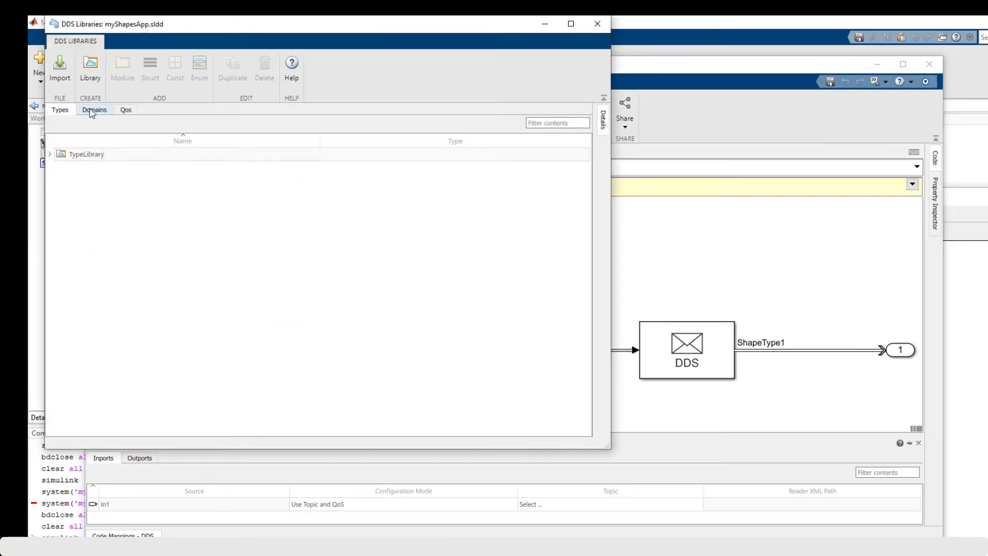
- Review ShapesDomain's Circle1, Square1 and Triangle1 topics under Domains, then bring the model forward
{"action": "left_click", "coordinate": [95, 109]}
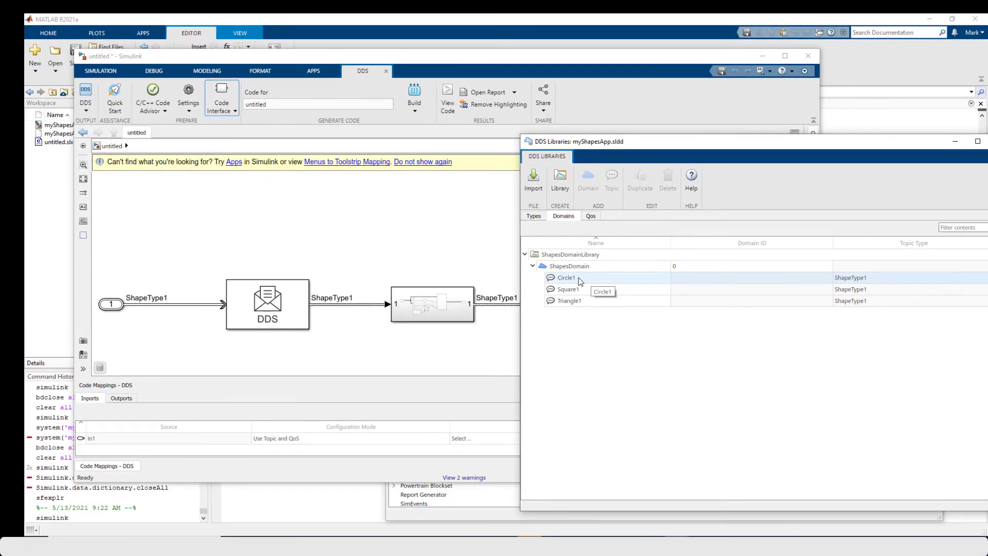
{"action": "mouse_move", "coordinate": [578, 301]}
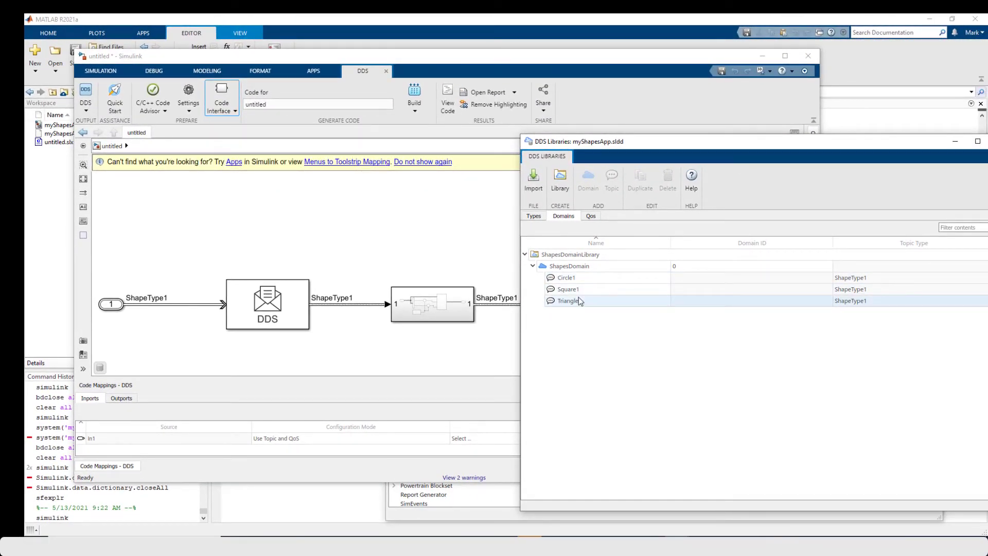
{"action": "mouse_move", "coordinate": [875, 311]}
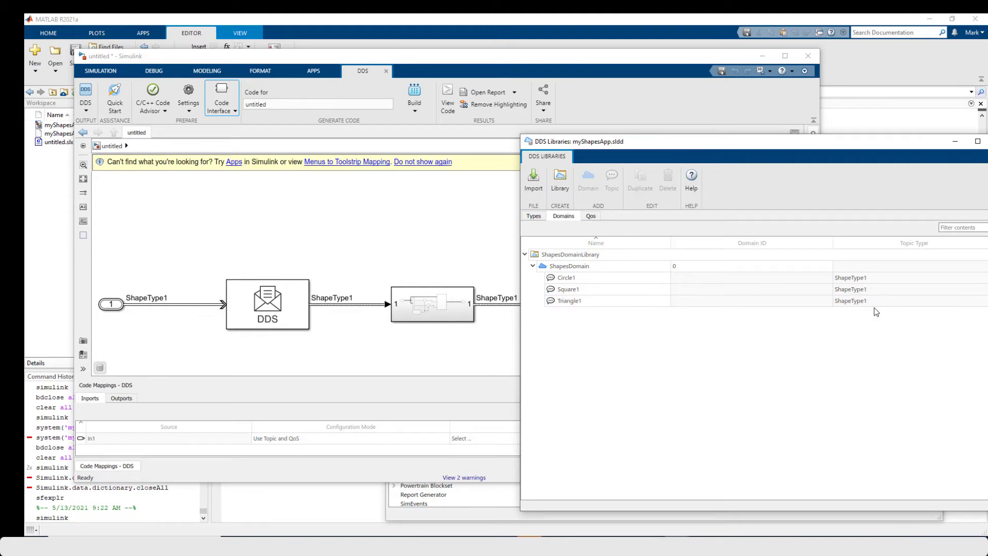
{"action": "left_click", "coordinate": [565, 277]}
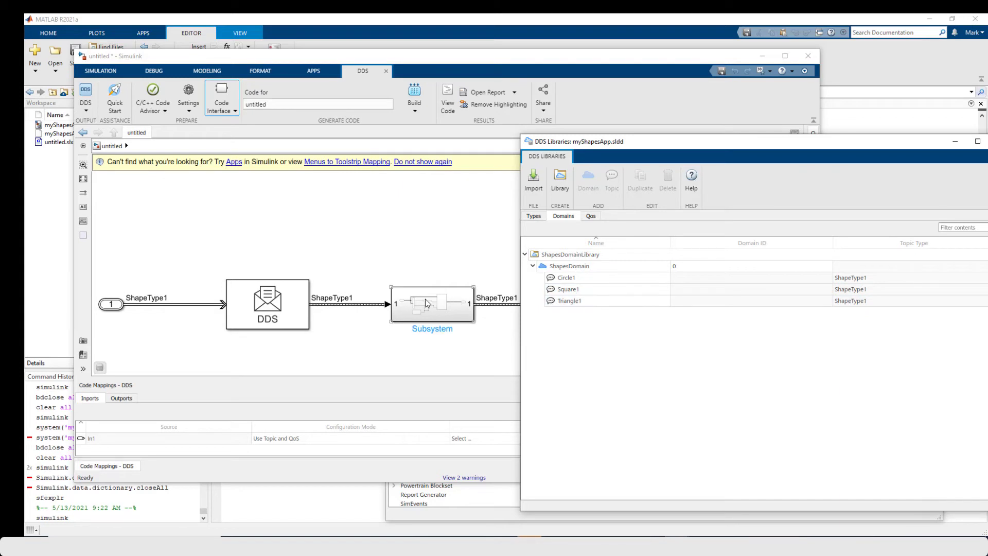
{"action": "left_click", "coordinate": [565, 277]}
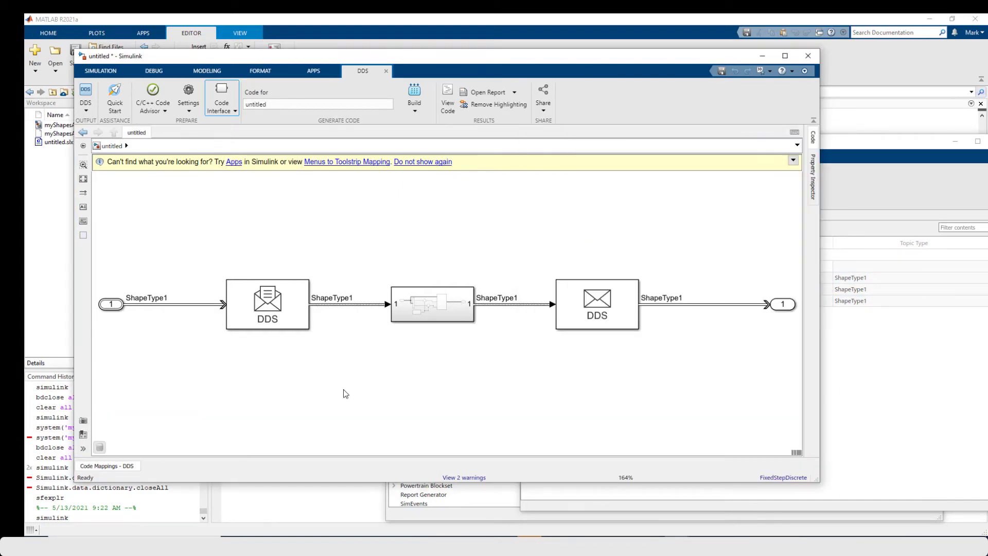
- Map In1 to topic ShapesDomain/Square1 and Out1 to ShapesDomain/Circle1, then close the mappings
{"action": "left_click", "coordinate": [108, 466]}
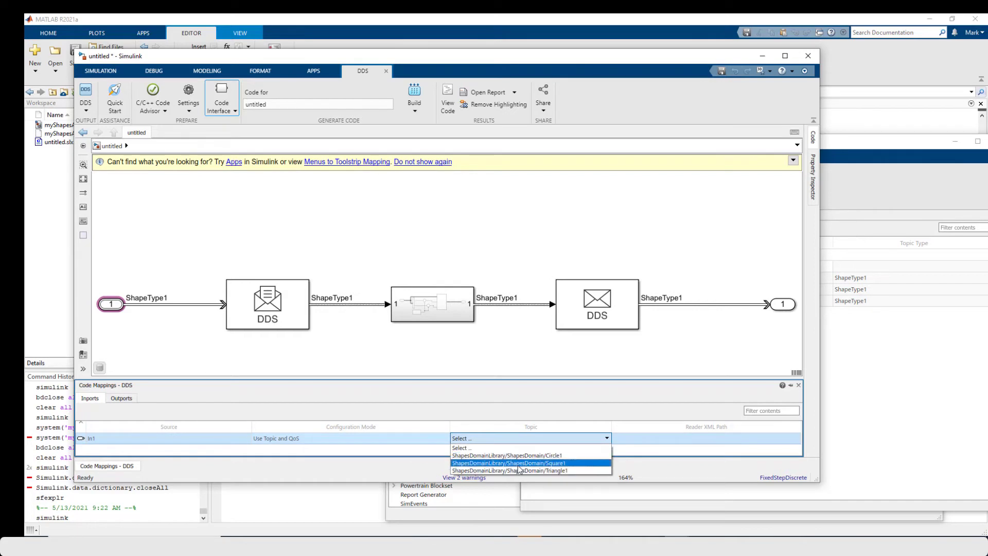
{"action": "mouse_move", "coordinate": [520, 462]}
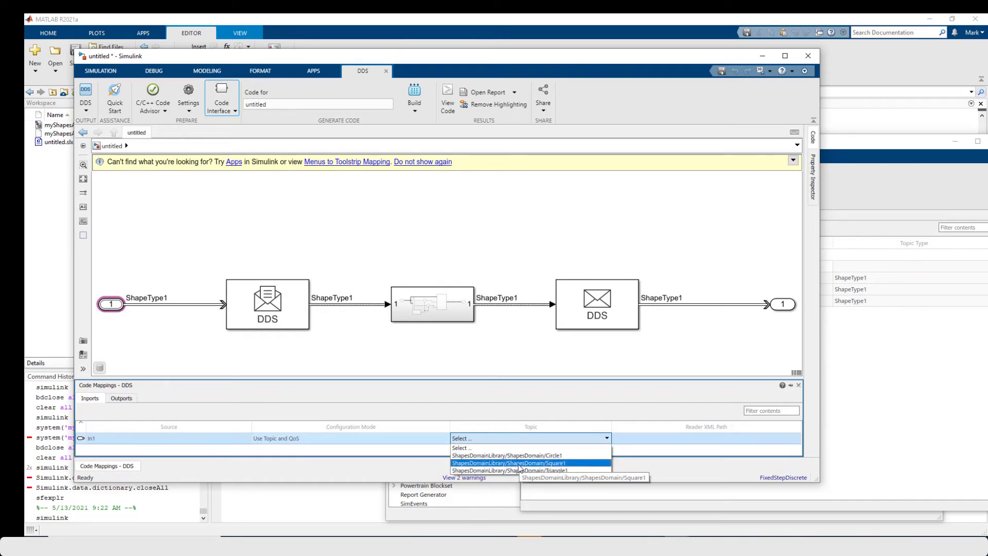
{"action": "left_click", "coordinate": [506, 463]}
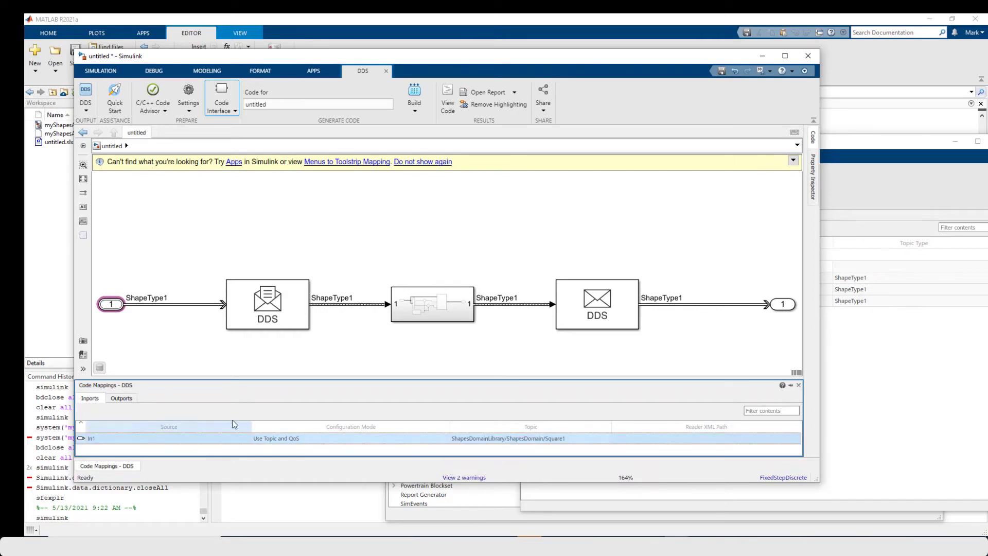
{"action": "left_click", "coordinate": [120, 397]}
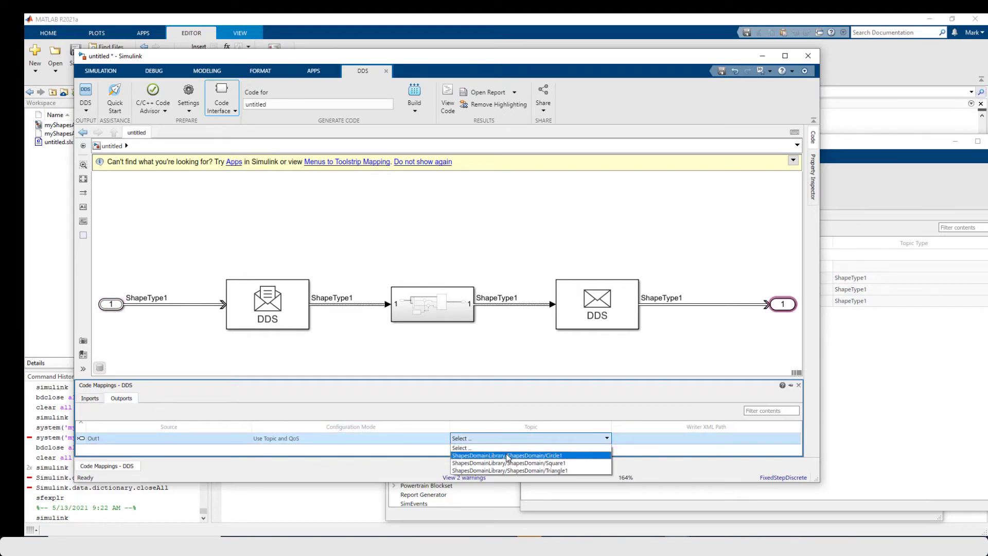
{"action": "left_click", "coordinate": [506, 455]}
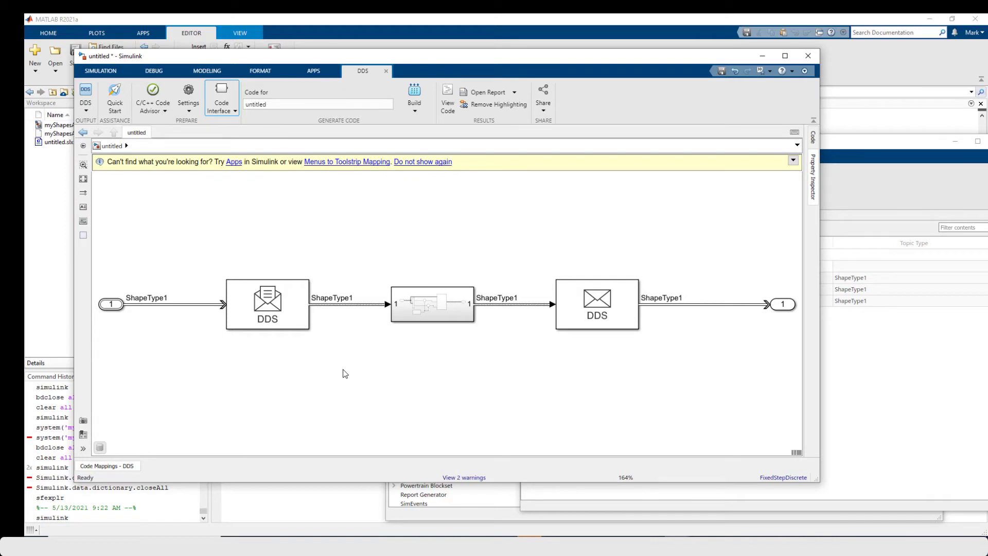
{"action": "left_click", "coordinate": [414, 95]}
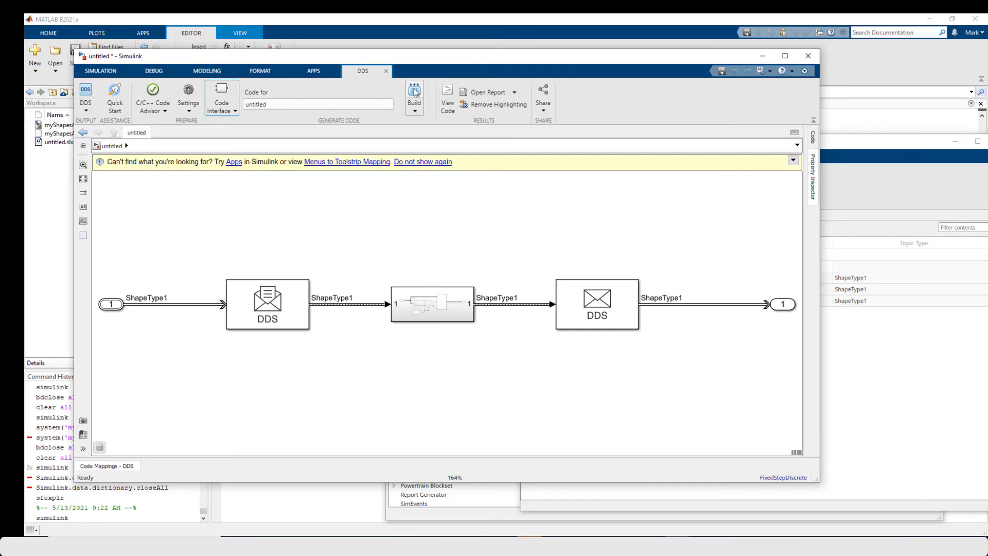
{"action": "mouse_move", "coordinate": [413, 88]}
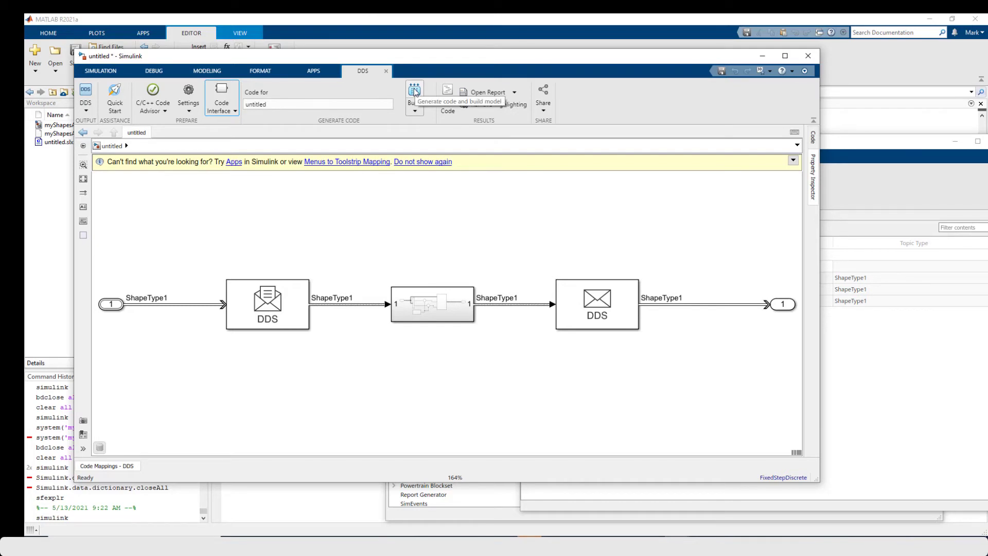
- Build the untitled model and minimize the Code Generation Report listing untitled.cpp
{"action": "left_click", "coordinate": [414, 92]}
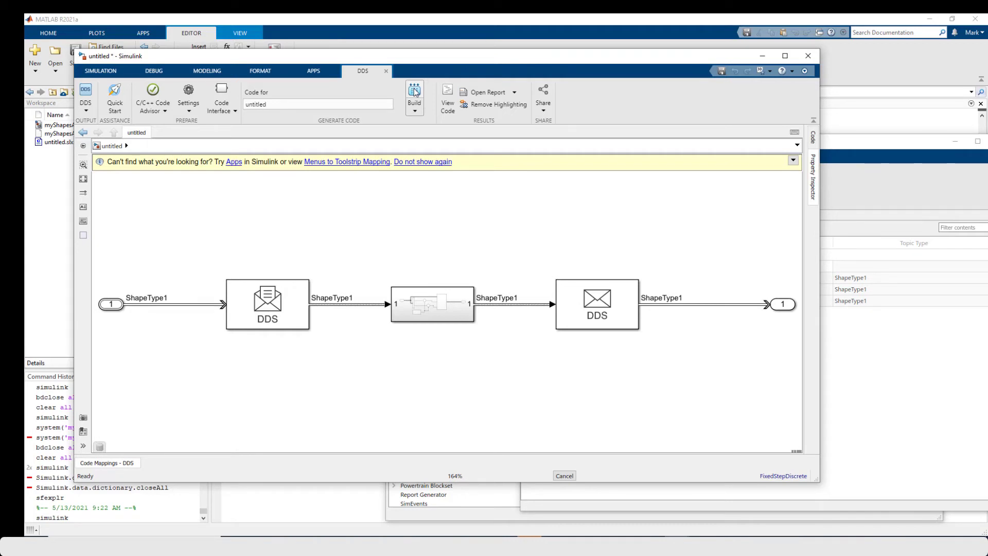
{"action": "left_click", "coordinate": [413, 95]}
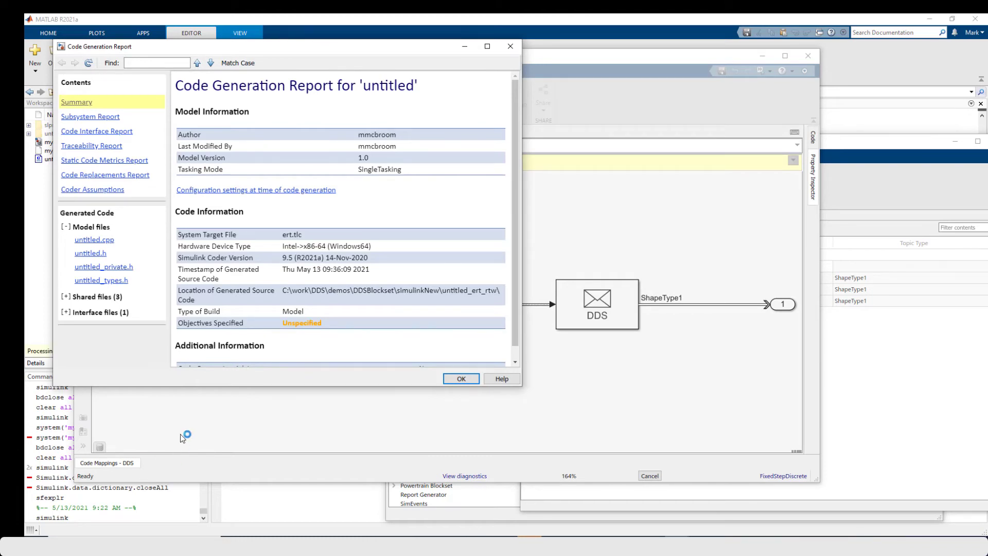
{"action": "left_click", "coordinate": [95, 327]}
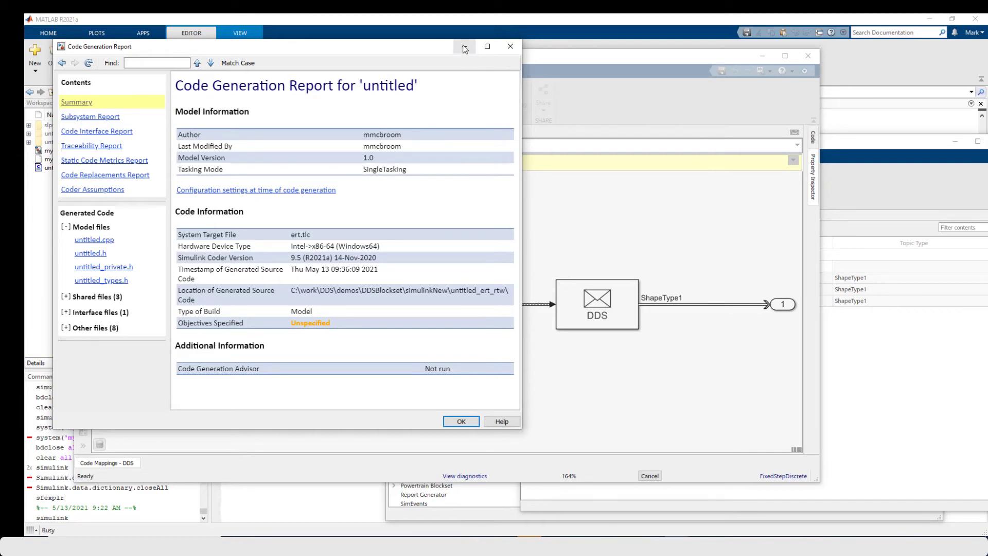
{"action": "left_click", "coordinate": [510, 46]}
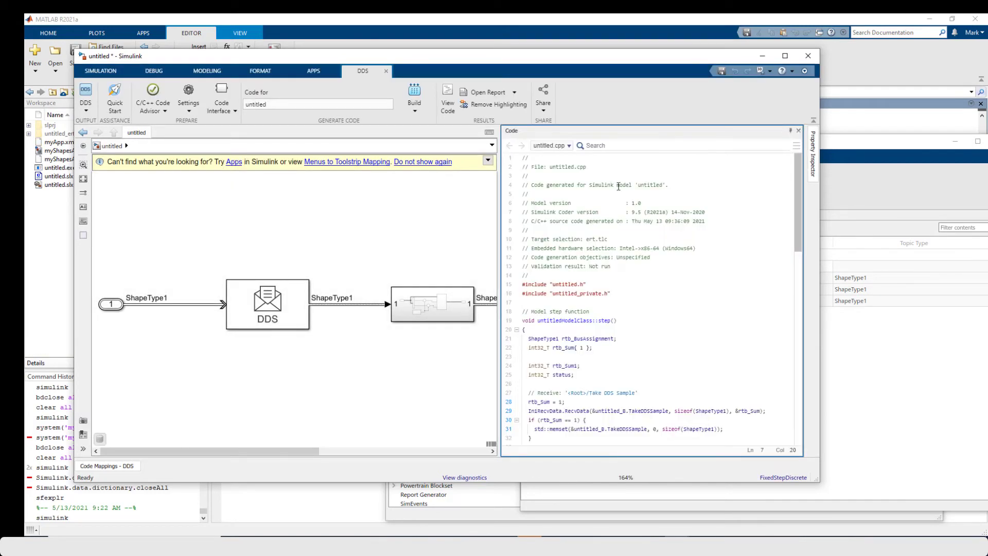
- Maximize the model window and highlight the generated code for the Take DDS Sample block
{"action": "left_click", "coordinate": [779, 55]}
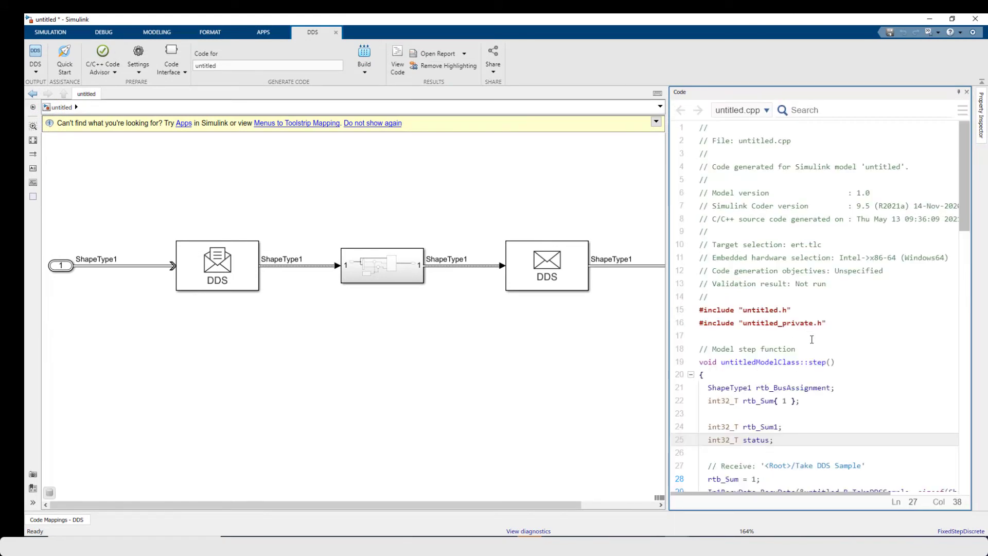
{"action": "scroll", "scroll_direction": "down", "scroll_amount": 3}
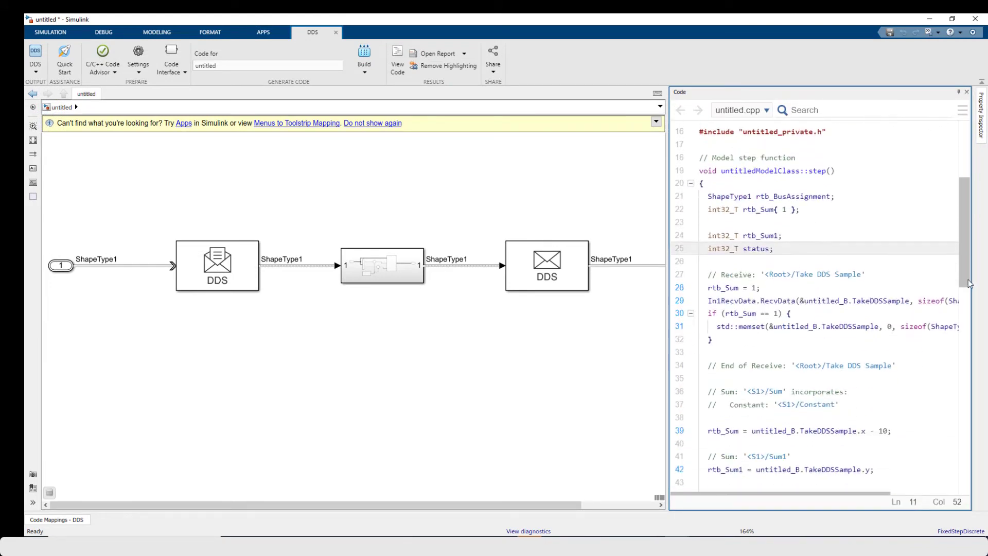
{"action": "scroll", "scroll_direction": "down", "scroll_amount": 3}
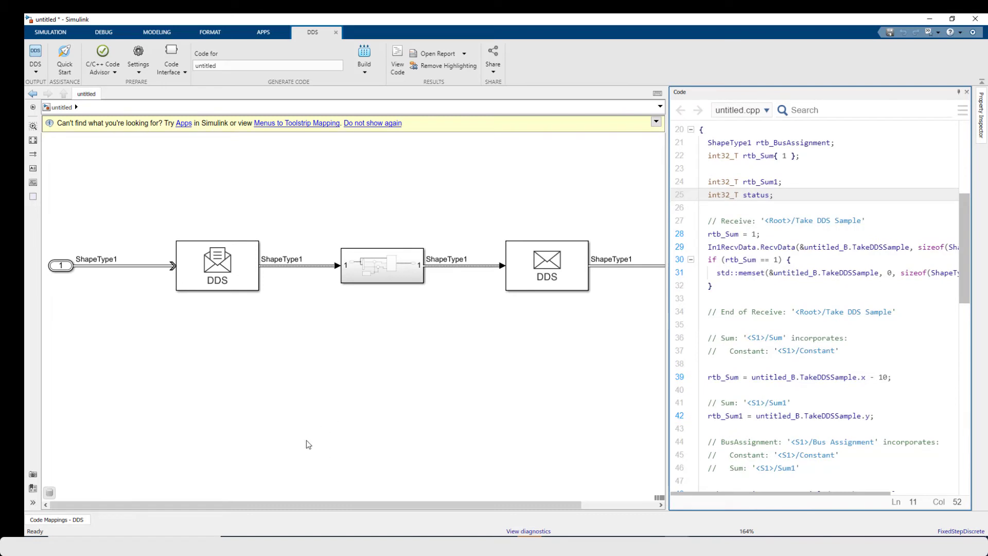
{"action": "left_click", "coordinate": [217, 265]}
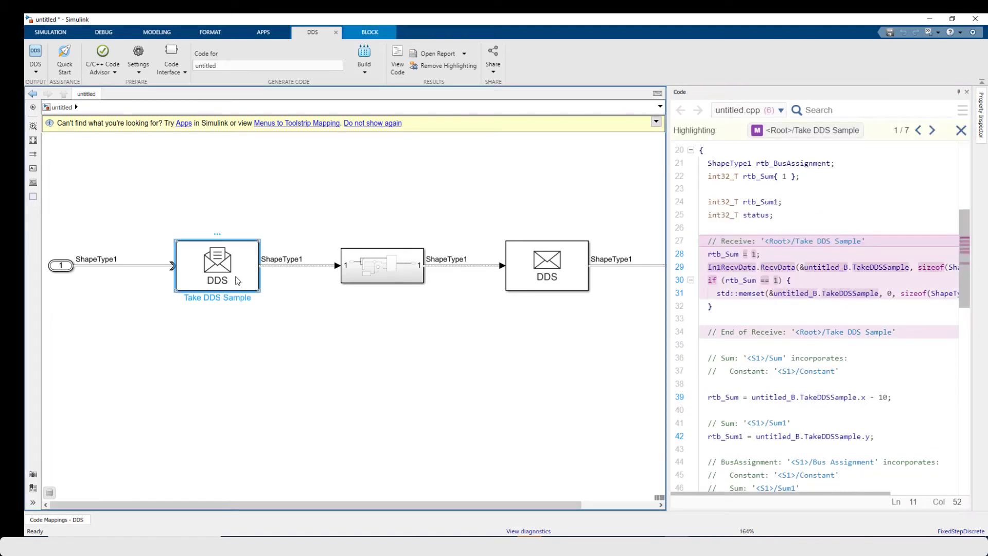
{"action": "mouse_move", "coordinate": [664, 401]}
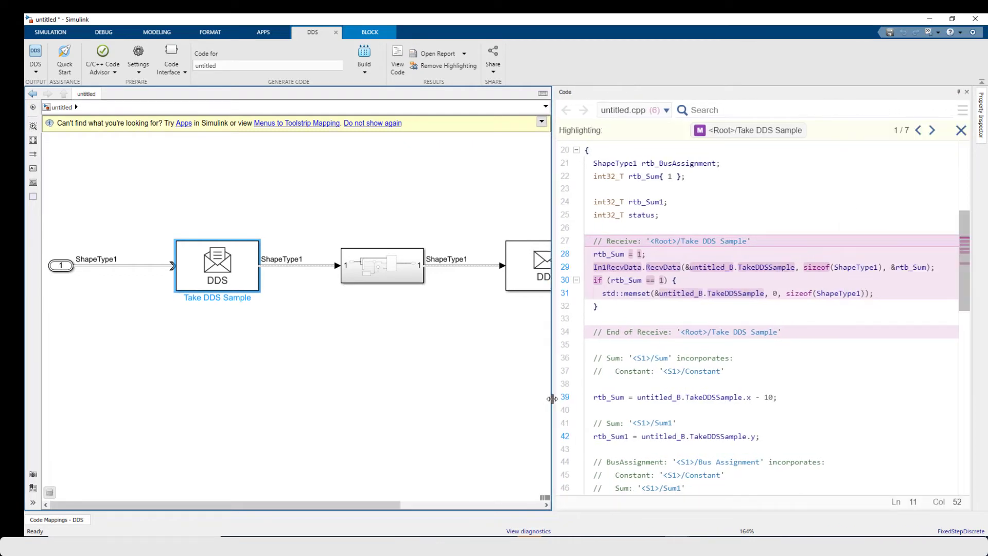
{"action": "mouse_move", "coordinate": [253, 333]}
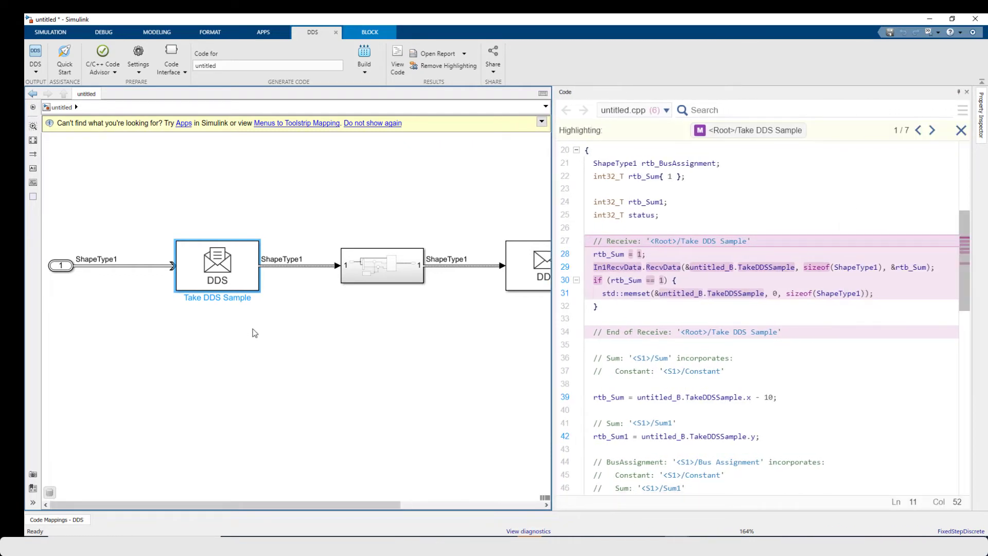
- Inspect the RecvData call, TakeDDSSample uses and the memset clearing the sample
{"action": "left_click", "coordinate": [652, 267]}
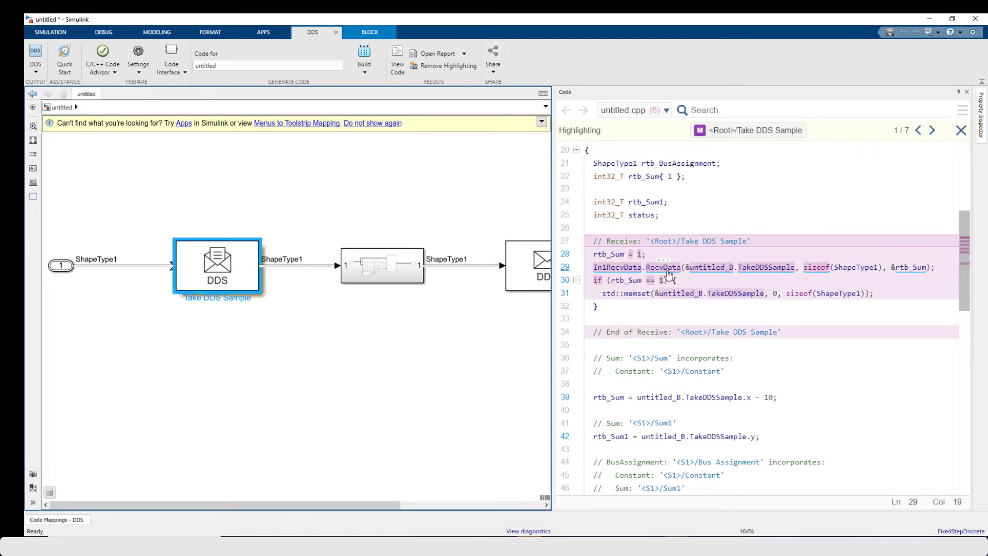
{"action": "left_click", "coordinate": [671, 279]}
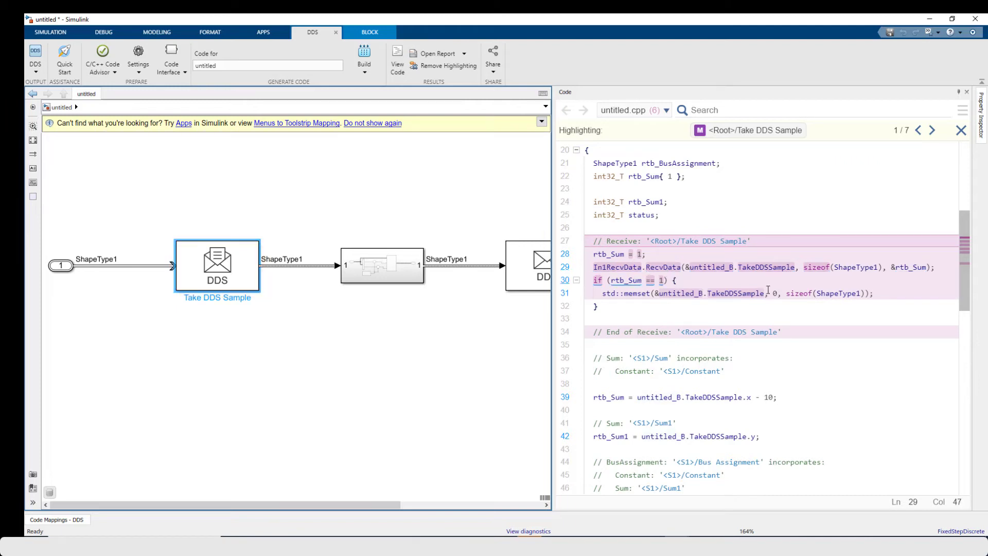
{"action": "mouse_move", "coordinate": [751, 273]}
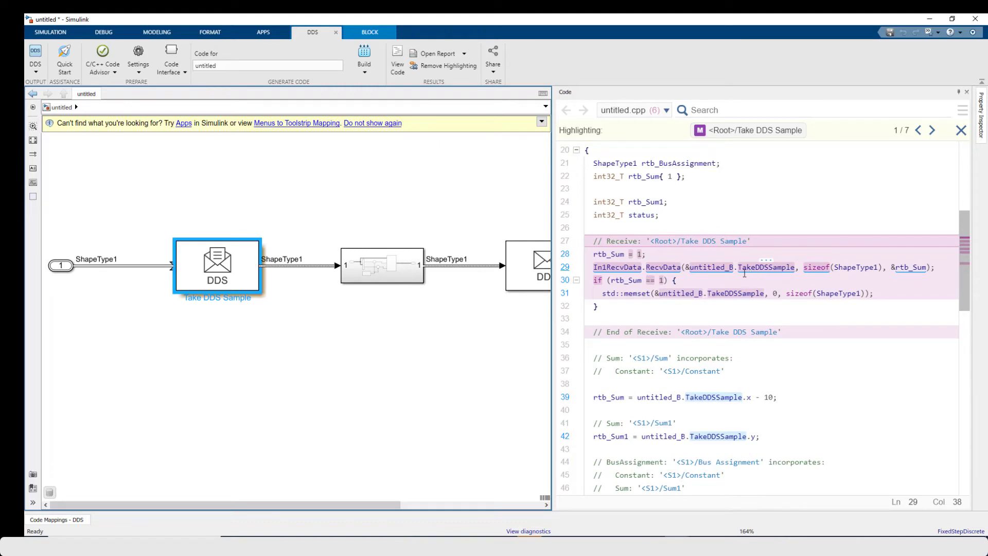
{"action": "left_click", "coordinate": [797, 292]}
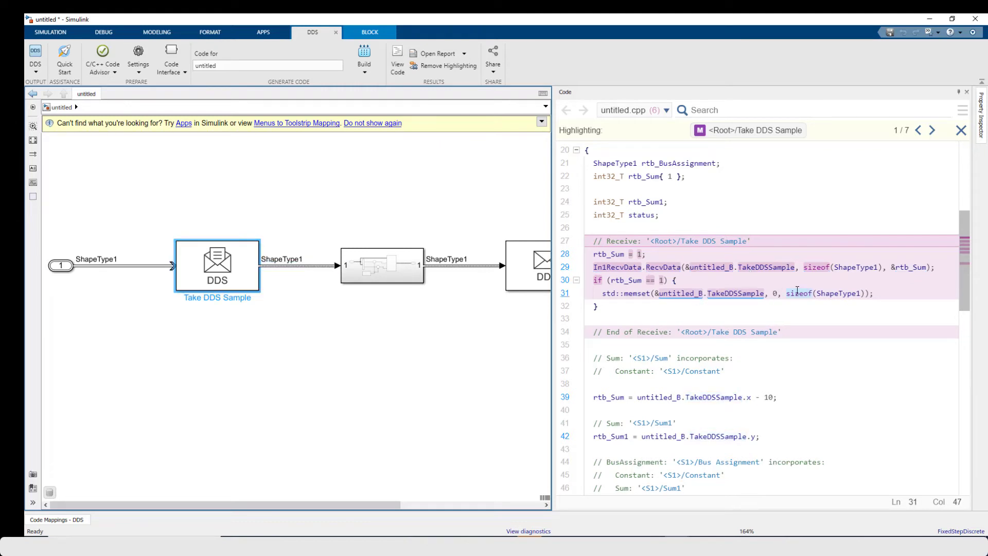
{"action": "left_click", "coordinate": [627, 280]}
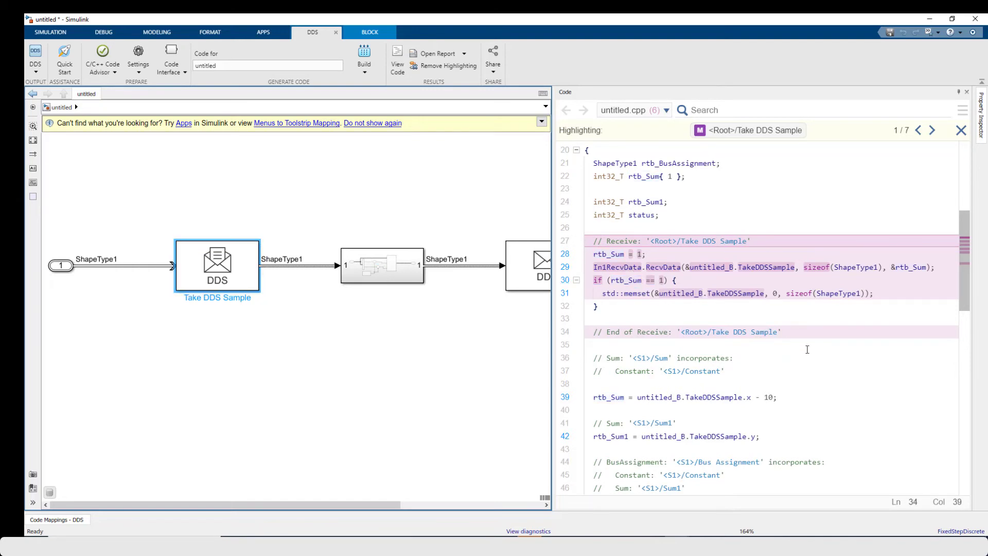
{"action": "scroll", "scroll_direction": "down", "scroll_amount": 3}
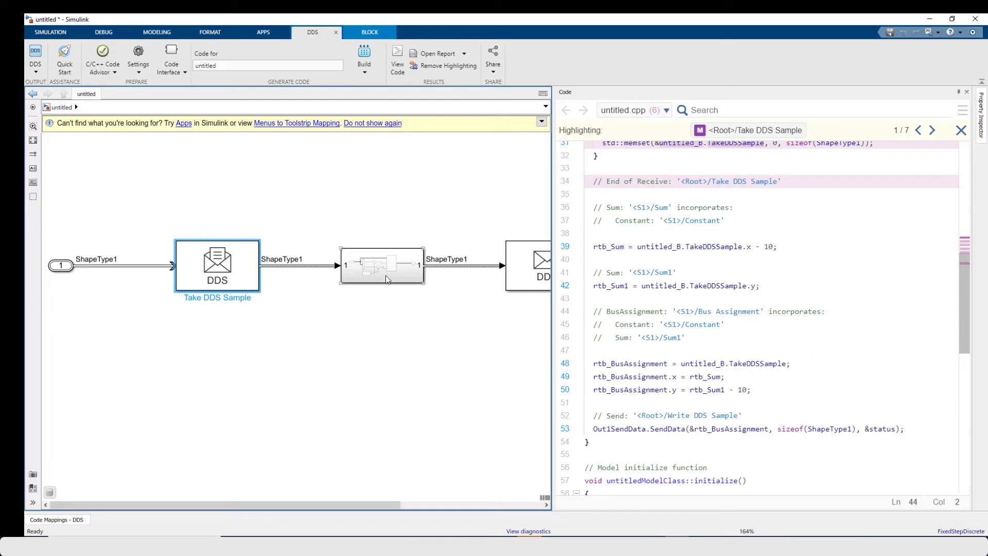
- Inside the subsystem, trace the y-coordinate Sum and Bus Assignment code lines to their blocks
{"action": "double_click", "coordinate": [381, 264]}
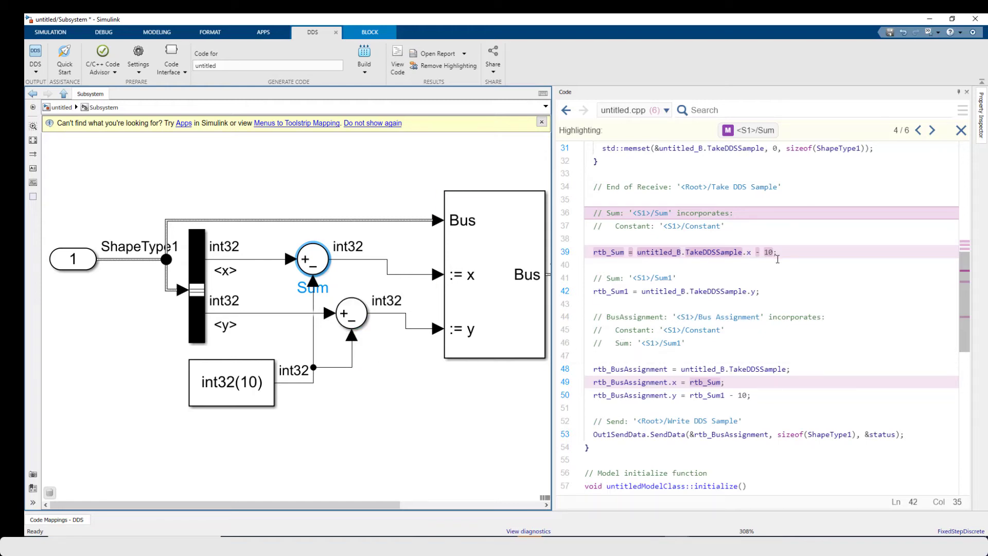
{"action": "left_click", "coordinate": [745, 395]}
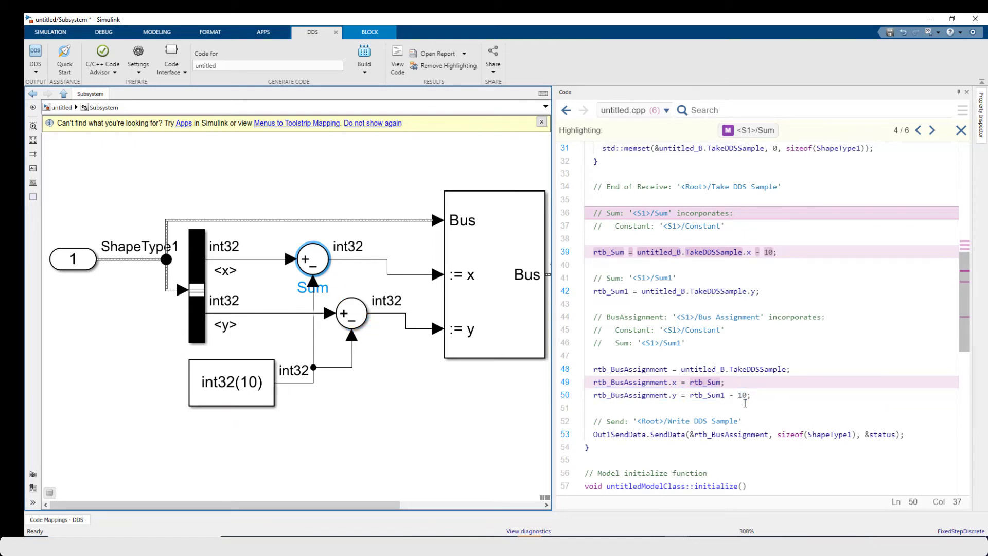
{"action": "left_click", "coordinate": [495, 274]}
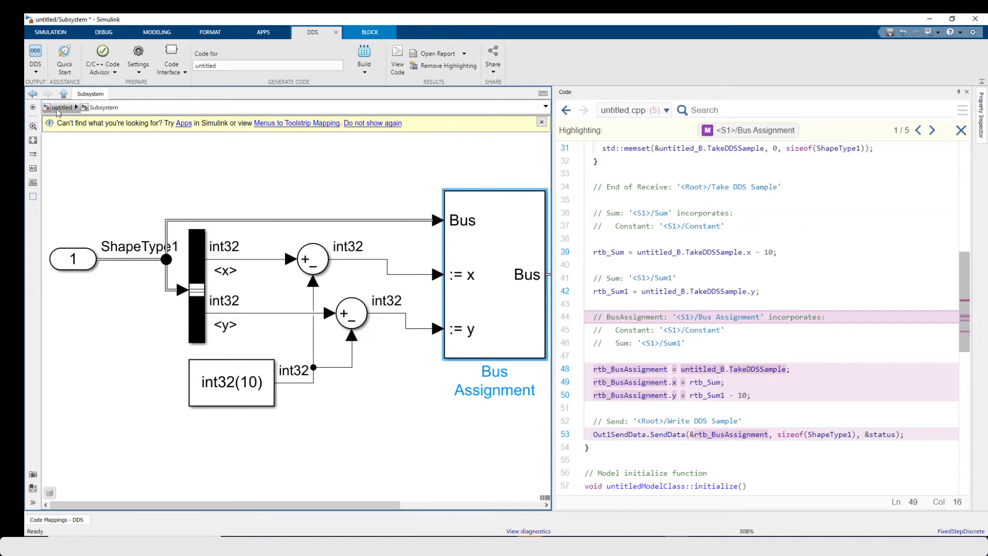
- At the top level, trace the Write DDS Sample block to its SendData call
{"action": "left_click", "coordinate": [60, 107]}
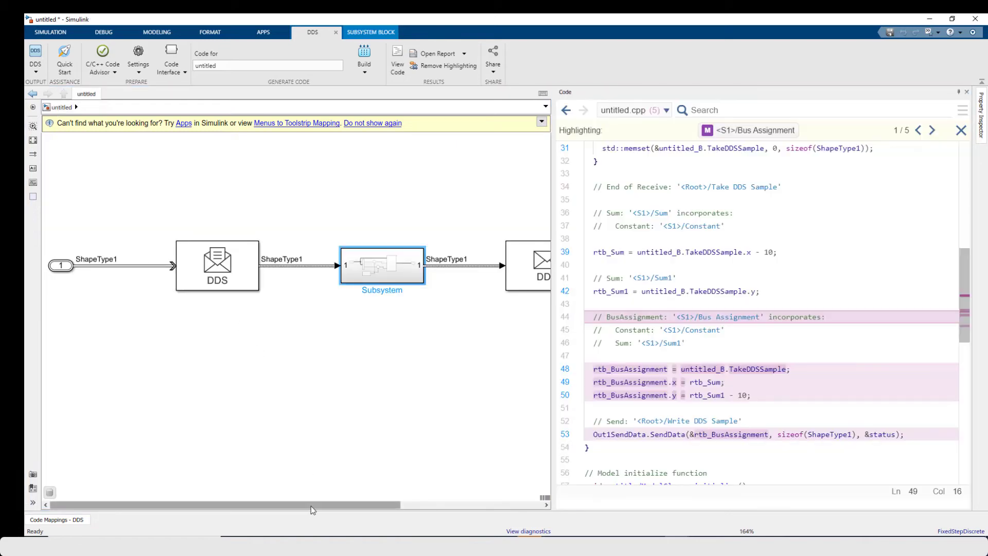
{"action": "left_click", "coordinate": [389, 266]}
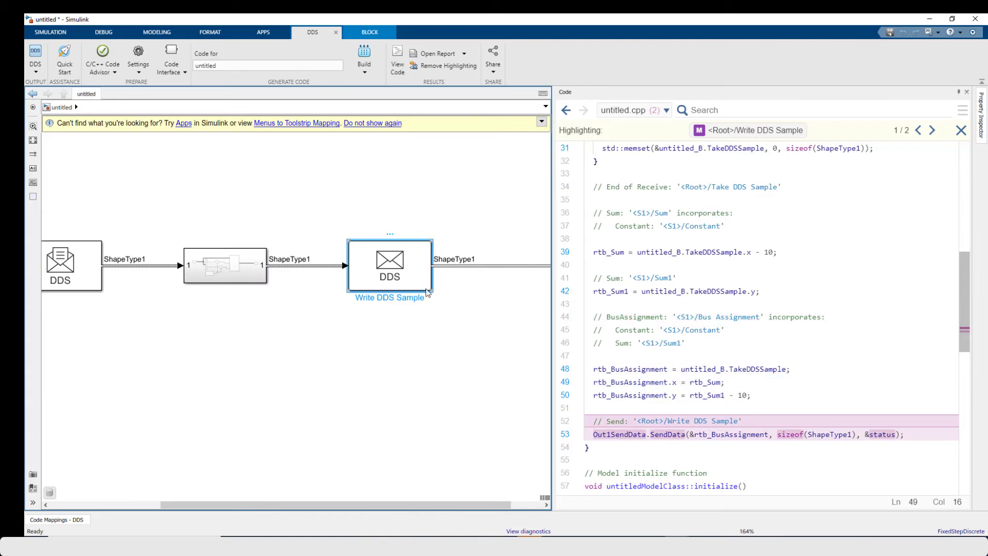
{"action": "left_click", "coordinate": [678, 445]}
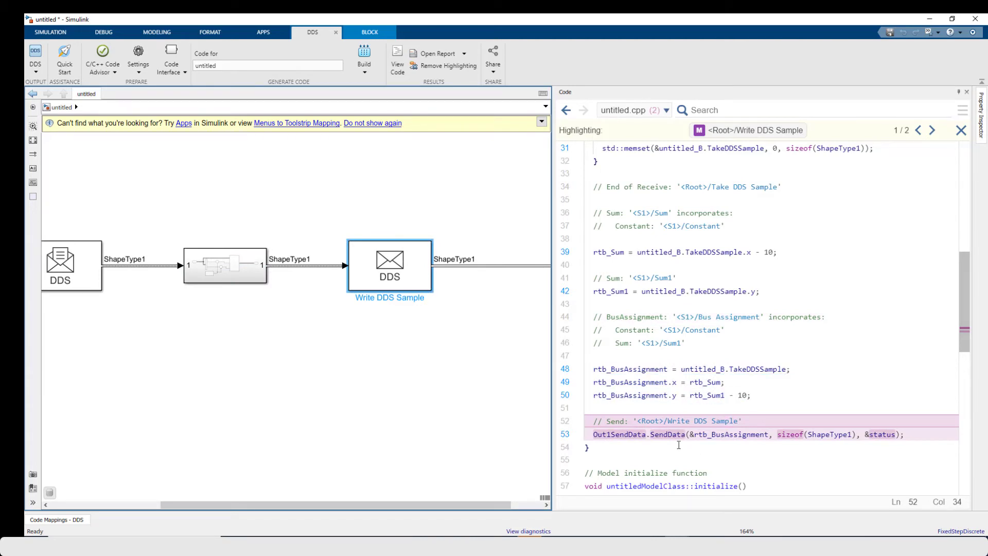
{"action": "left_click", "coordinate": [679, 440]}
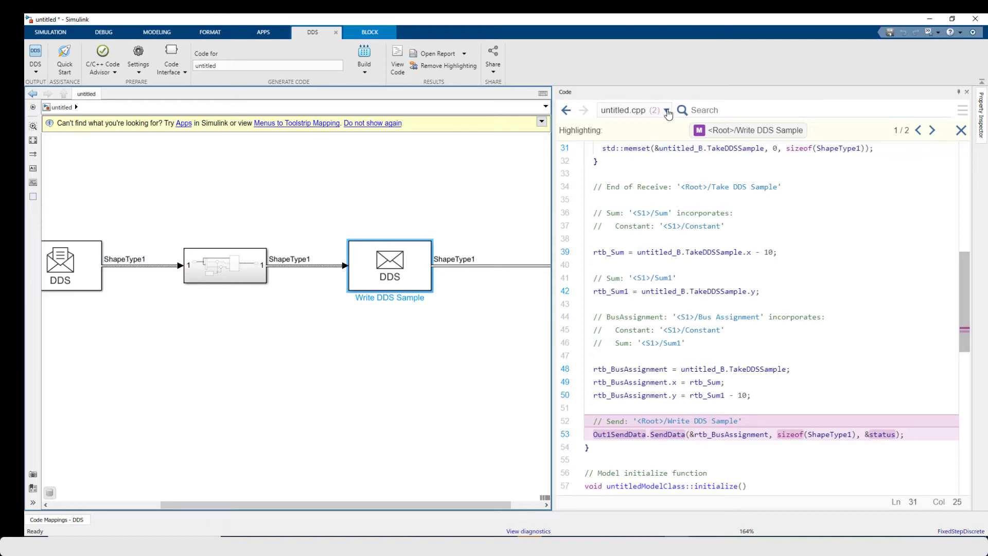
- Open RTIAdaptor.hpp and select the registered ShapeType1 type name
{"action": "left_click", "coordinate": [668, 109]}
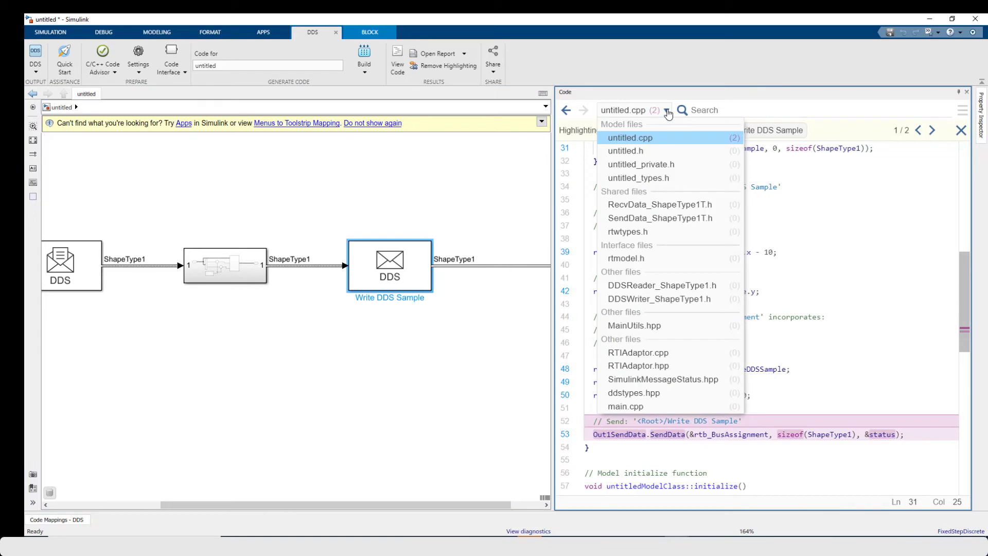
{"action": "mouse_move", "coordinate": [660, 299]}
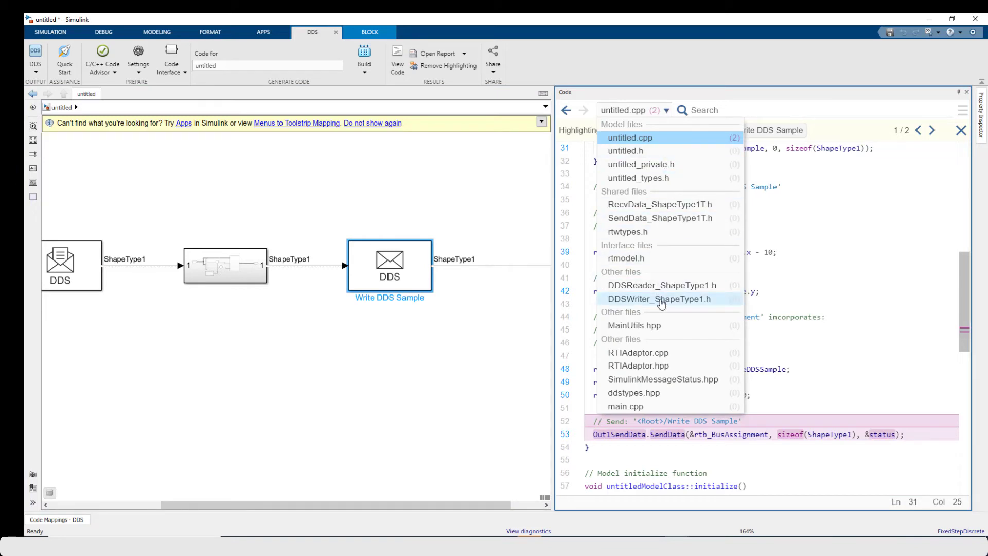
{"action": "mouse_move", "coordinate": [645, 352]}
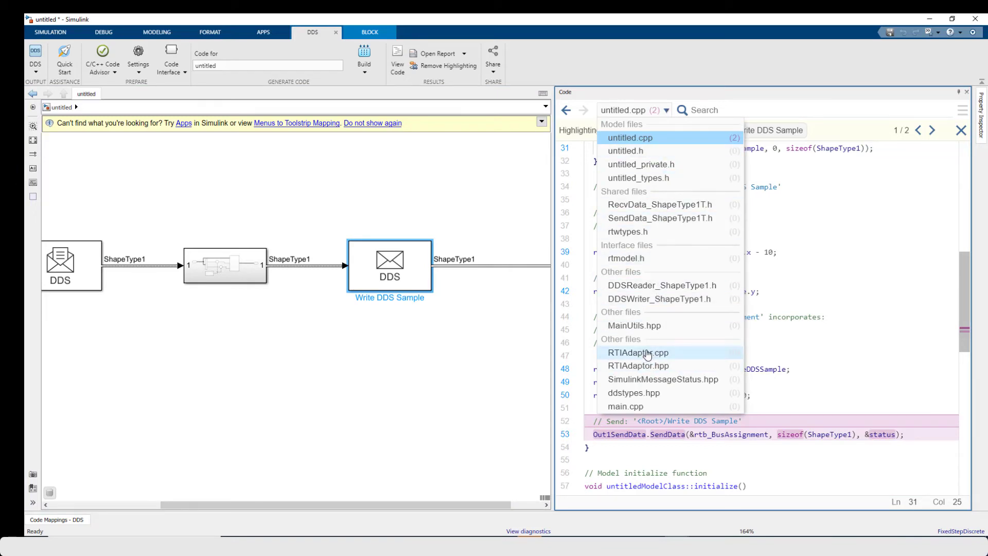
{"action": "mouse_move", "coordinate": [644, 365]}
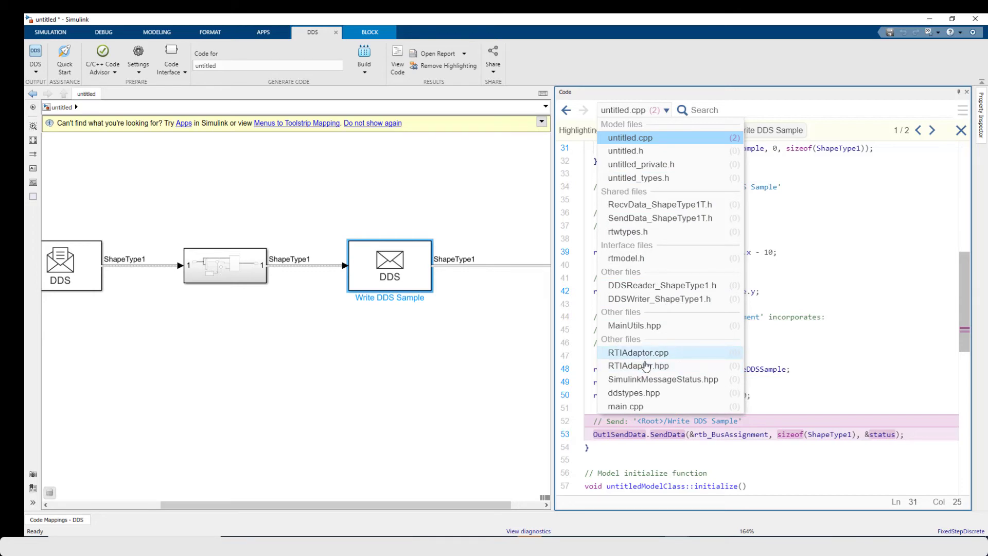
{"action": "left_click", "coordinate": [638, 365]}
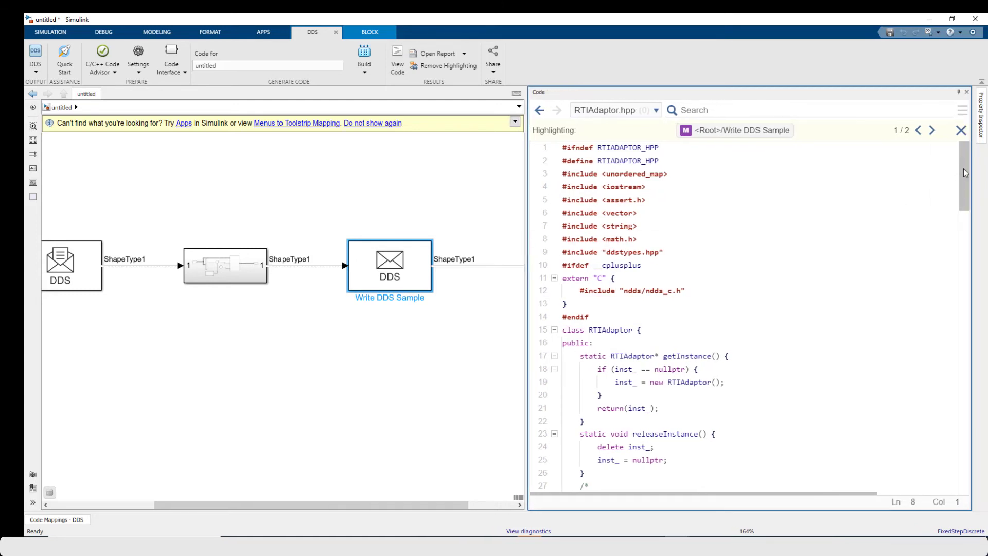
{"action": "scroll", "scroll_direction": "down", "scroll_amount": 3}
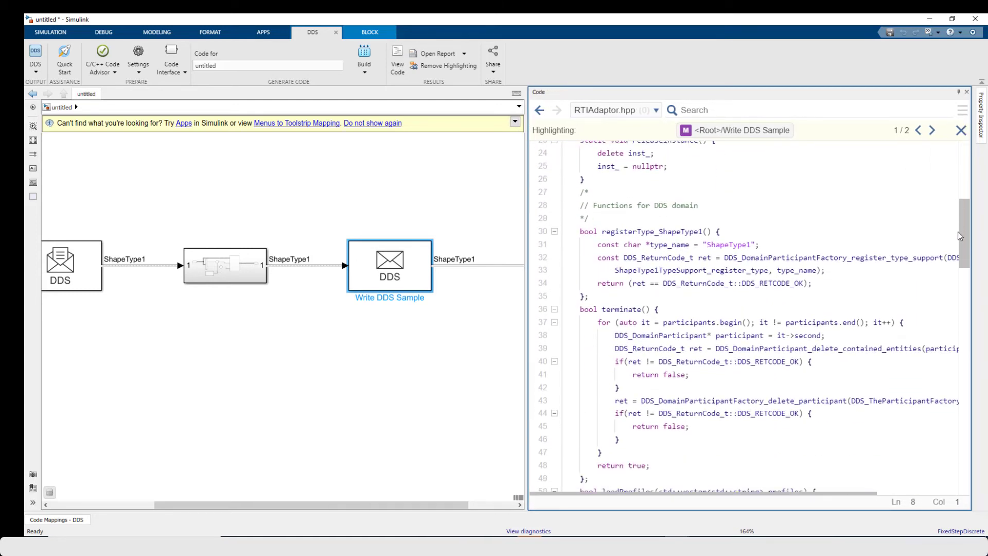
{"action": "scroll", "scroll_direction": "down", "scroll_amount": 3}
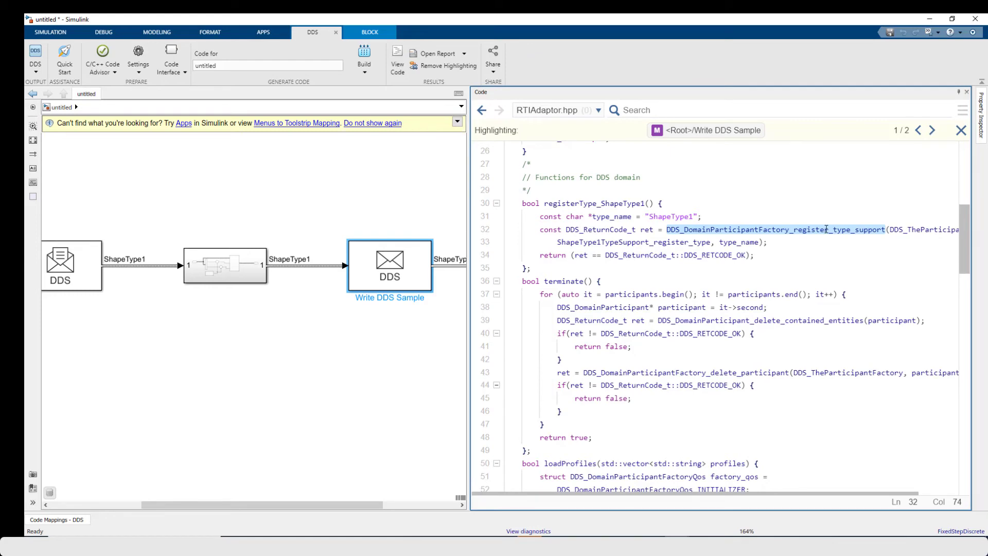
{"action": "left_click", "coordinate": [673, 216]}
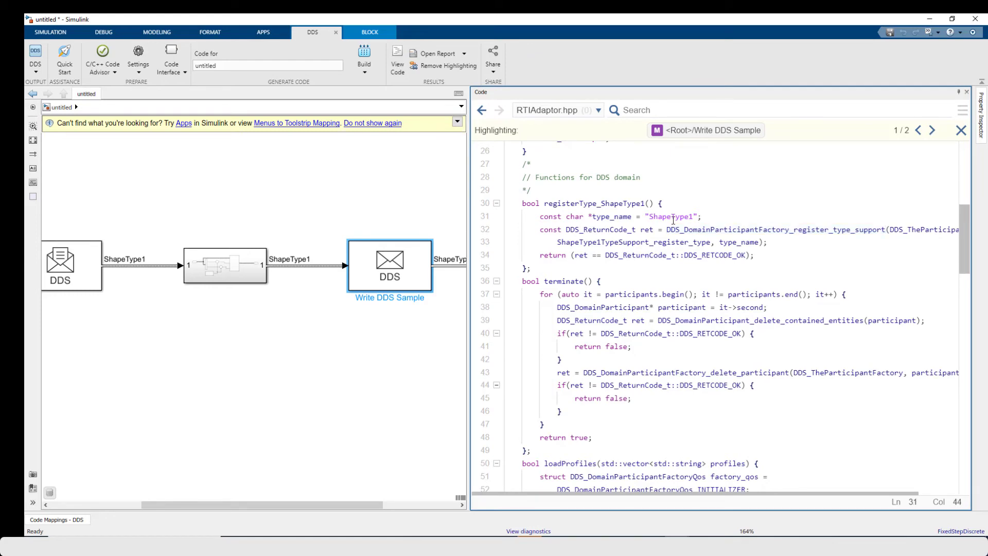
{"action": "double_click", "coordinate": [670, 216]}
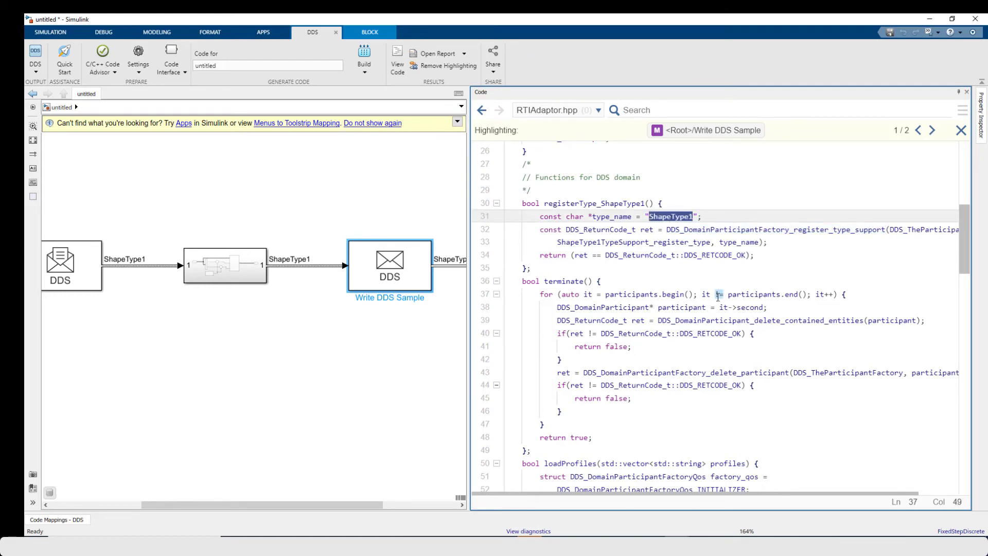
- Highlight the DataWriter write call and the DDS_DataReader type name in the adaptor functions
{"action": "scroll", "scroll_direction": "down", "scroll_amount": 3}
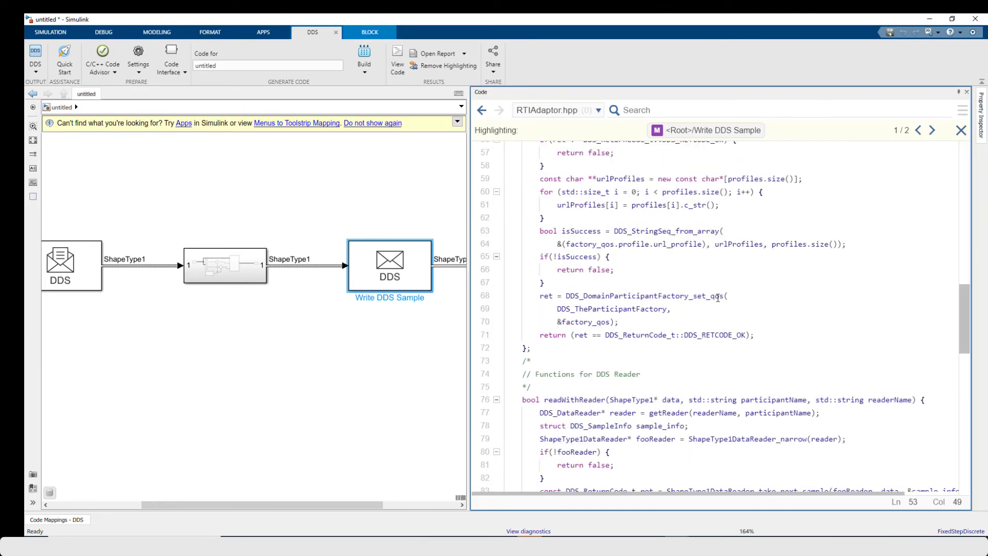
{"action": "scroll", "scroll_direction": "down", "scroll_amount": 3}
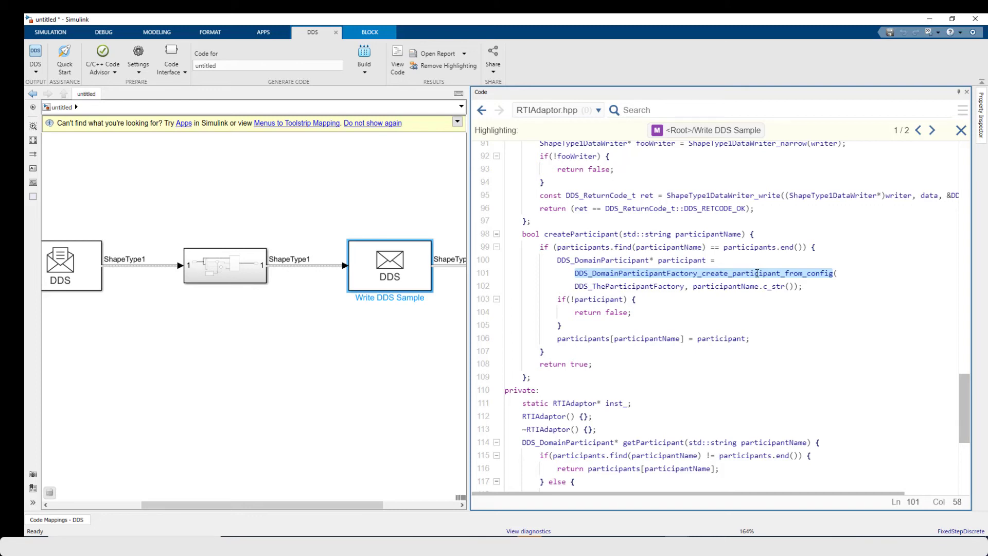
{"action": "scroll", "scroll_direction": "up", "scroll_amount": 3}
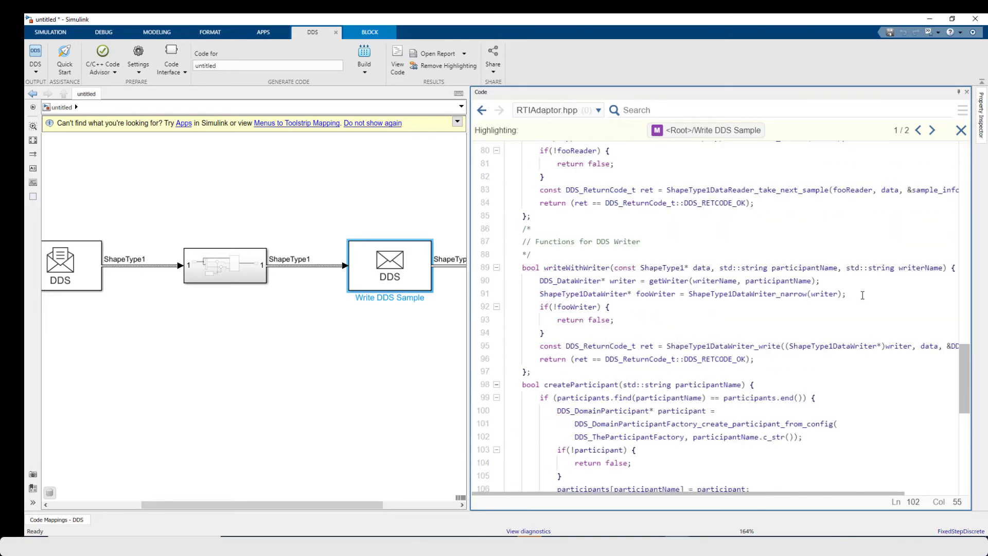
{"action": "scroll", "scroll_direction": "up", "scroll_amount": 3}
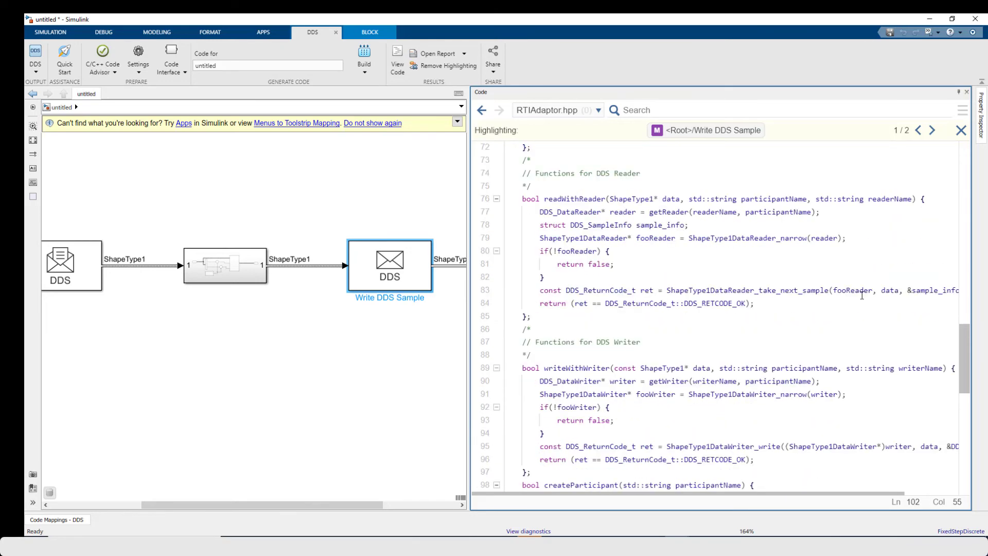
{"action": "double_click", "coordinate": [570, 199]}
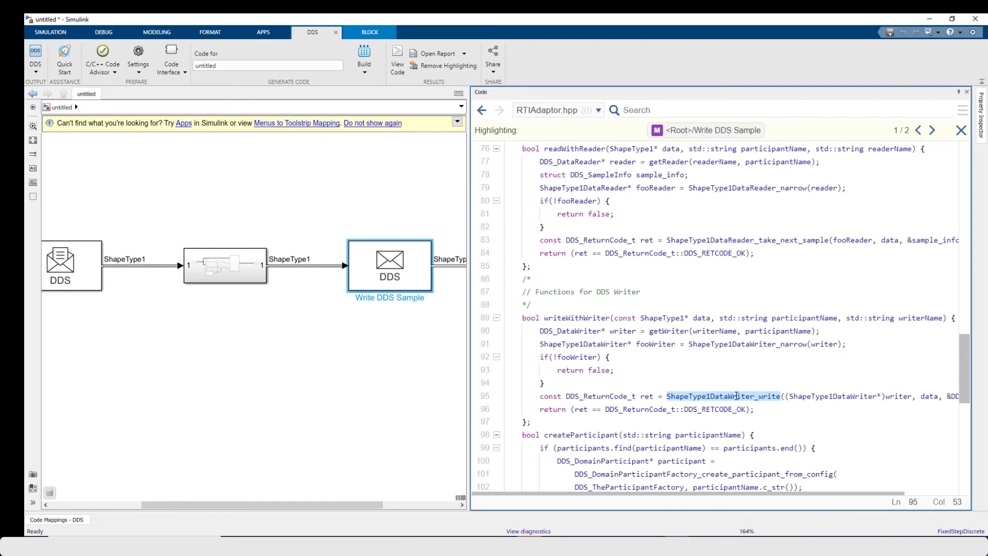
{"action": "left_click", "coordinate": [569, 161]}
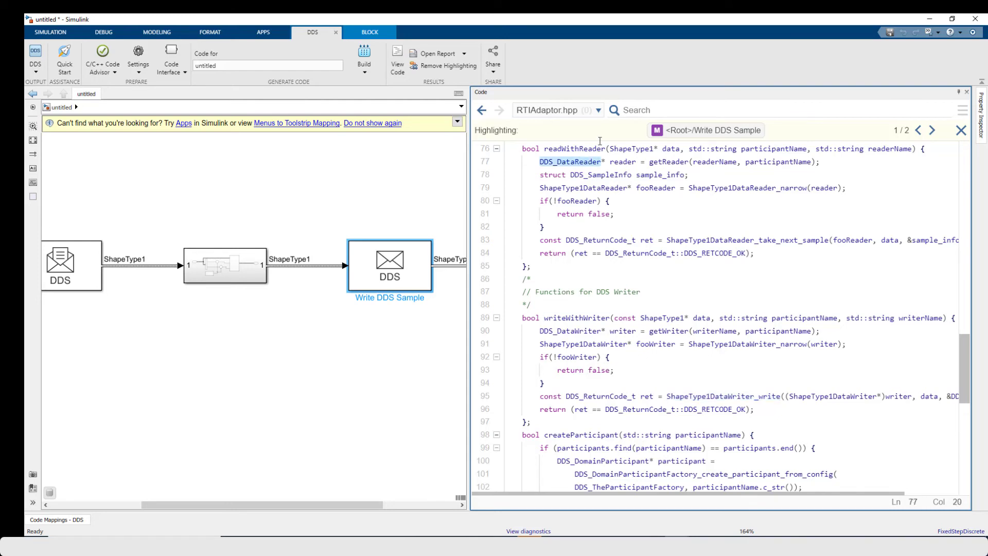
{"action": "left_click", "coordinate": [596, 110]}
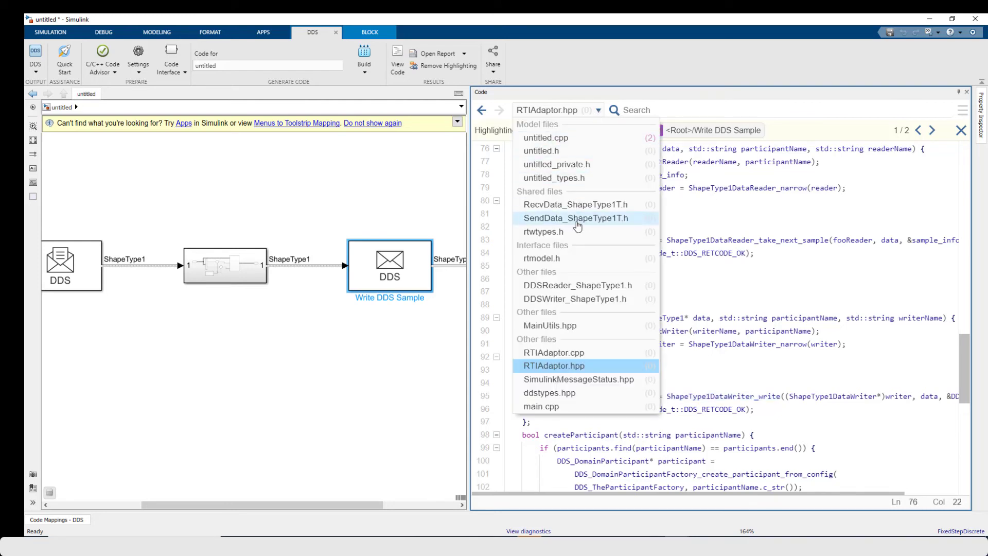
{"action": "mouse_move", "coordinate": [542, 406]}
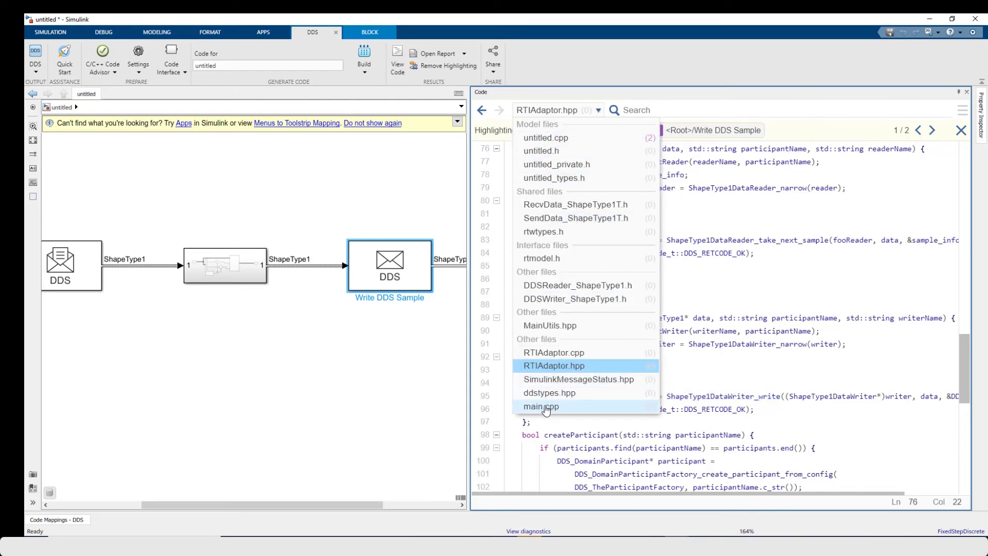
{"action": "left_click", "coordinate": [540, 406]}
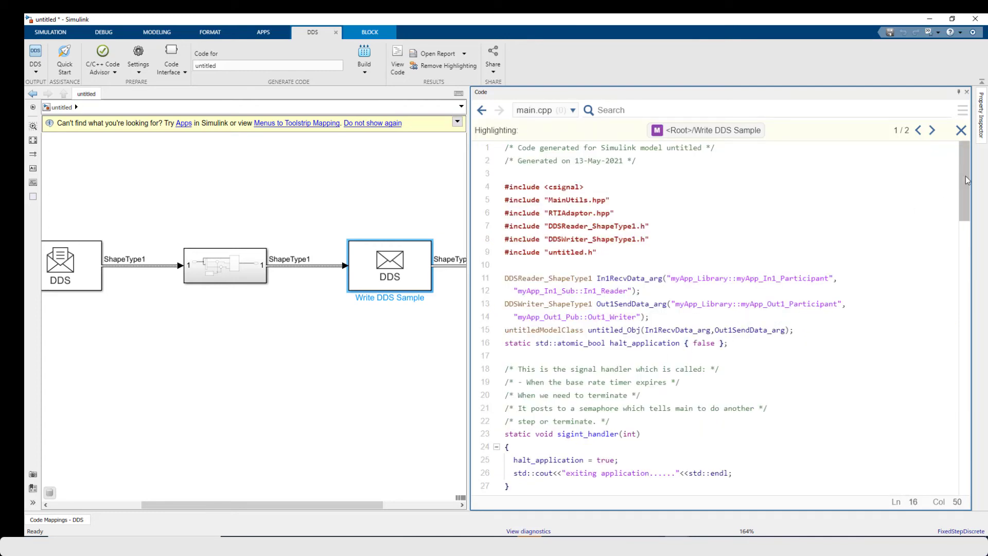
{"action": "scroll", "scroll_direction": "down", "scroll_amount": 3}
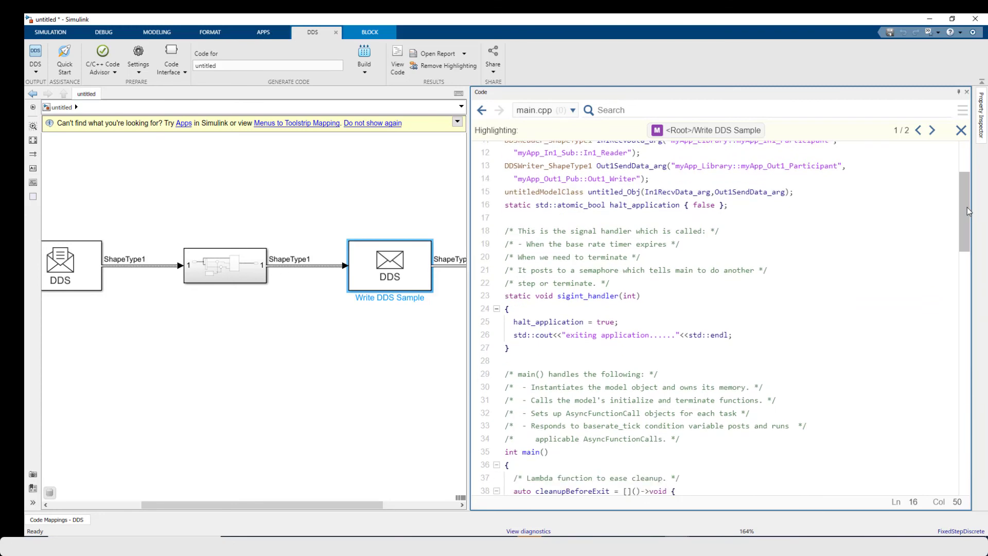
{"action": "scroll", "scroll_direction": "down", "scroll_amount": 3}
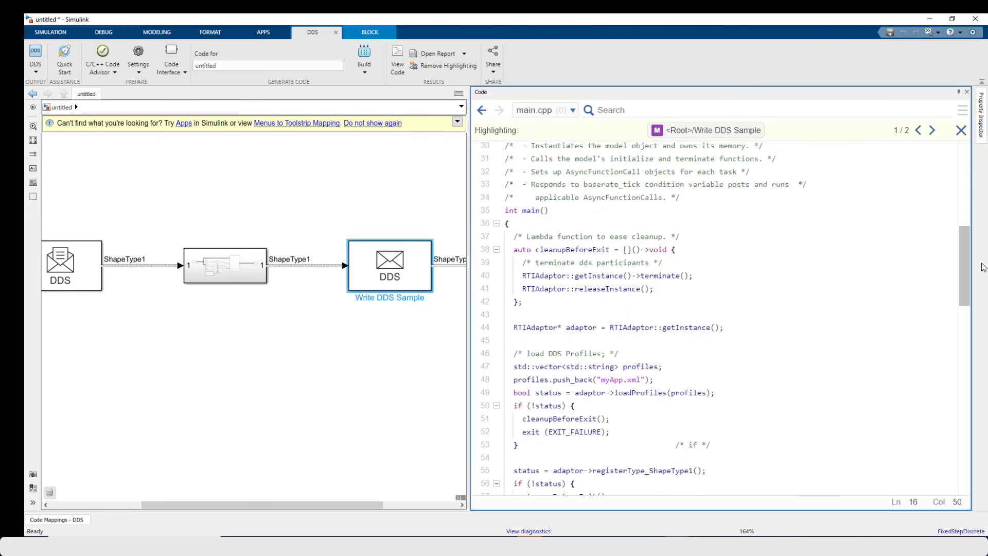
{"action": "scroll", "scroll_direction": "down", "scroll_amount": 3}
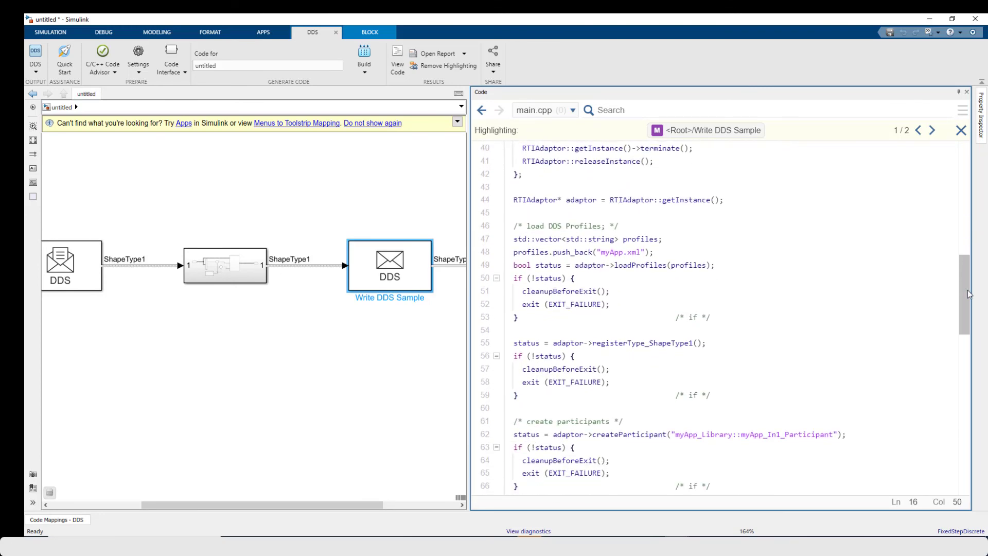
{"action": "mouse_move", "coordinate": [840, 224]}
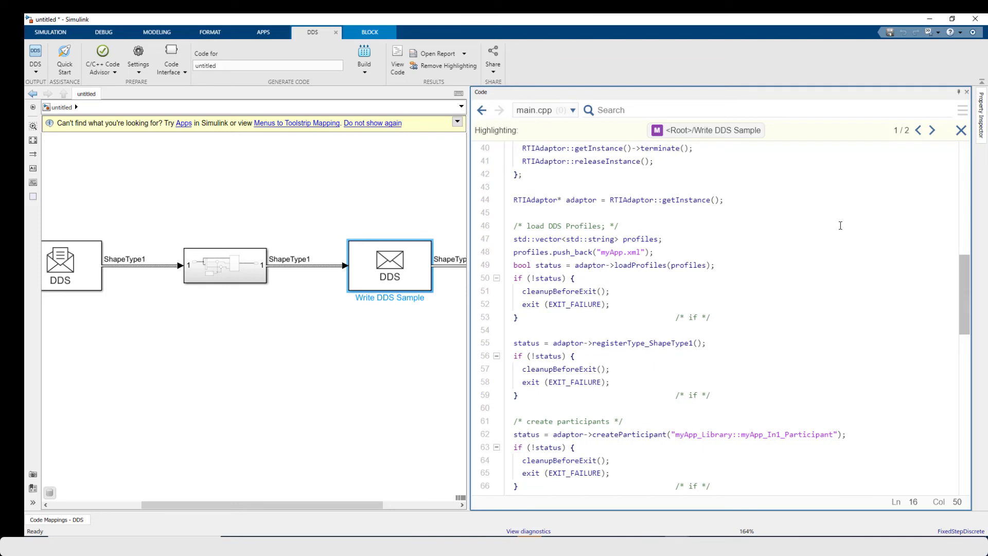
{"action": "scroll", "scroll_direction": "down", "scroll_amount": 3}
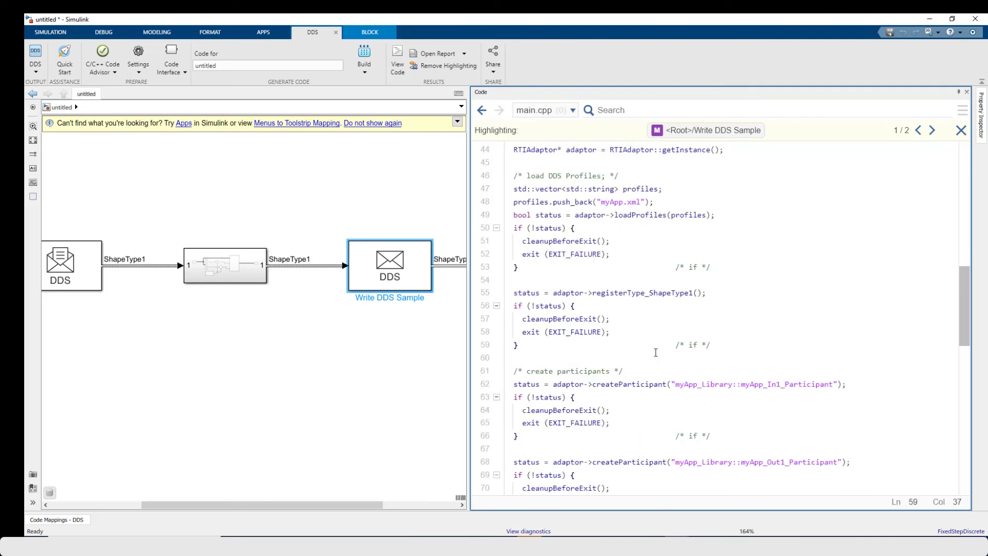
{"action": "mouse_move", "coordinate": [744, 308]}
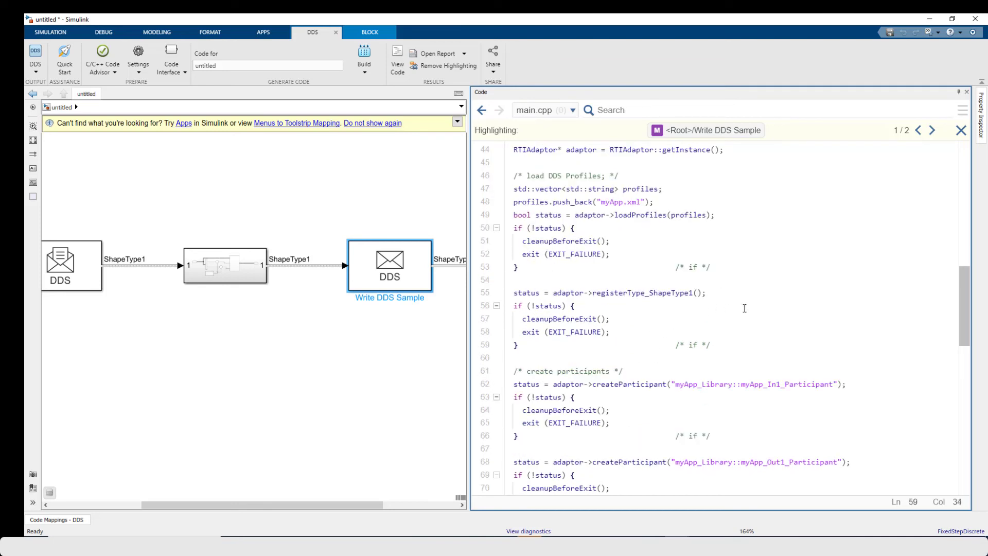
{"action": "scroll", "scroll_direction": "down", "scroll_amount": 3}
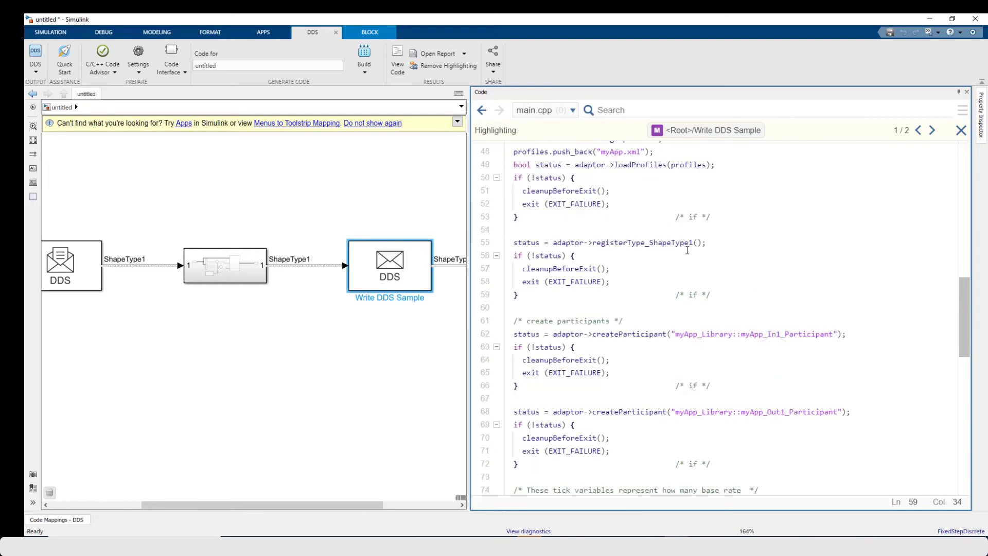
{"action": "scroll", "scroll_direction": "down", "scroll_amount": 3}
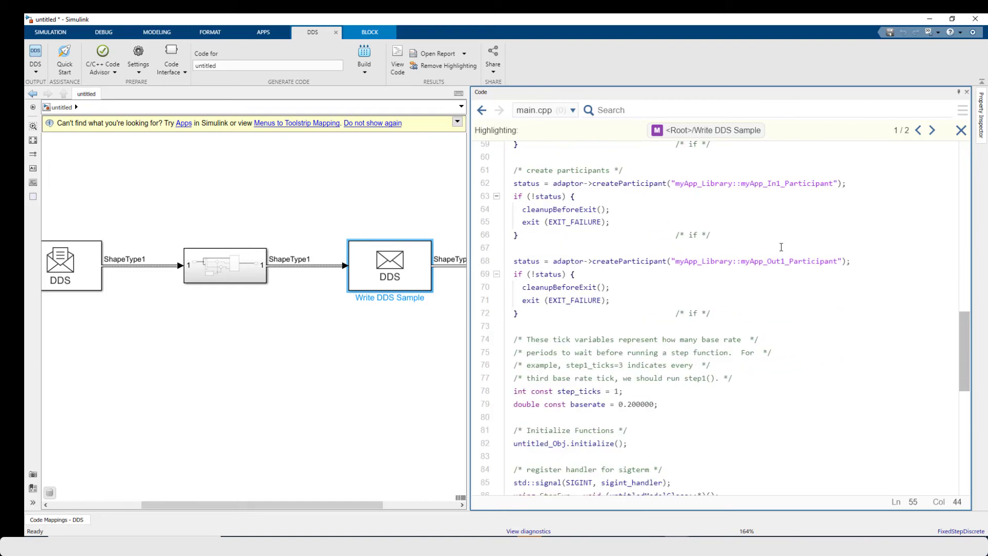
{"action": "scroll", "scroll_direction": "down", "scroll_amount": 3}
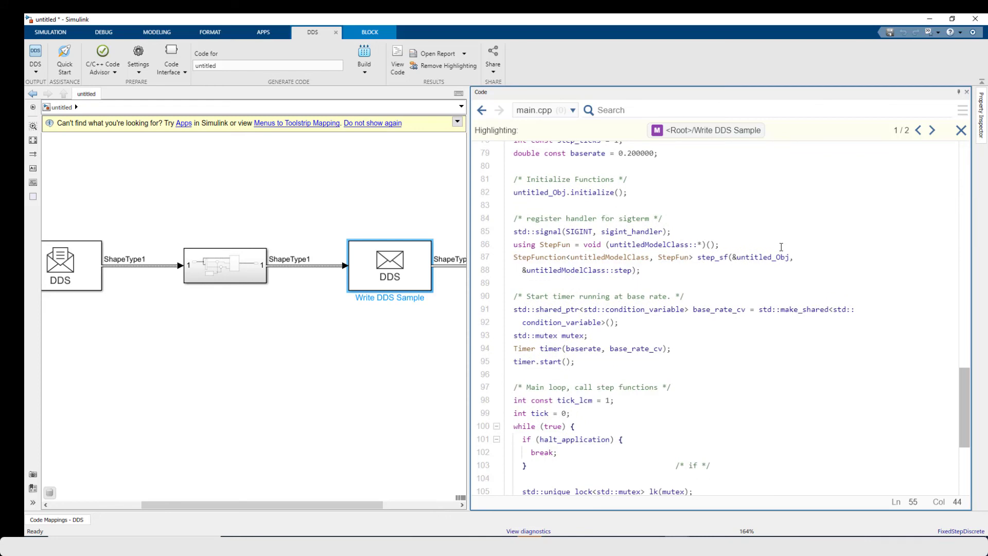
{"action": "left_click", "coordinate": [819, 288]}
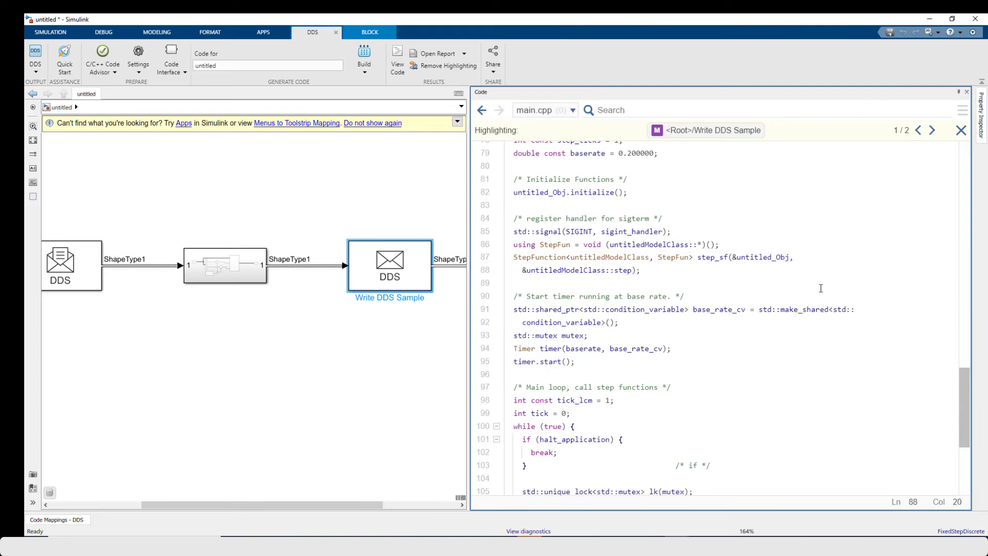
{"action": "scroll", "scroll_direction": "down", "scroll_amount": 3}
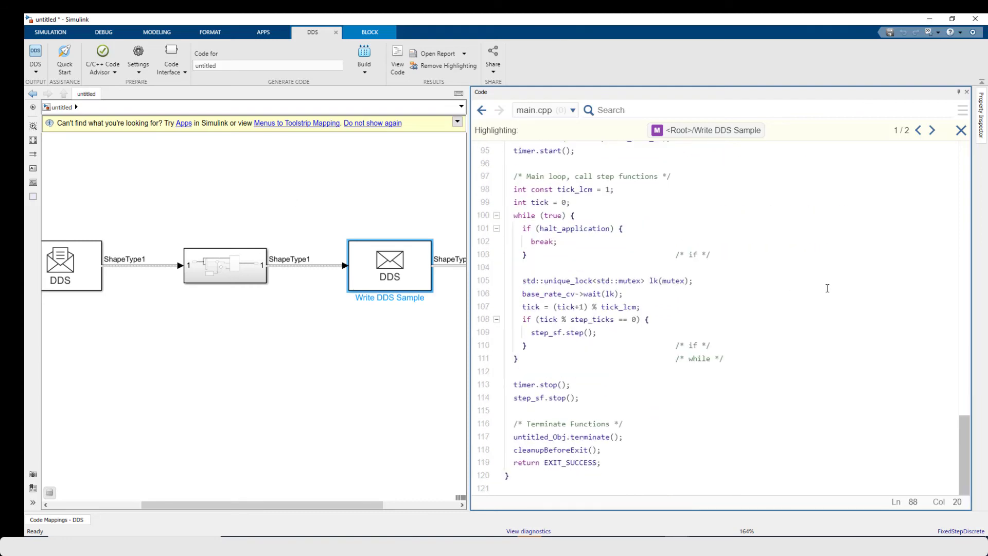
{"action": "scroll", "scroll_direction": "up", "scroll_amount": 3}
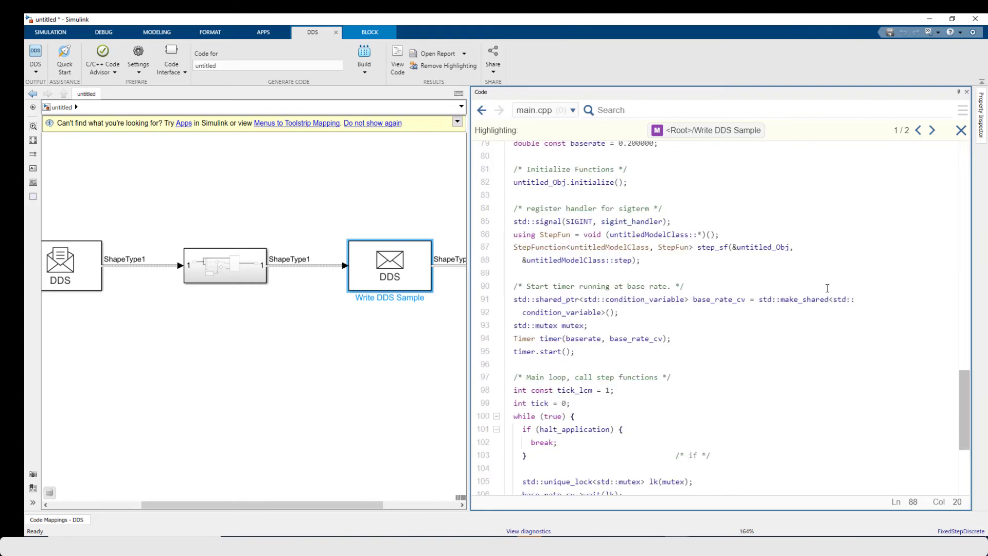
{"action": "scroll", "scroll_direction": "up", "scroll_amount": 3}
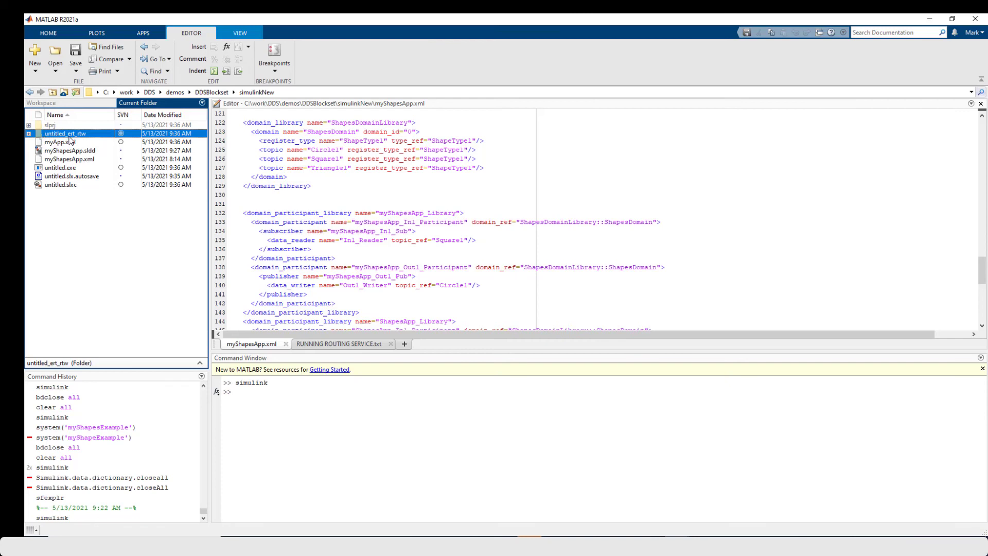
{"action": "mouse_move", "coordinate": [82, 140]}
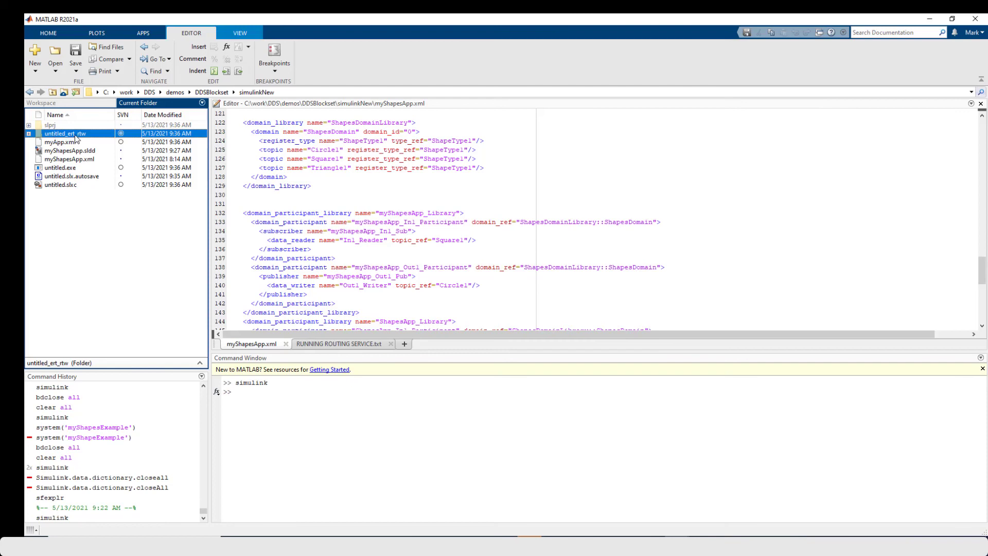
{"action": "mouse_move", "coordinate": [93, 140]}
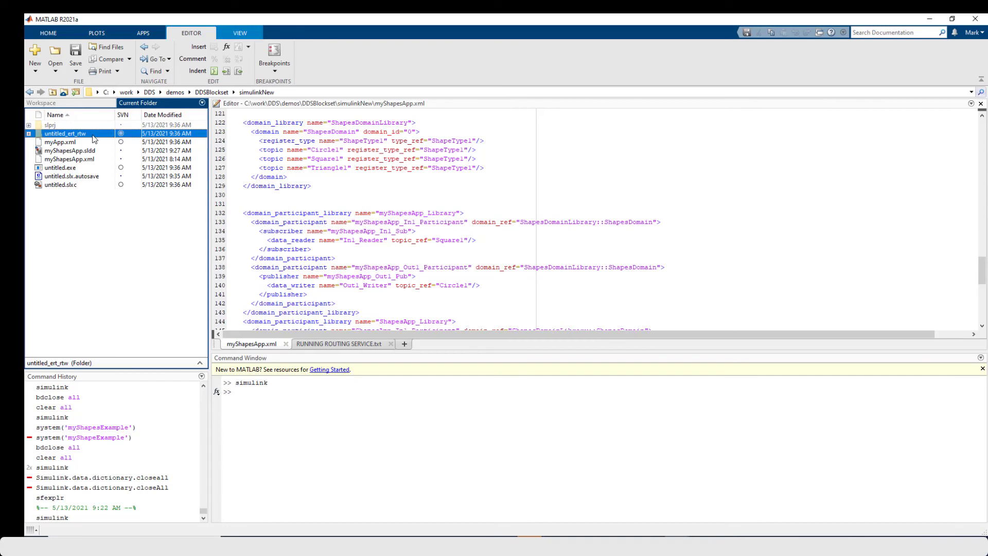
- Expand untitled_ert_rtw to list main.cpp, myApp.xml, RTIAdaptor.cpp and untitled.cpp
{"action": "left_click", "coordinate": [28, 132]}
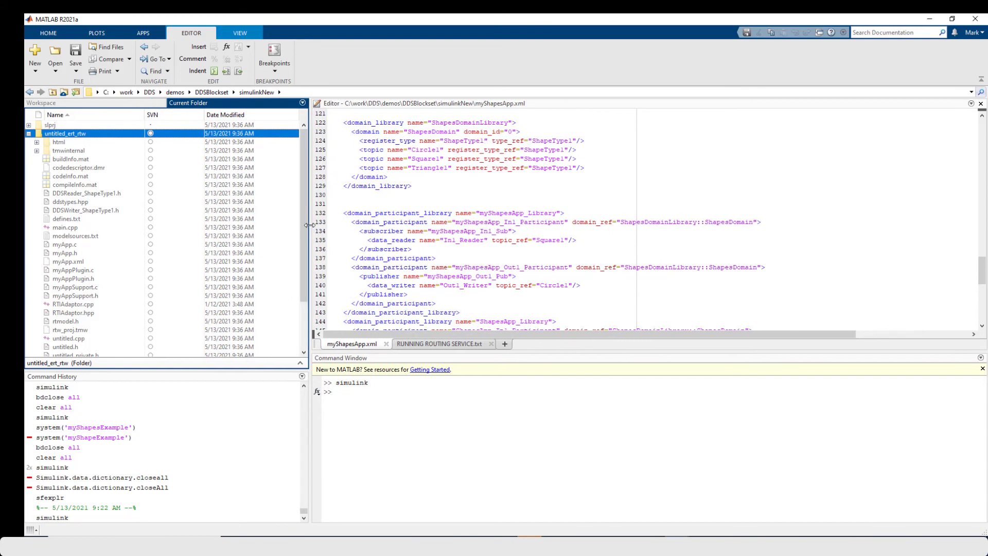
{"action": "scroll", "scroll_direction": "down", "scroll_amount": 3}
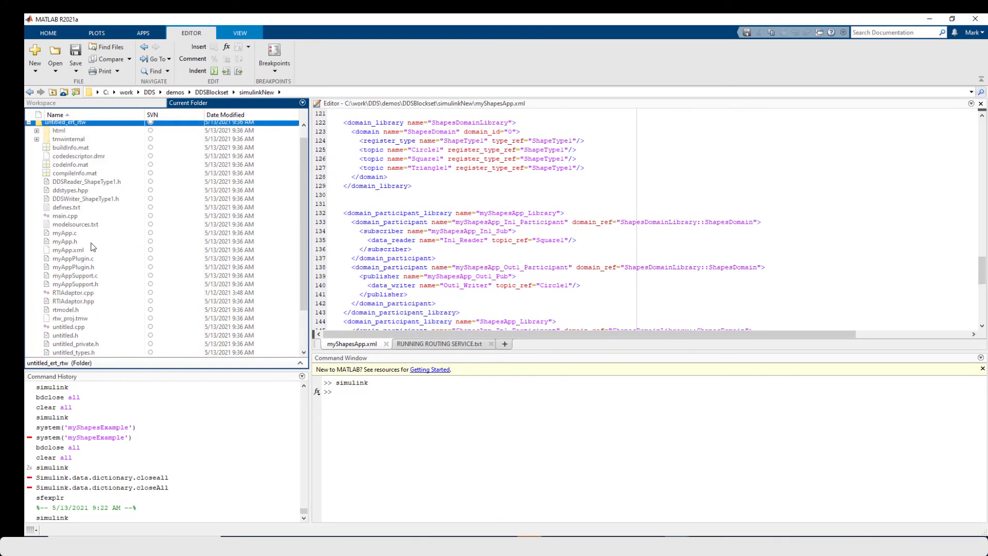
{"action": "mouse_move", "coordinate": [106, 252]}
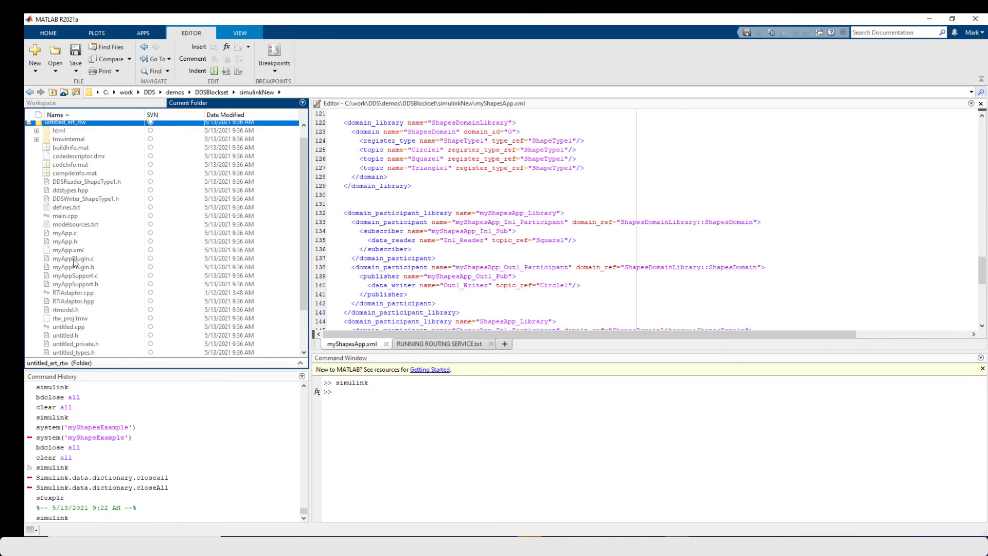
- Open myAppPlugin.c, highlight 'rtiddsgen' in its header, then collapse untitled_ert_rtw
{"action": "double_click", "coordinate": [73, 258]}
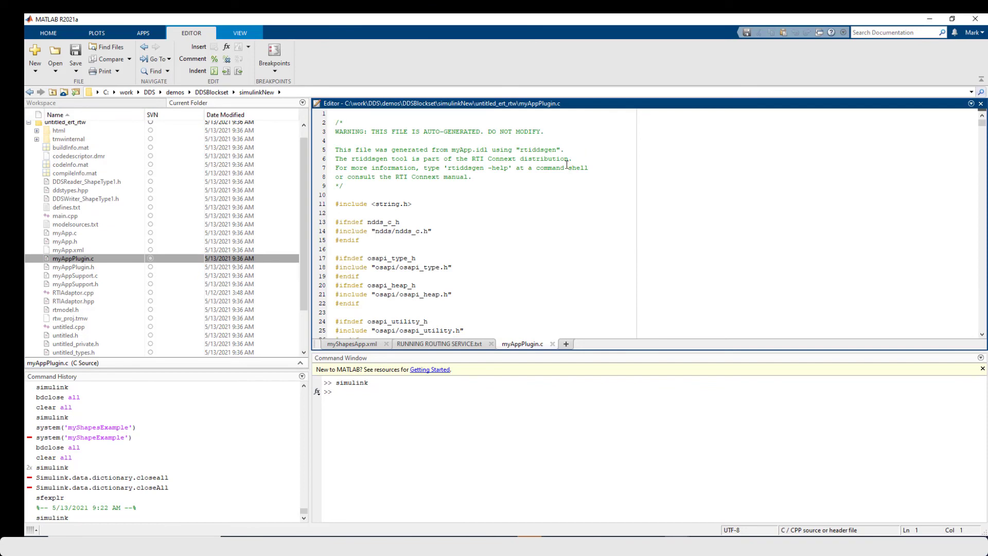
{"action": "double_click", "coordinate": [538, 149]}
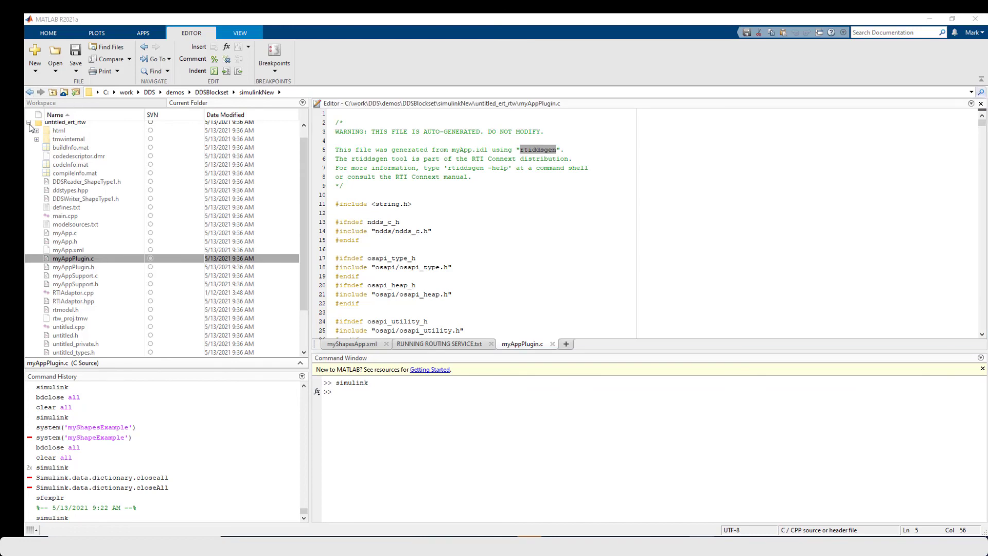
{"action": "left_click", "coordinate": [28, 122]}
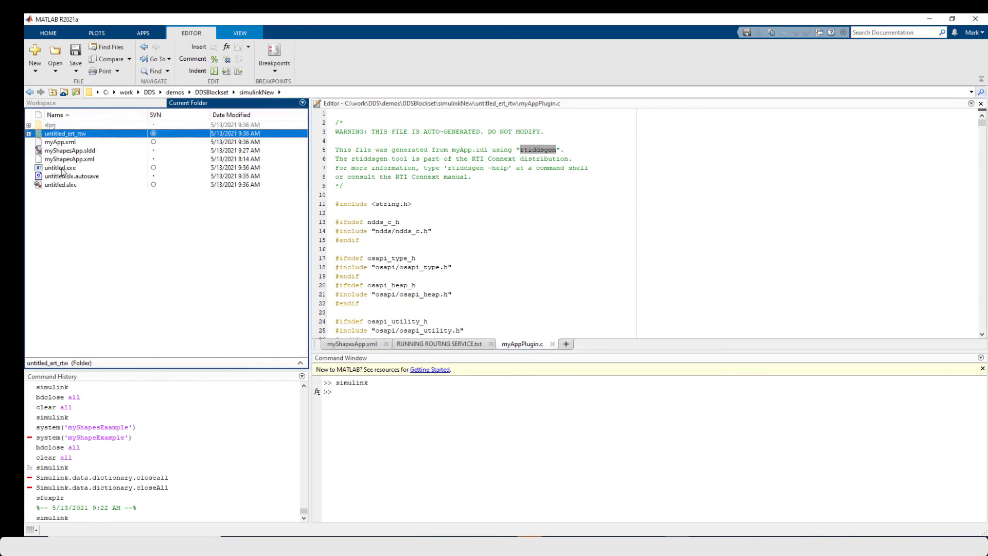
- Select the compiled untitled.exe in the Current Folder browser
{"action": "left_click", "coordinate": [61, 168]}
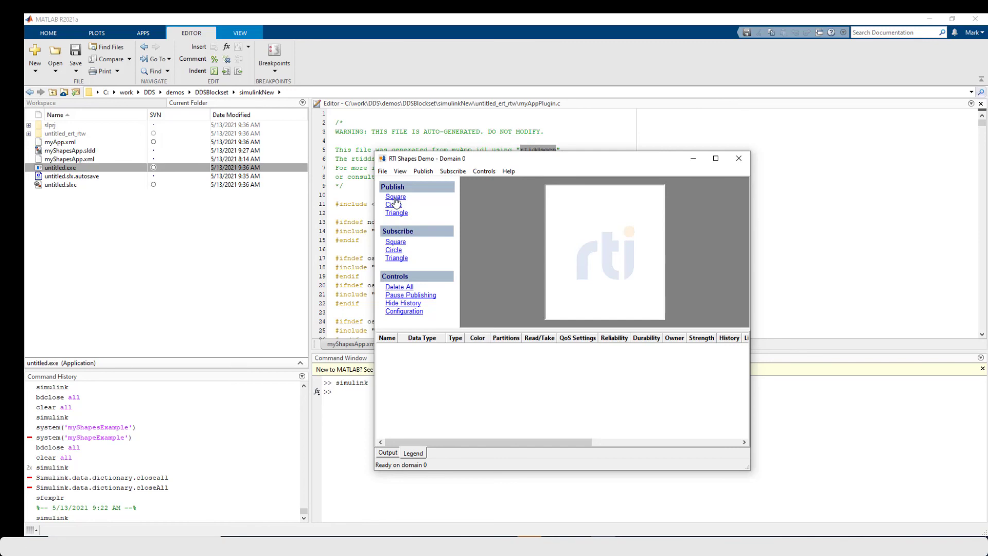
- Publish a blue Square and subscribe to the Circle topic in Shapes Demo
{"action": "left_click", "coordinate": [395, 197]}
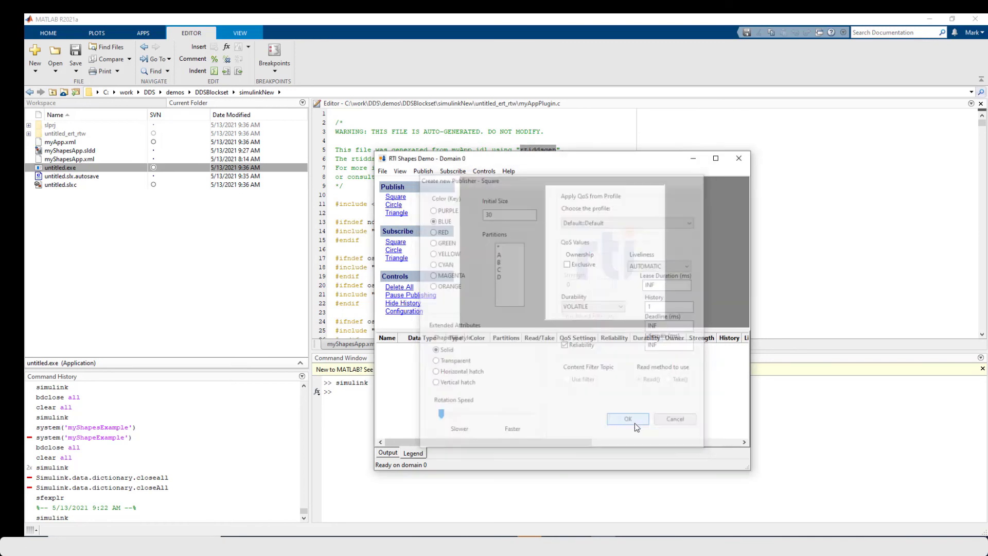
{"action": "left_click", "coordinate": [626, 418]}
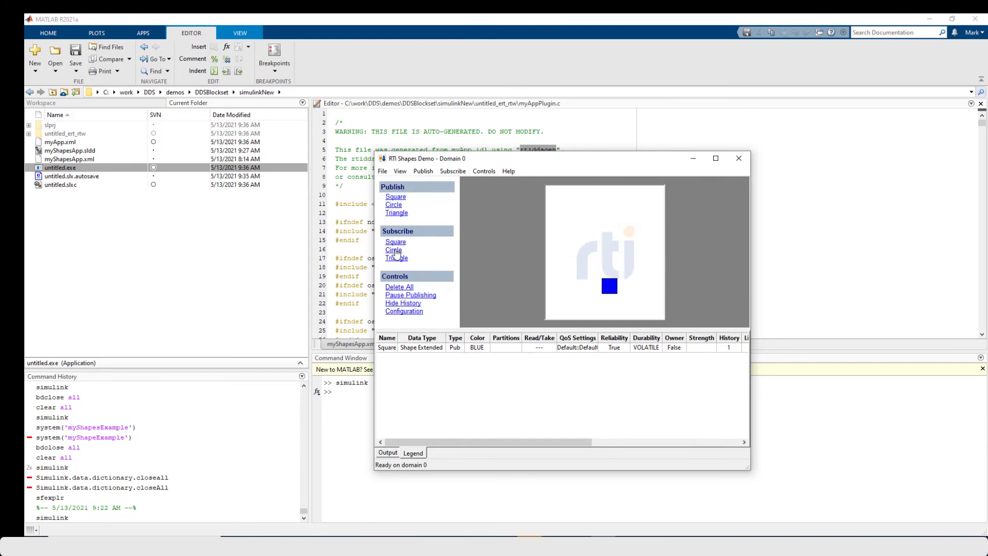
{"action": "left_click", "coordinate": [393, 250]}
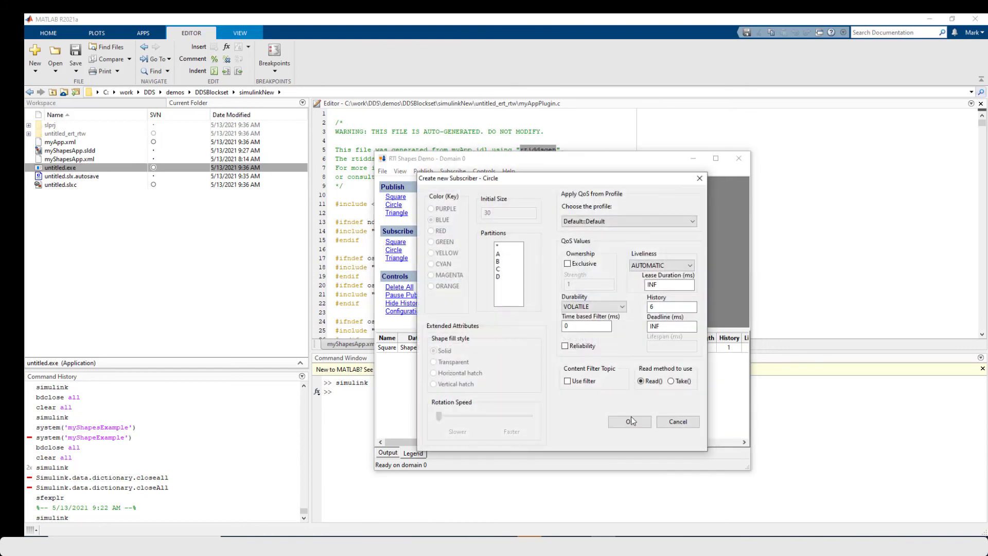
{"action": "left_click", "coordinate": [629, 421]}
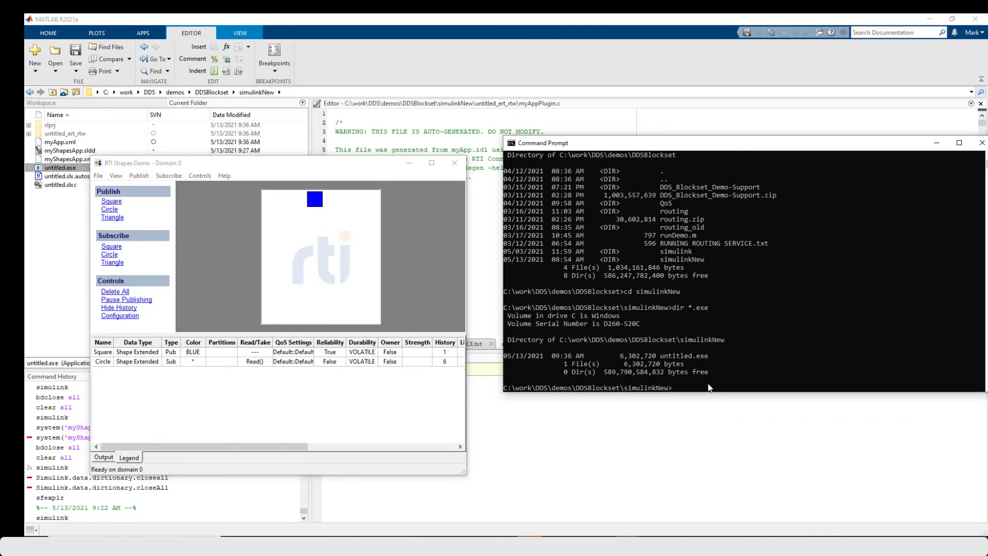
- Run 'untitled' in the simulinkNew prompt, then return to the Simulink window
{"action": "type", "text": "untitled"}
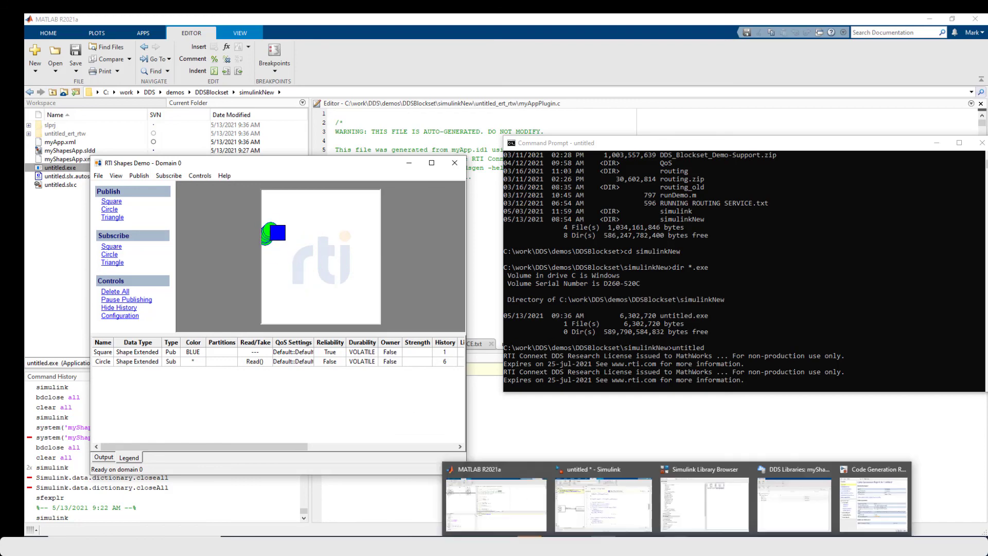
{"action": "left_click", "coordinate": [600, 504]}
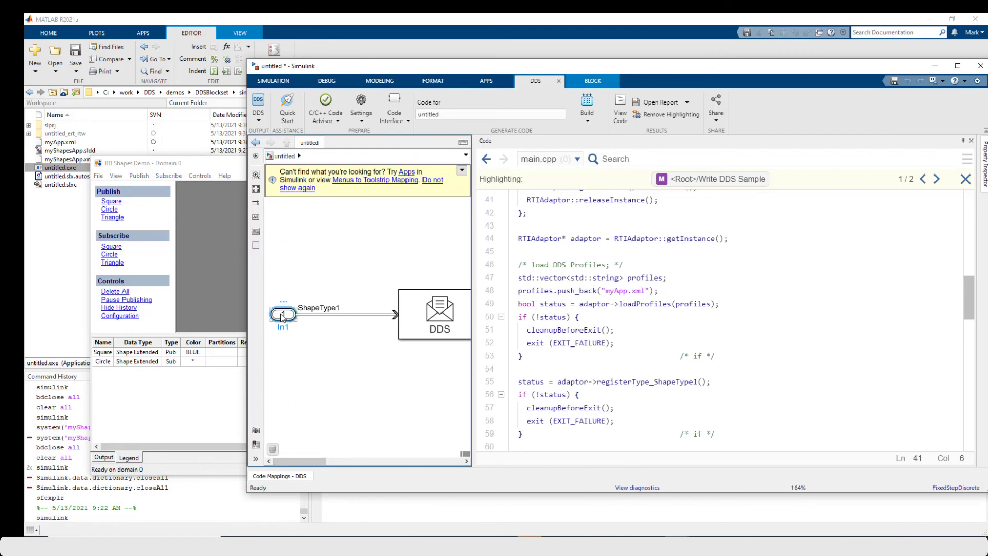
- View the DDS code mappings: inport to topic Square1, outport to Circle1
{"action": "left_click", "coordinate": [283, 314]}
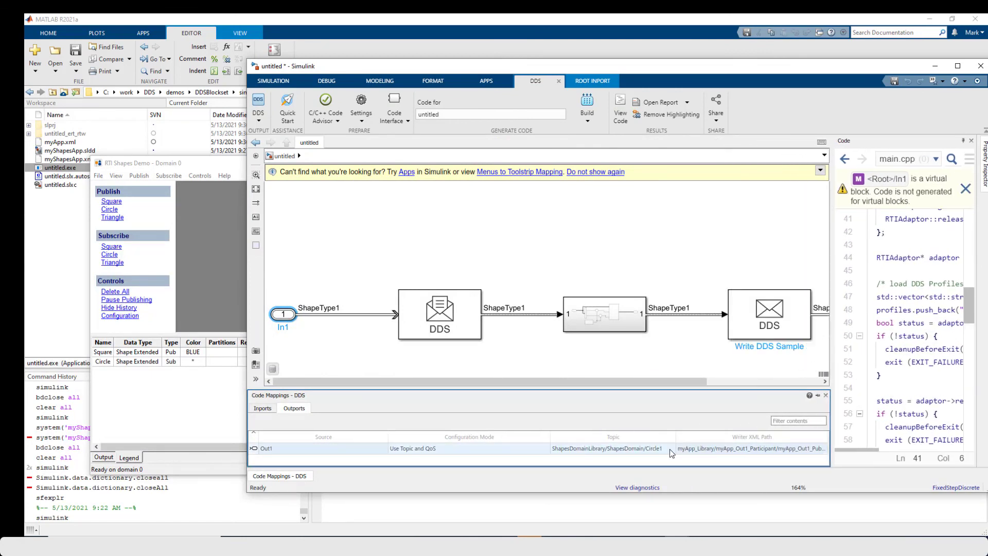
{"action": "mouse_move", "coordinate": [631, 451]}
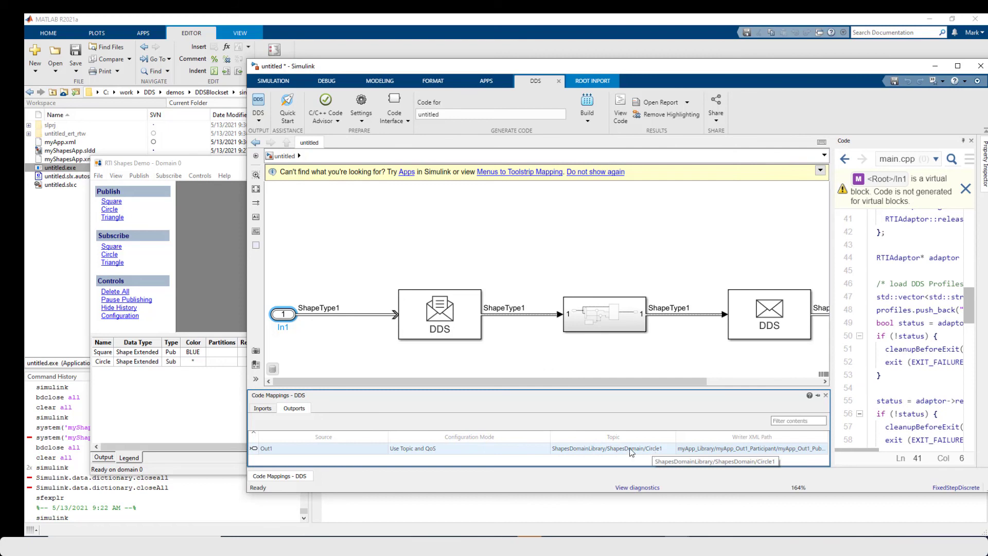
{"action": "left_click", "coordinate": [263, 408]}
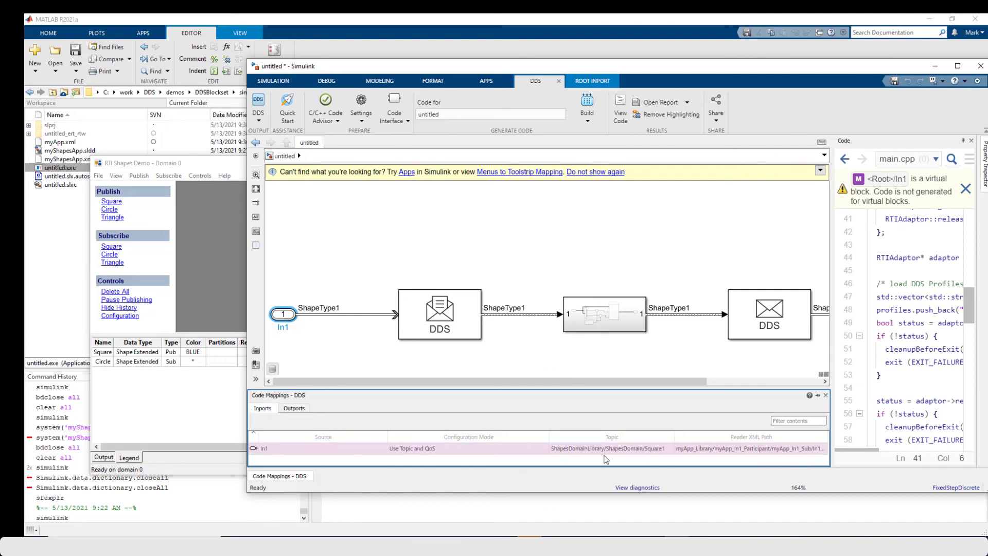
{"action": "mouse_move", "coordinate": [386, 410]}
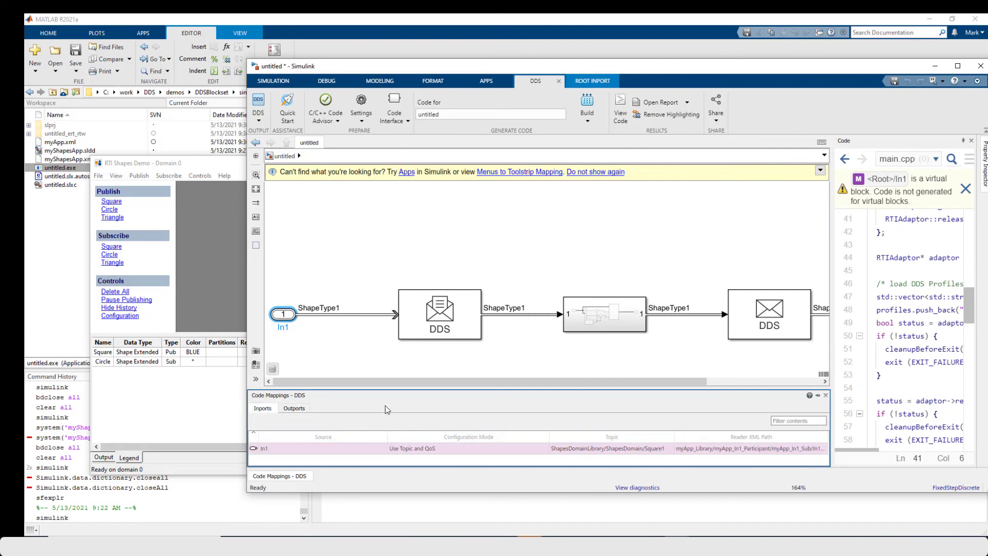
{"action": "left_click", "coordinate": [293, 407]}
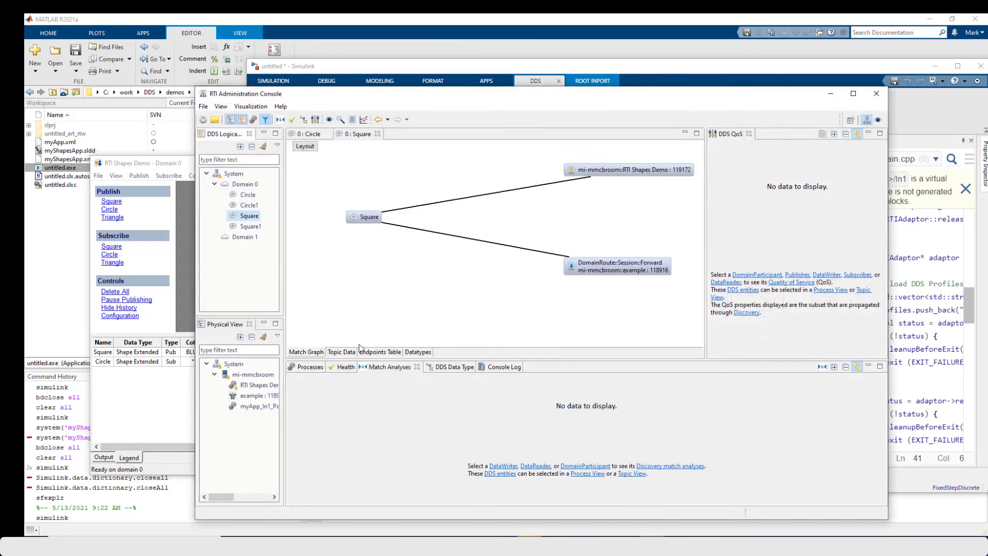
- Select the Circle topic under Domain 0 to view its match graph
{"action": "left_click", "coordinate": [248, 194]}
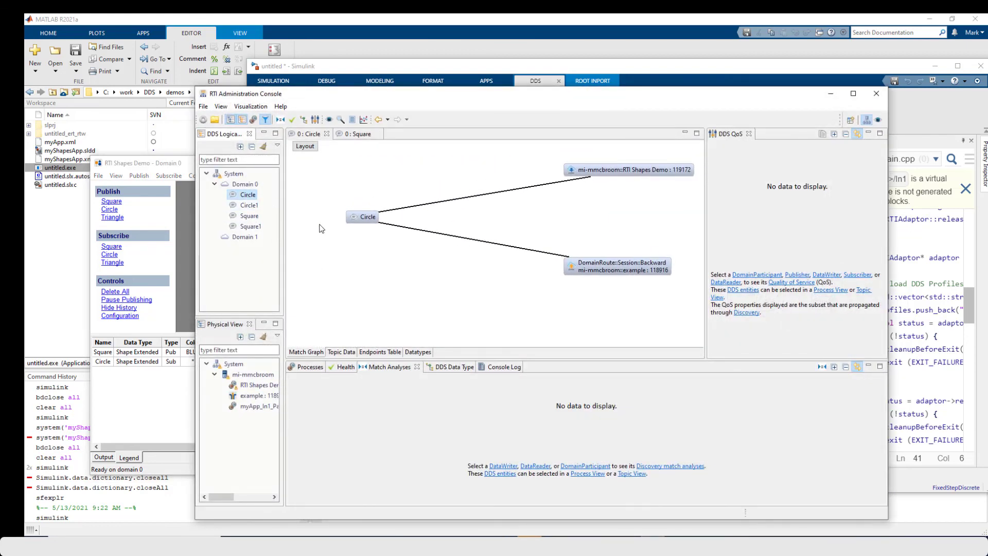
{"action": "mouse_move", "coordinate": [639, 175]}
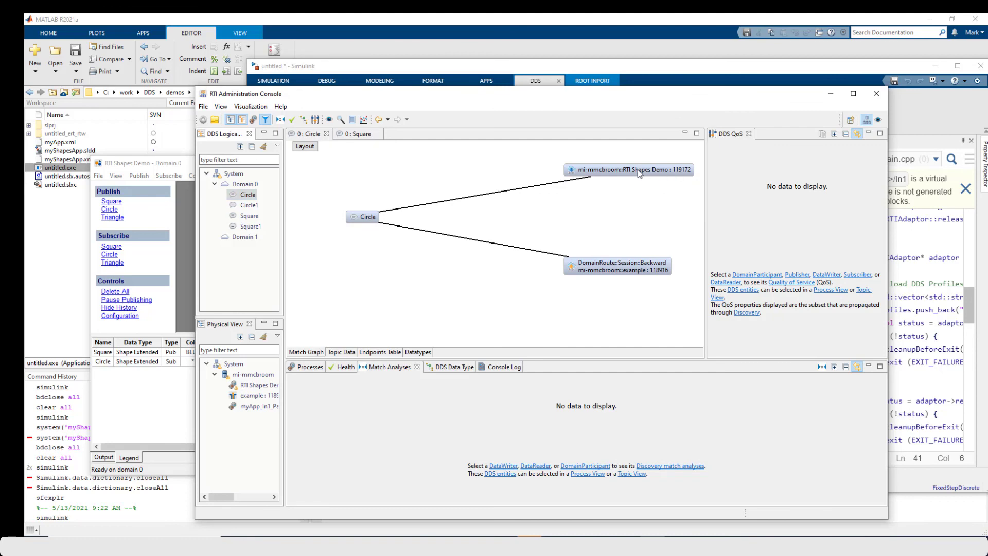